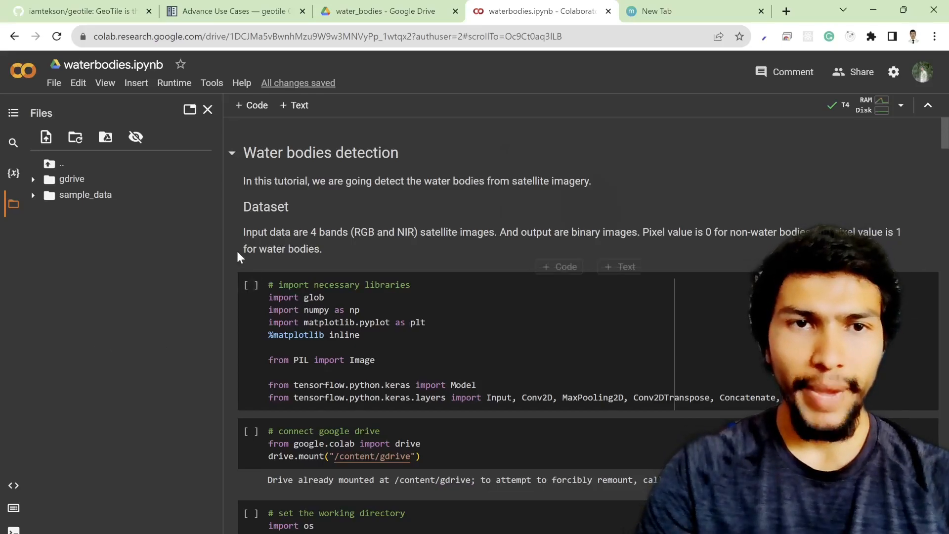
{"action": "mouse_move", "coordinate": [236, 277]}
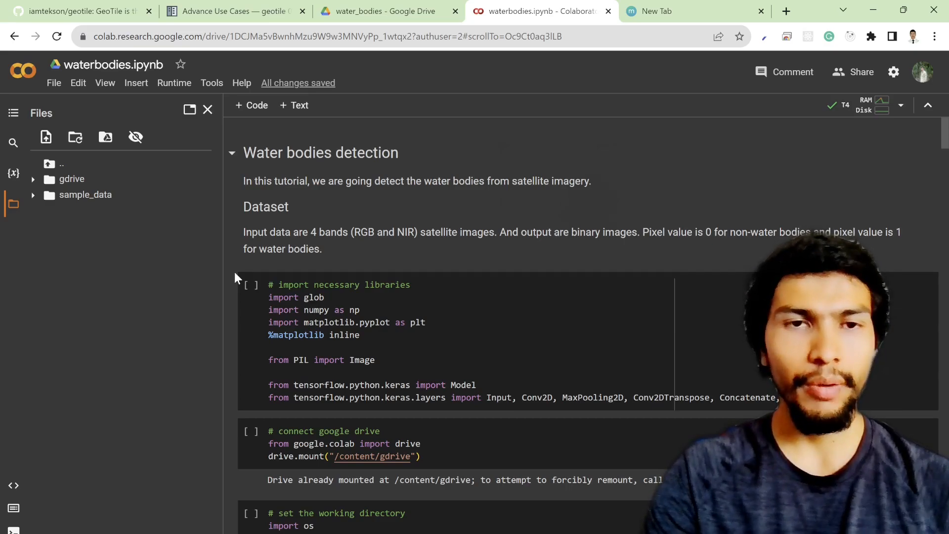
{"action": "mouse_move", "coordinate": [232, 276]}
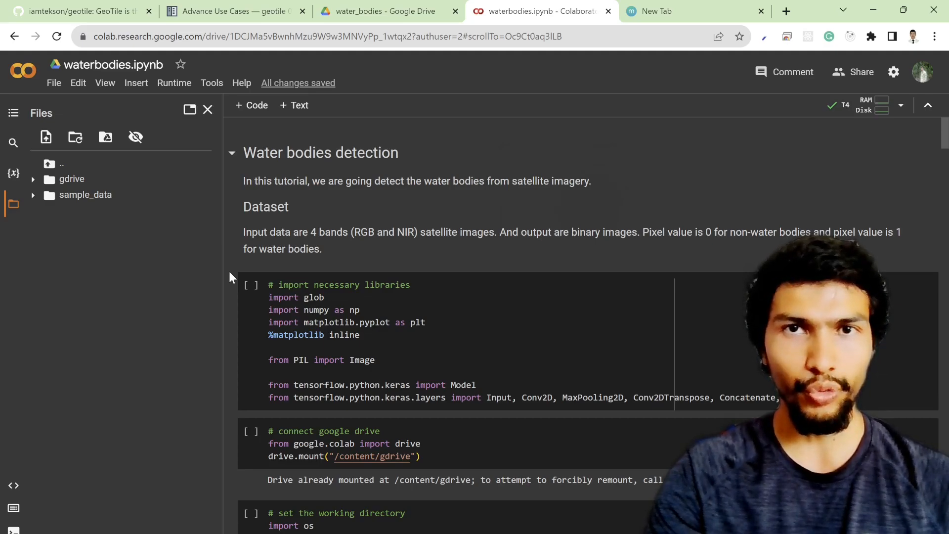
- Show the Notepad list: data augmentation, shuffling, callbacks and weighted loss
{"action": "scroll", "scroll_direction": "down", "scroll_amount": 3}
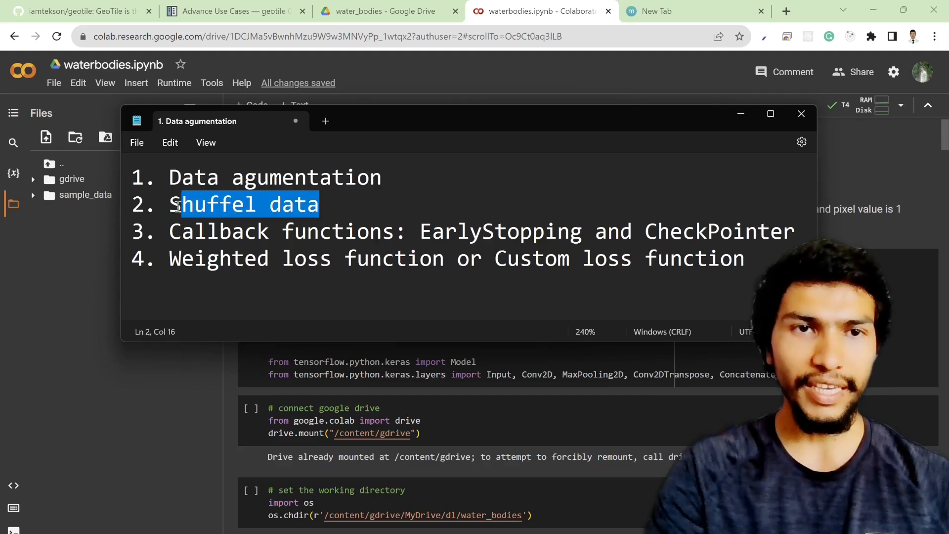
- Highlight the callbacks topic (EarlyStopping, CheckPointer) in the notes, then minimize Notepad
{"action": "left_click", "coordinate": [321, 204]}
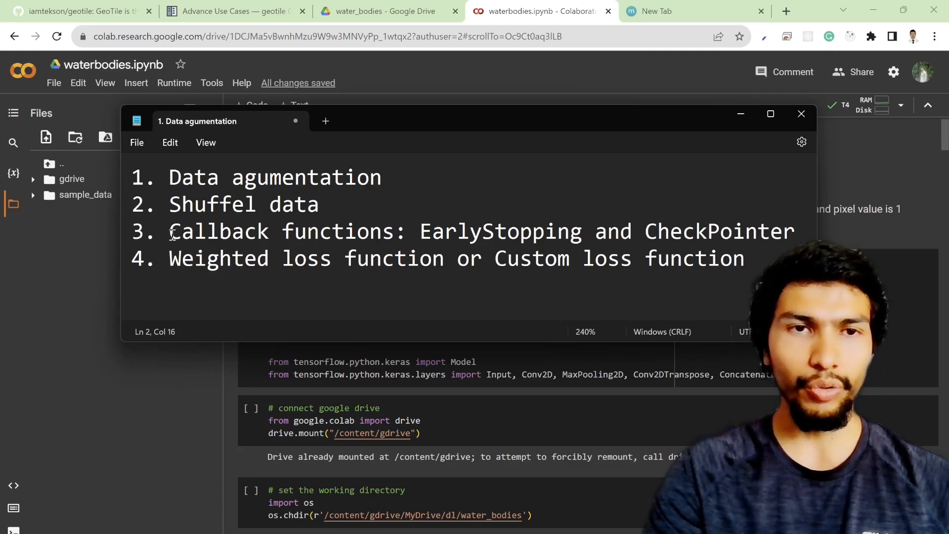
{"action": "left_click", "coordinate": [318, 205]}
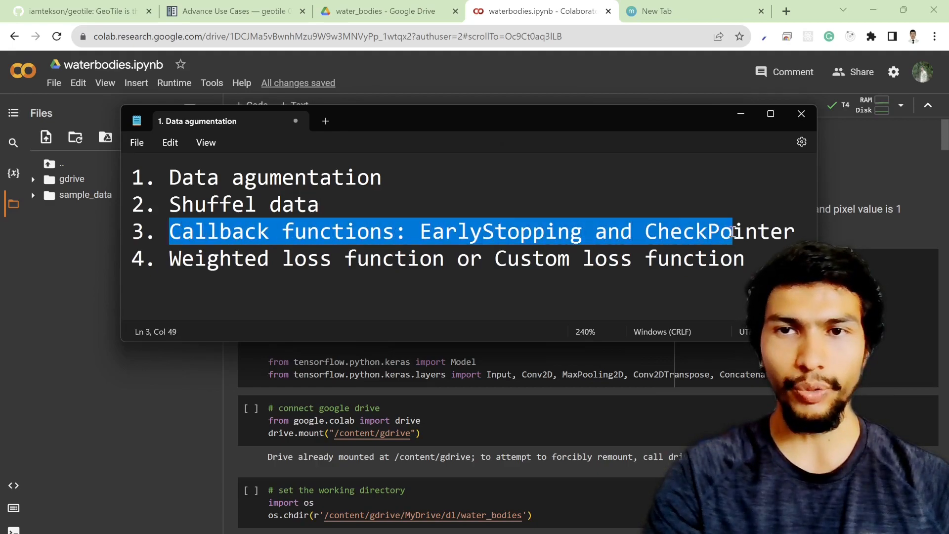
{"action": "left_click", "coordinate": [795, 232]}
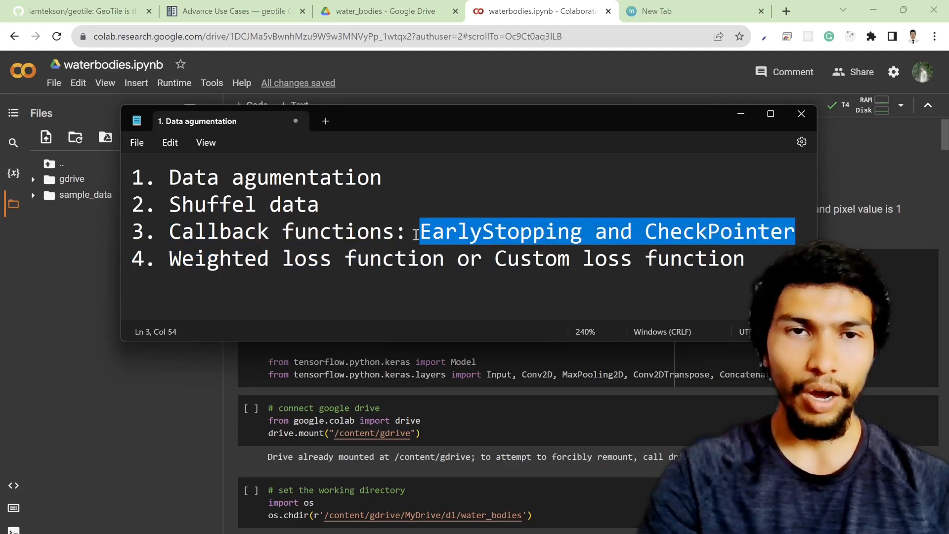
{"action": "mouse_move", "coordinate": [763, 239]}
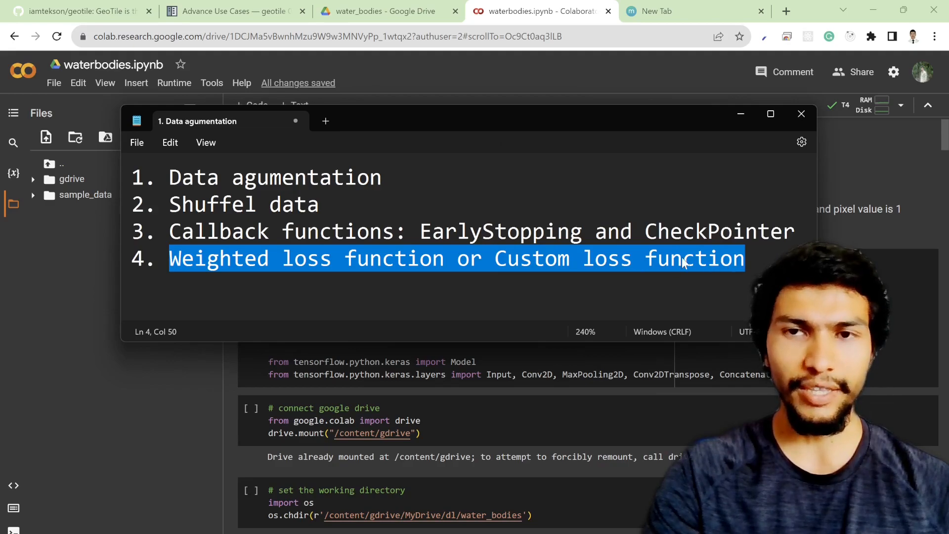
{"action": "left_click", "coordinate": [747, 259]}
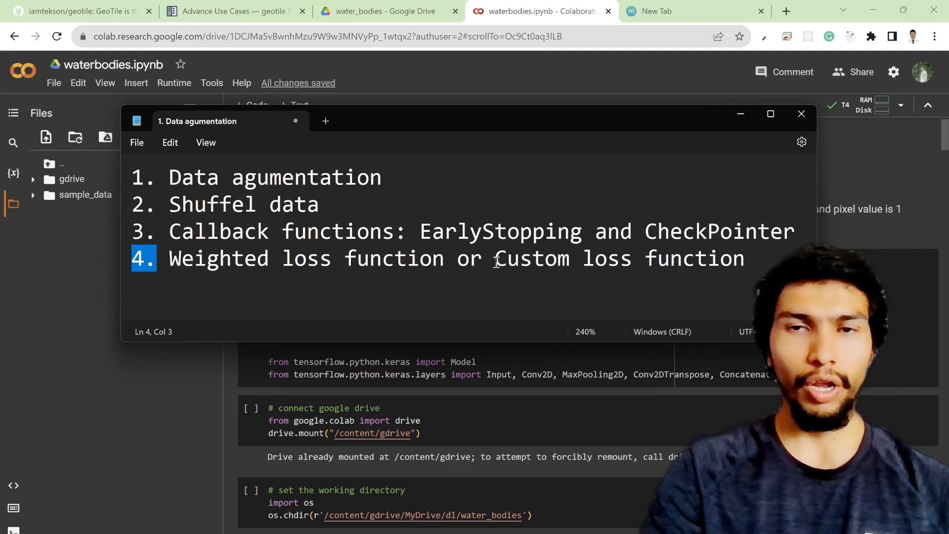
{"action": "mouse_move", "coordinate": [741, 114]}
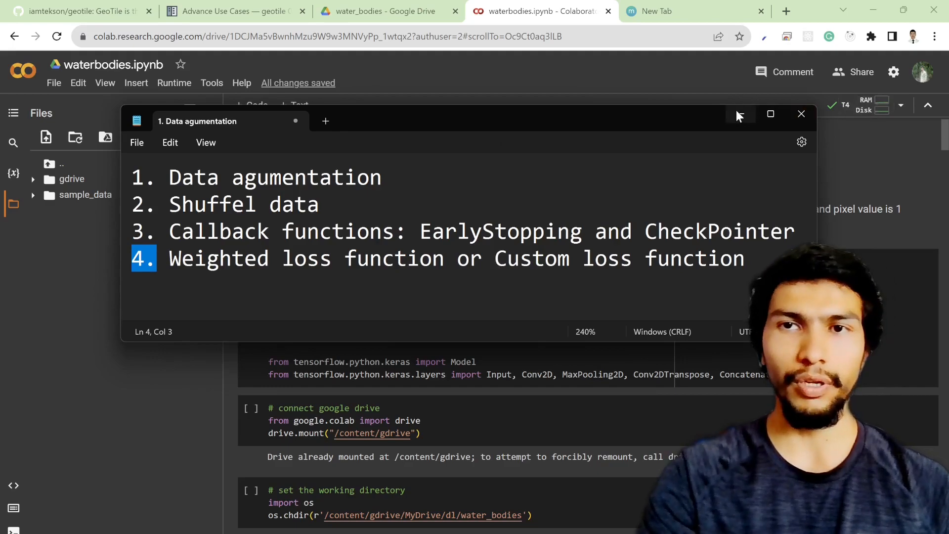
{"action": "left_click", "coordinate": [801, 113]}
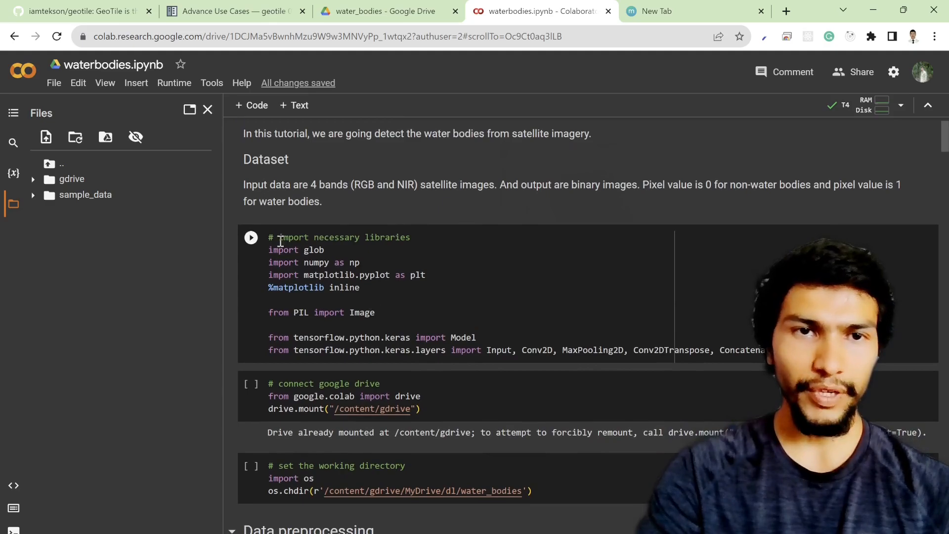
- Run the library import and Google Drive mounting cells
{"action": "left_click", "coordinate": [250, 237]}
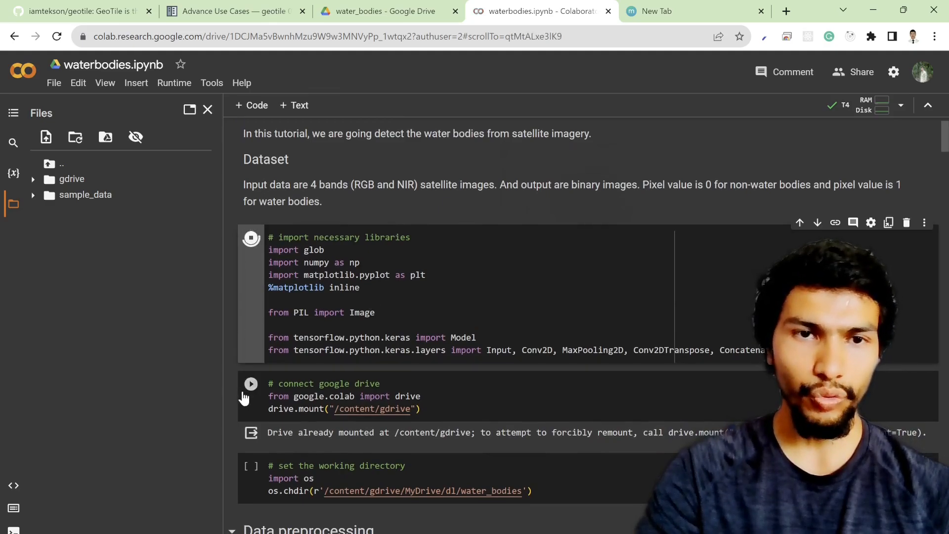
{"action": "left_click", "coordinate": [251, 383]}
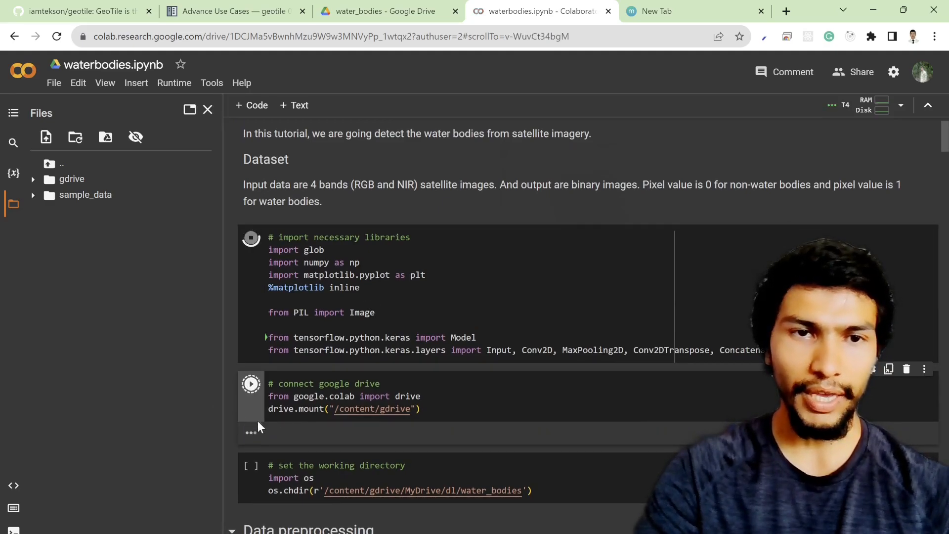
{"action": "scroll", "scroll_direction": "down", "scroll_amount": 3}
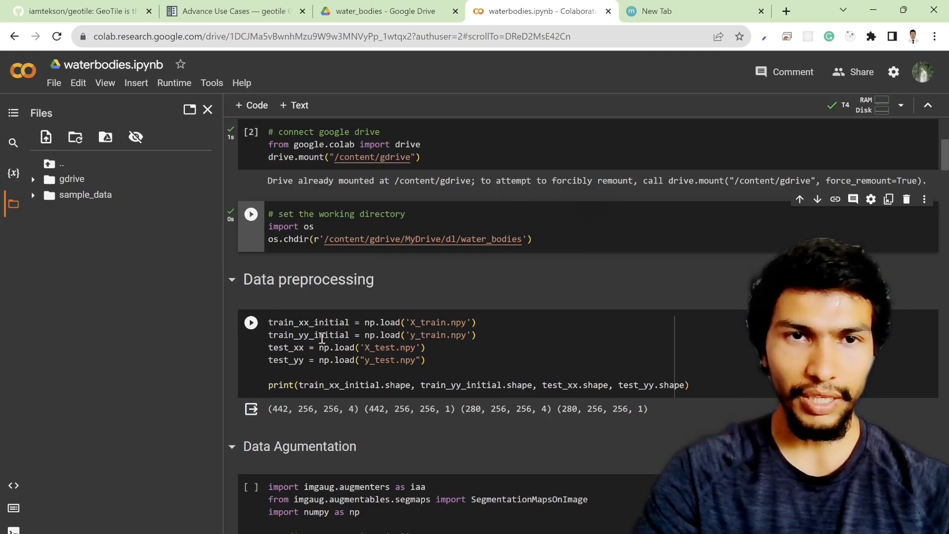
{"action": "scroll", "scroll_direction": "down", "scroll_amount": 3}
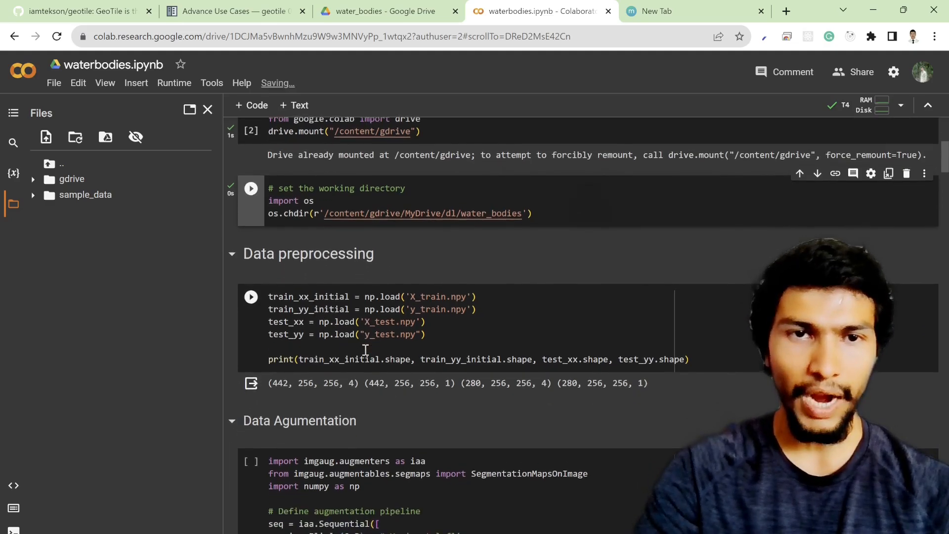
{"action": "scroll", "scroll_direction": "up", "scroll_amount": 3}
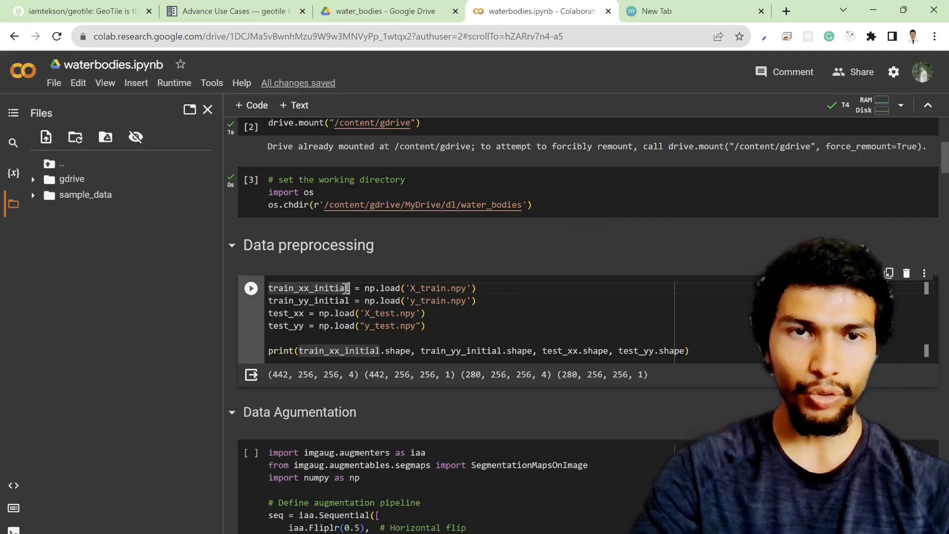
- Point out the initial suffix and 442 training samples, then run the train/test loading cell
{"action": "double_click", "coordinate": [331, 288]}
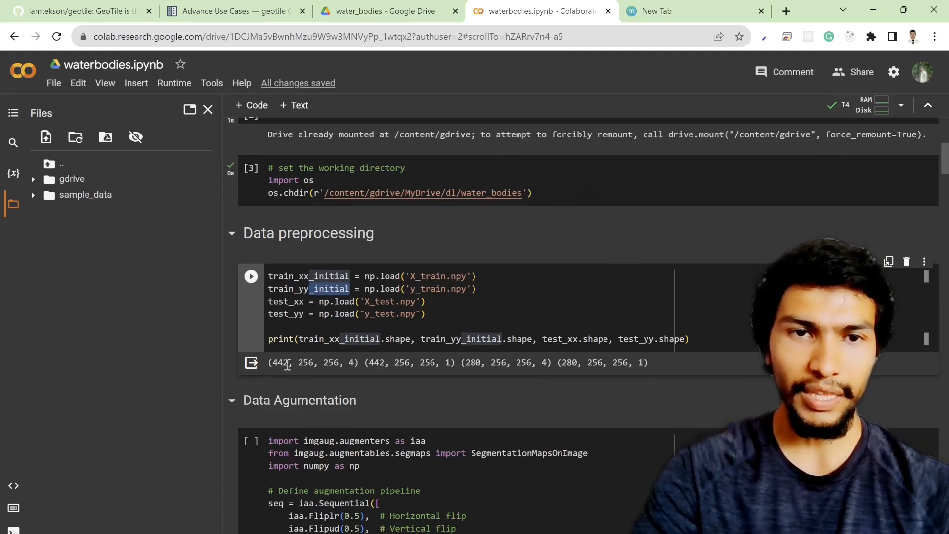
{"action": "double_click", "coordinate": [279, 362]}
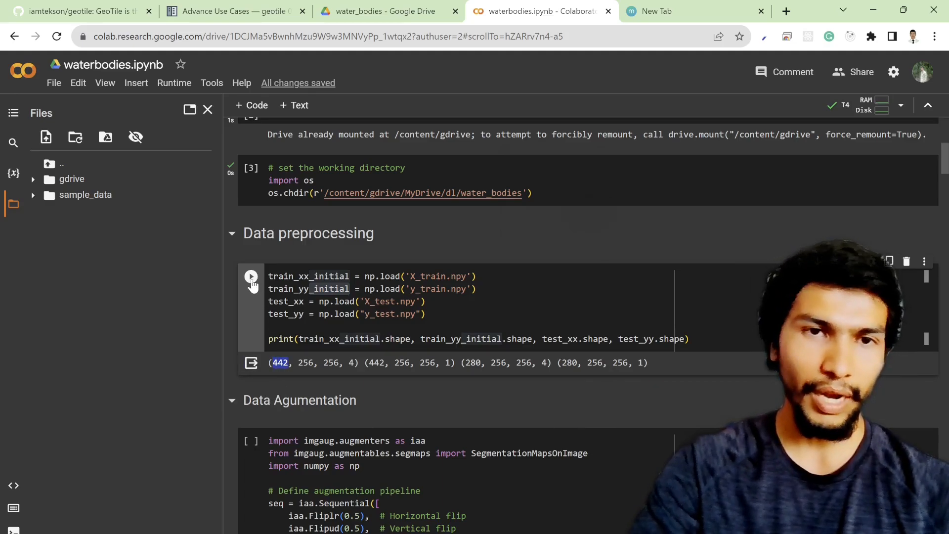
{"action": "left_click", "coordinate": [250, 276]}
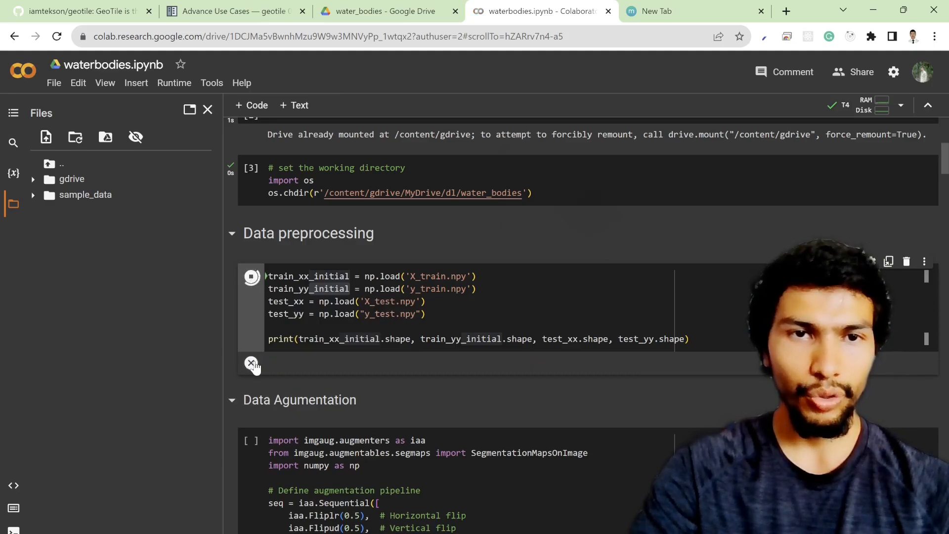
- Run the iaa.Sequential augmentation pipeline cell with flips, rotation, scaling and translation
{"action": "scroll", "scroll_direction": "down", "scroll_amount": 3}
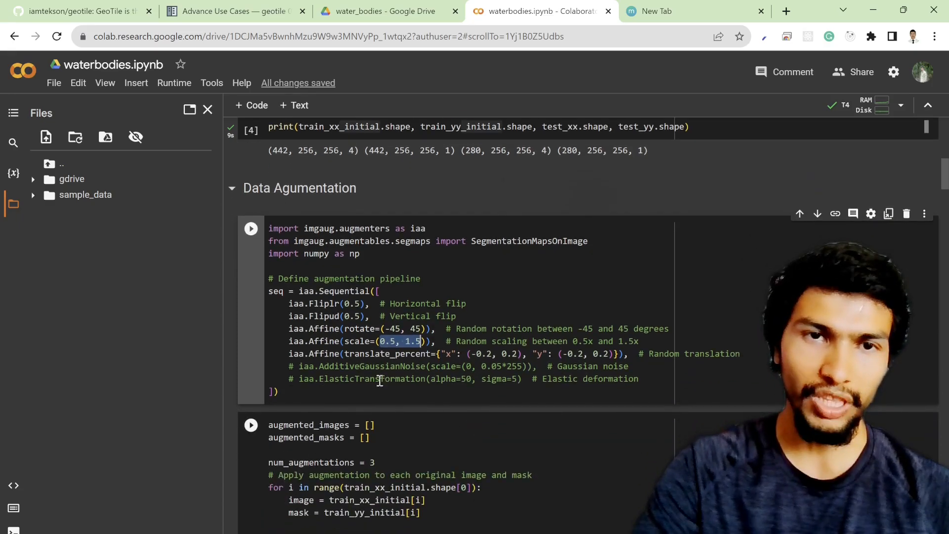
{"action": "scroll", "scroll_direction": "down", "scroll_amount": 3}
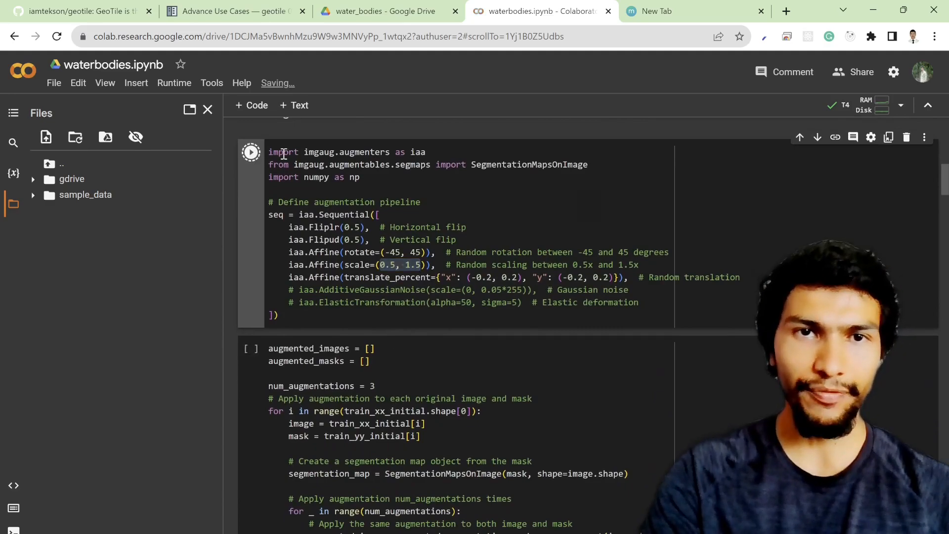
{"action": "left_click", "coordinate": [250, 152]}
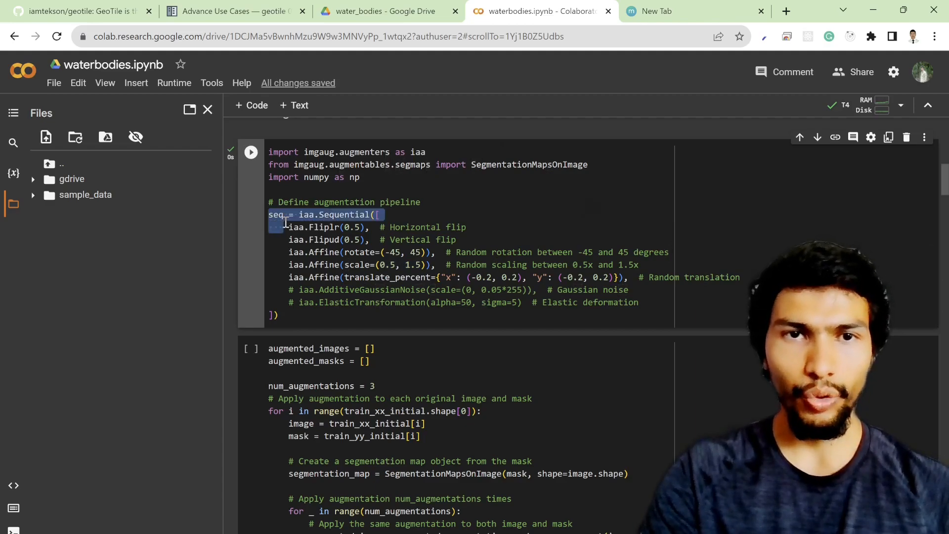
- Review the image-and-mask augmentation loop and its num_augmentations variable
{"action": "scroll", "scroll_direction": "down", "scroll_amount": 3}
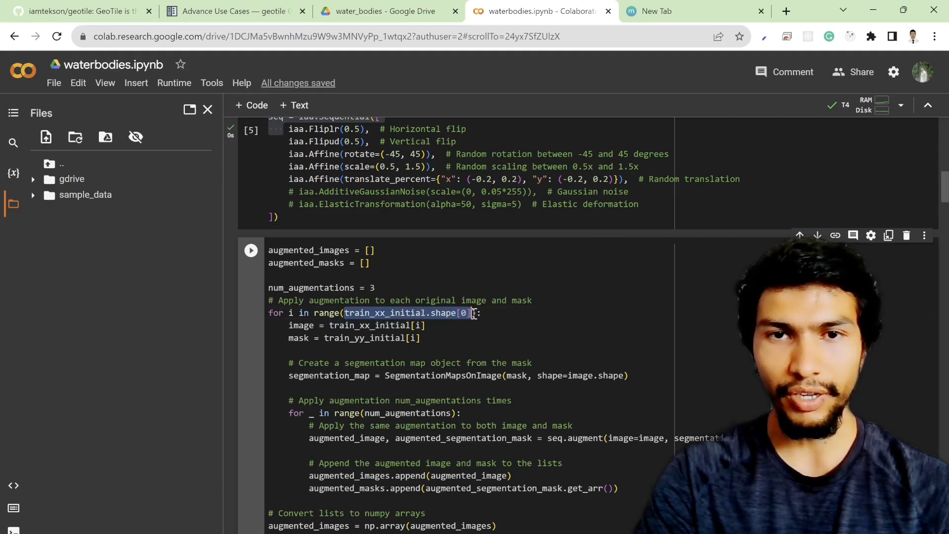
{"action": "scroll", "scroll_direction": "up", "scroll_amount": 3}
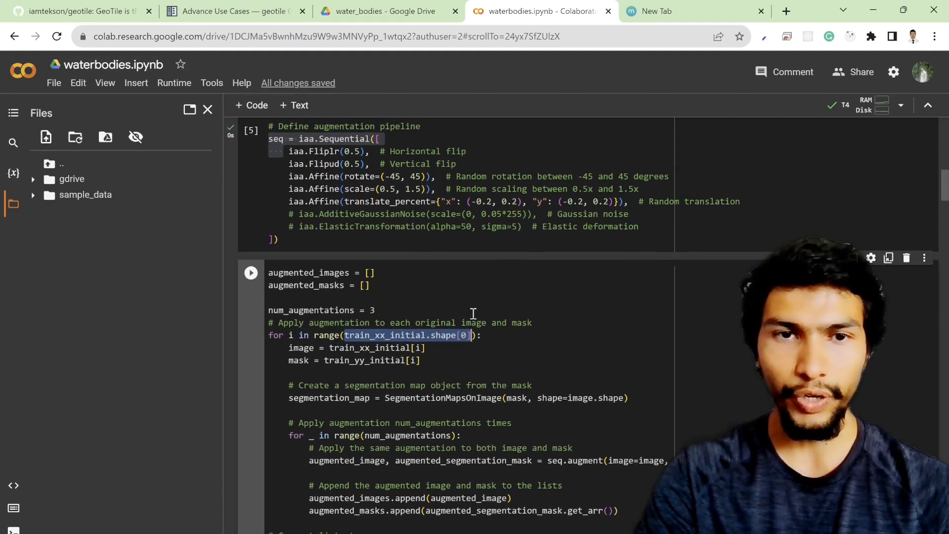
{"action": "scroll", "scroll_direction": "down", "scroll_amount": 3}
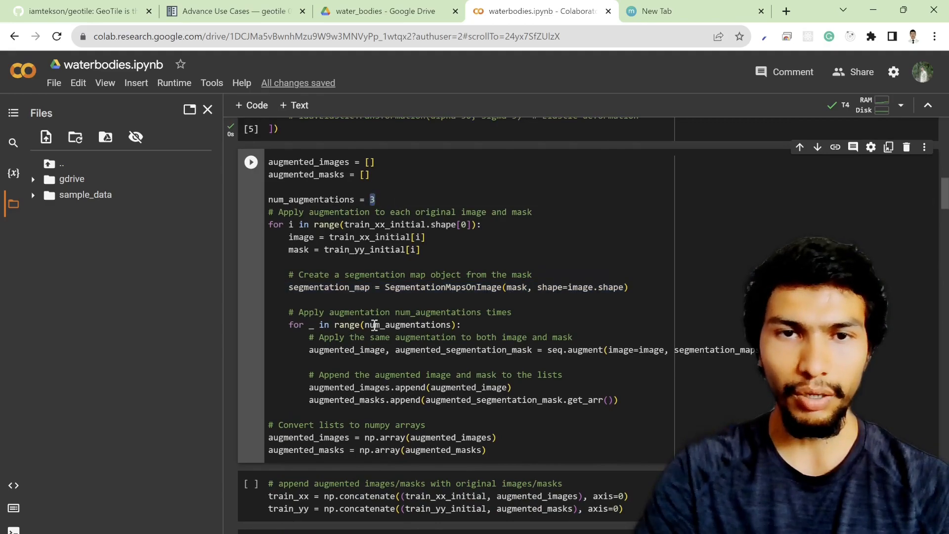
{"action": "double_click", "coordinate": [408, 324]}
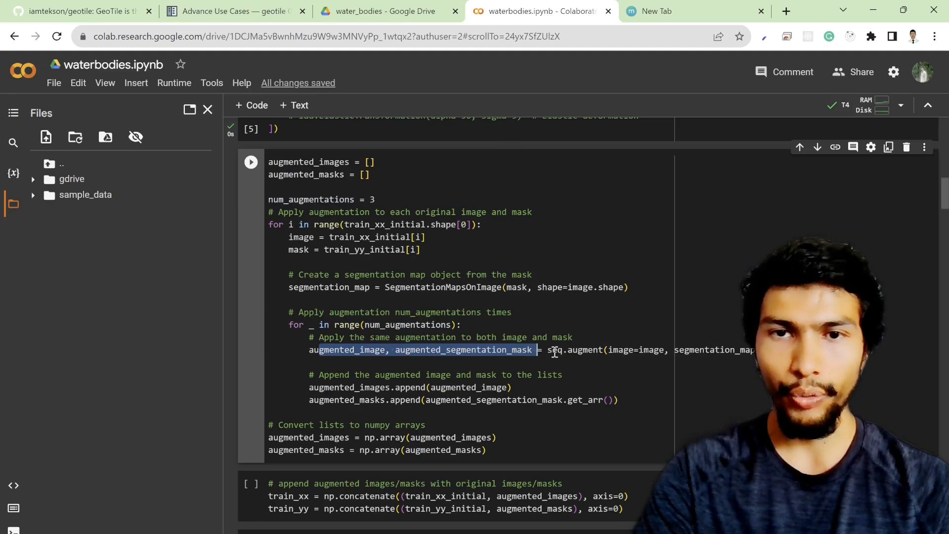
{"action": "scroll", "scroll_direction": "up", "scroll_amount": 3}
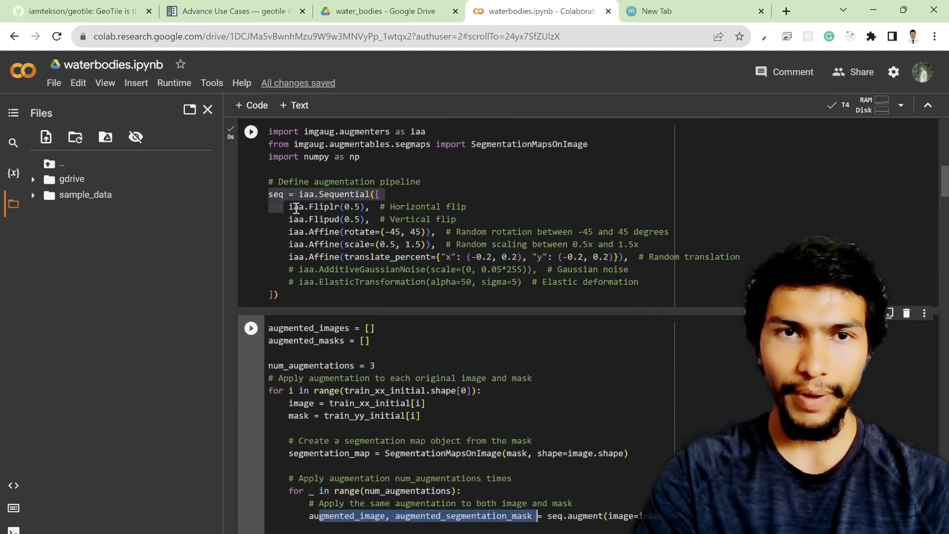
{"action": "scroll", "scroll_direction": "down", "scroll_amount": 3}
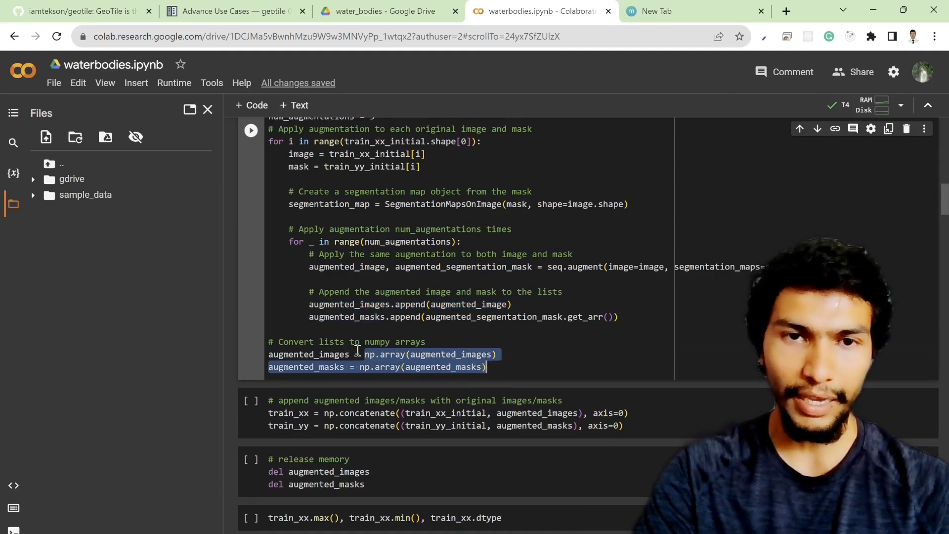
{"action": "scroll", "scroll_direction": "up", "scroll_amount": 3}
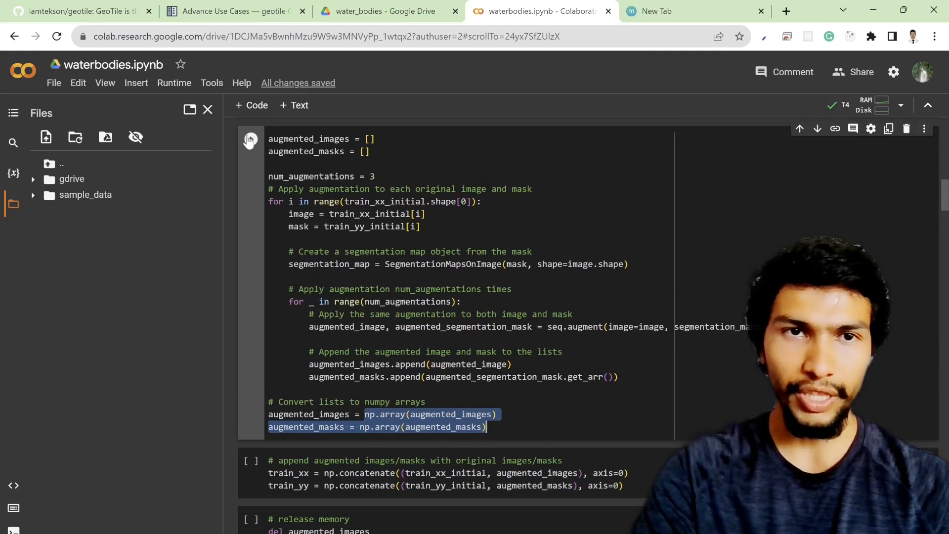
- Run the loop augmenting every training image and mask
{"action": "left_click", "coordinate": [250, 140]}
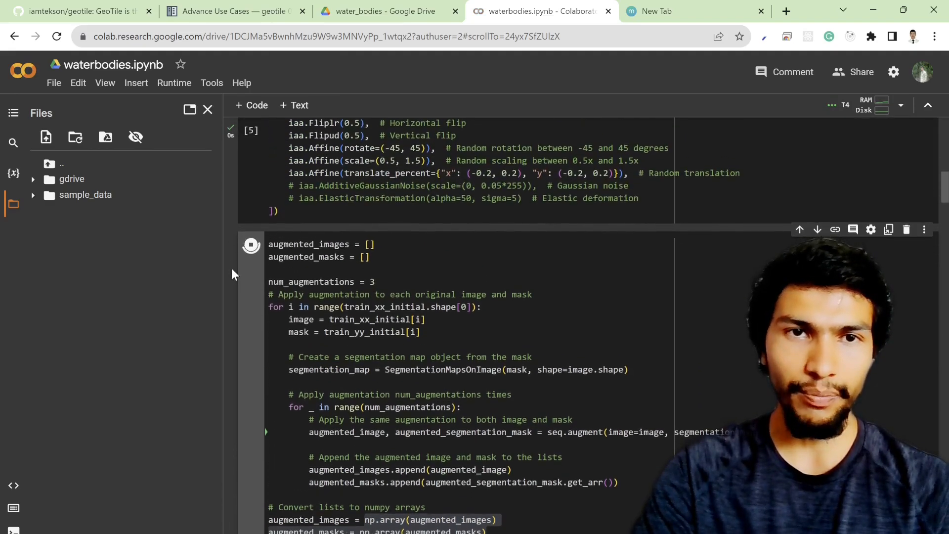
{"action": "scroll", "scroll_direction": "down", "scroll_amount": 3}
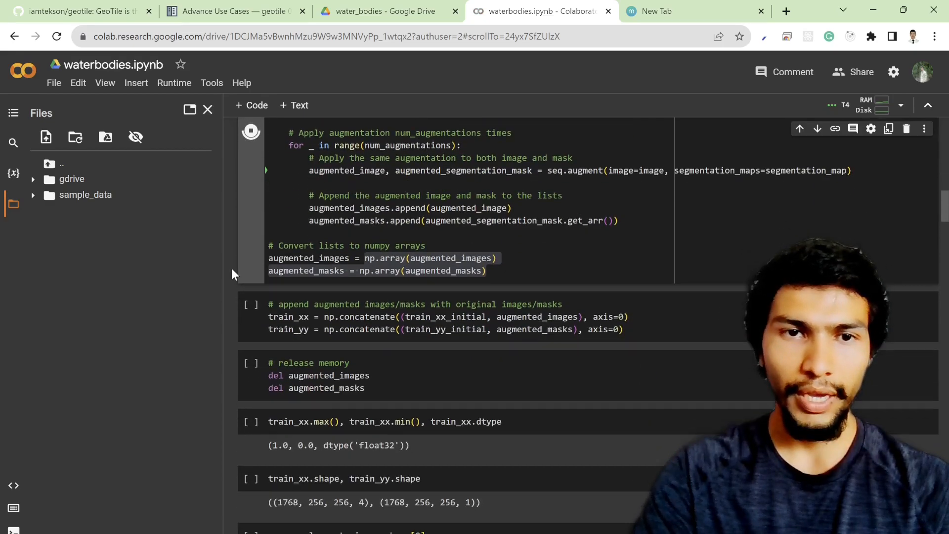
{"action": "scroll", "scroll_direction": "down", "scroll_amount": 3}
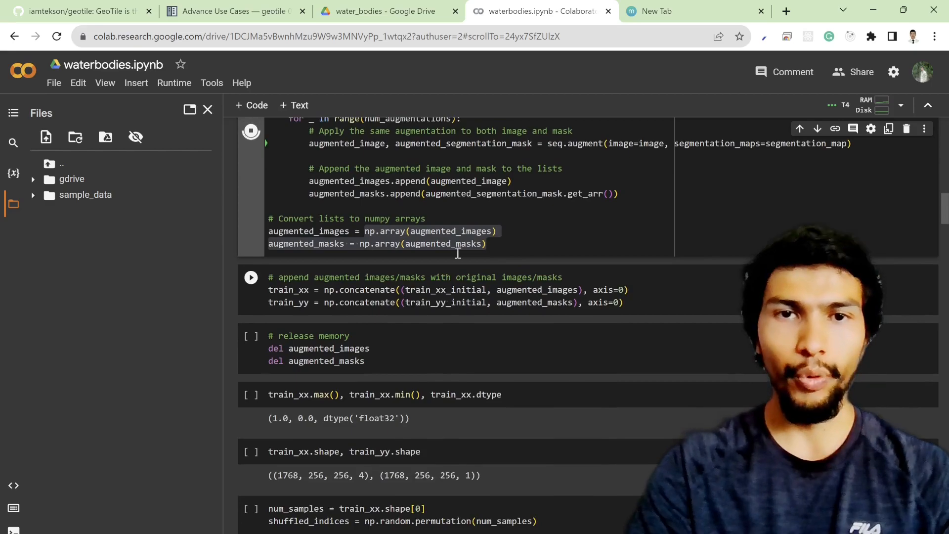
{"action": "scroll", "scroll_direction": "down", "scroll_amount": 3}
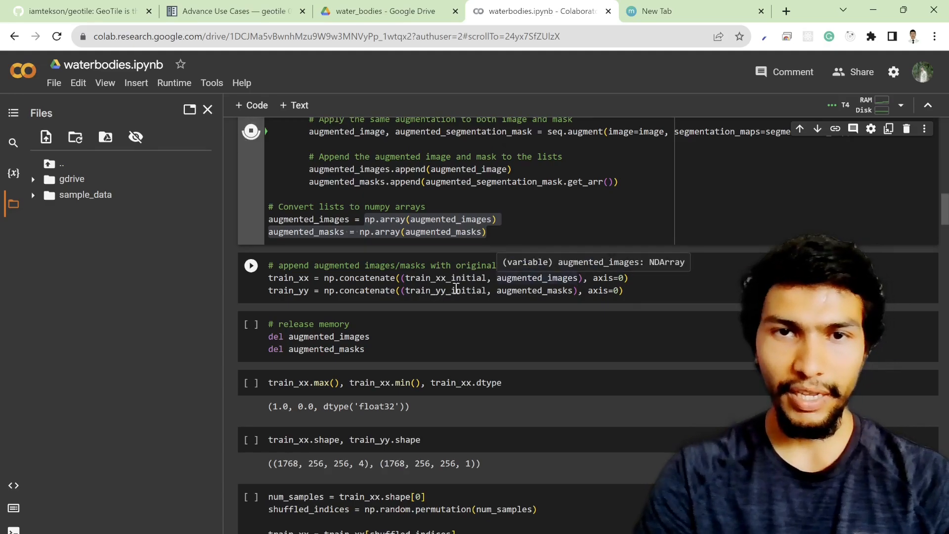
{"action": "mouse_move", "coordinate": [575, 291]}
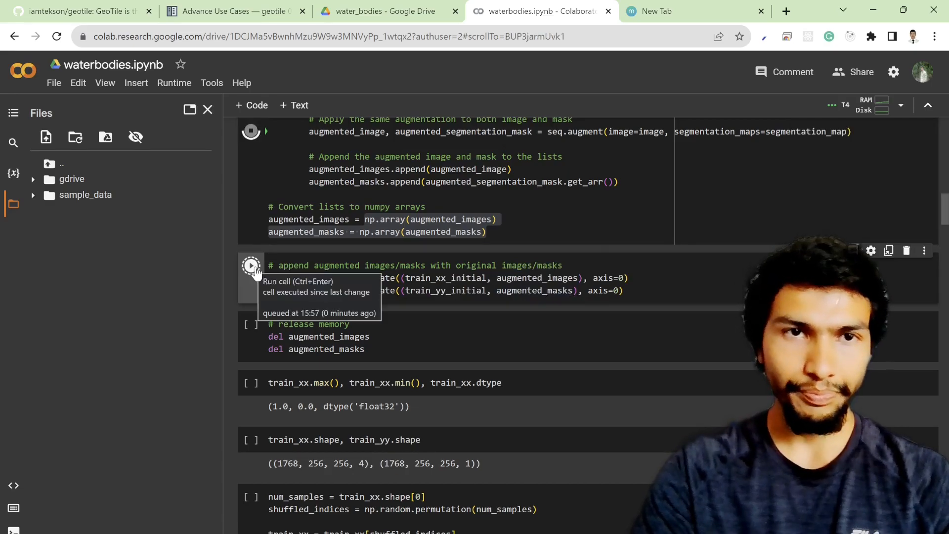
- Concatenate augmented data with the originals and delete the temporary augmented arrays
{"action": "left_click", "coordinate": [251, 265]}
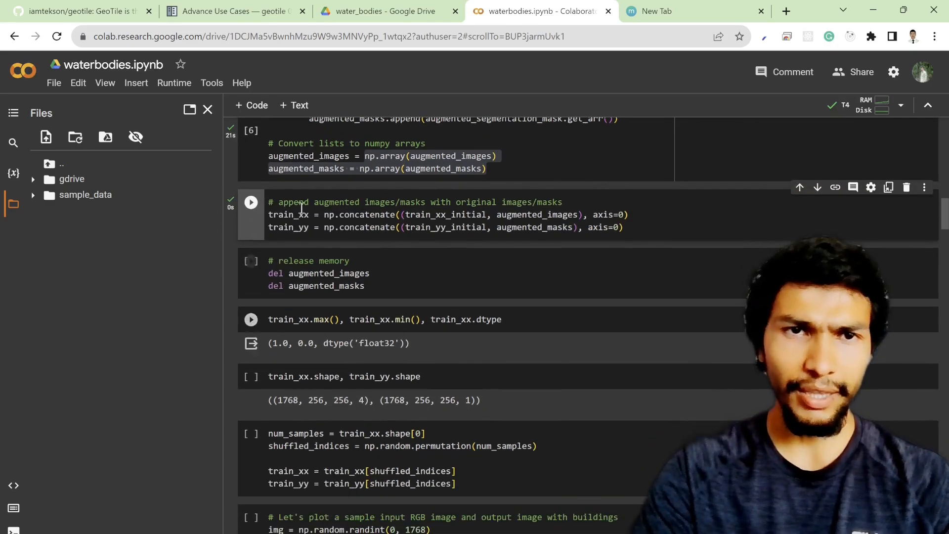
{"action": "left_click", "coordinate": [250, 202]}
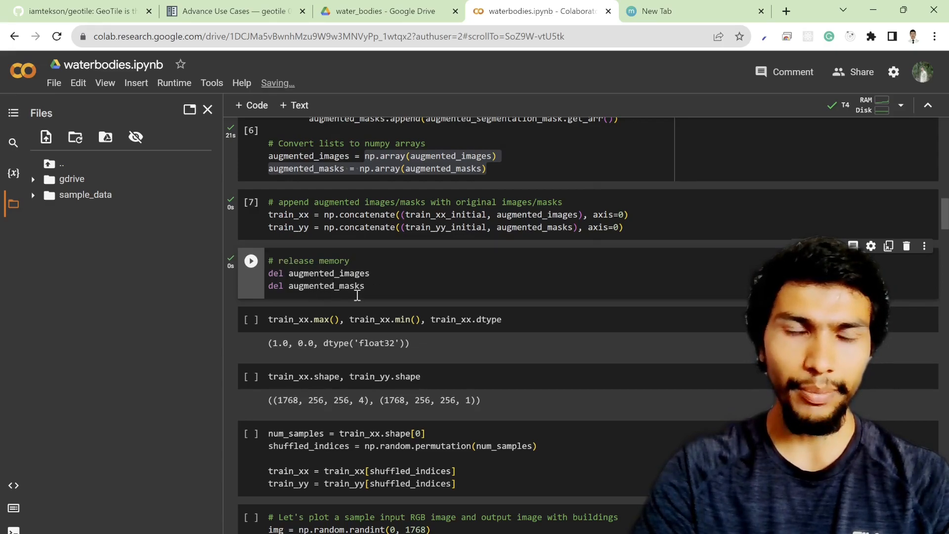
{"action": "scroll", "scroll_direction": "up", "scroll_amount": 3}
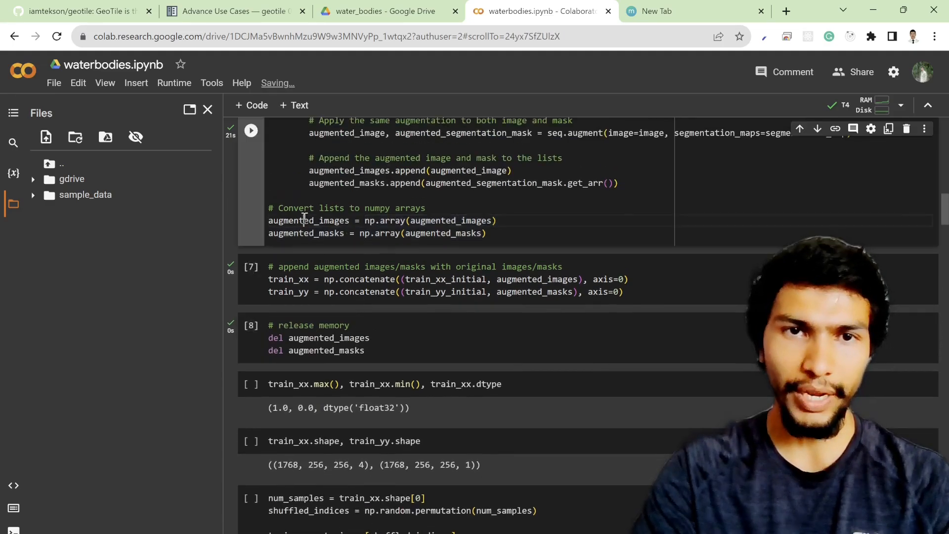
{"action": "scroll", "scroll_direction": "down", "scroll_amount": 3}
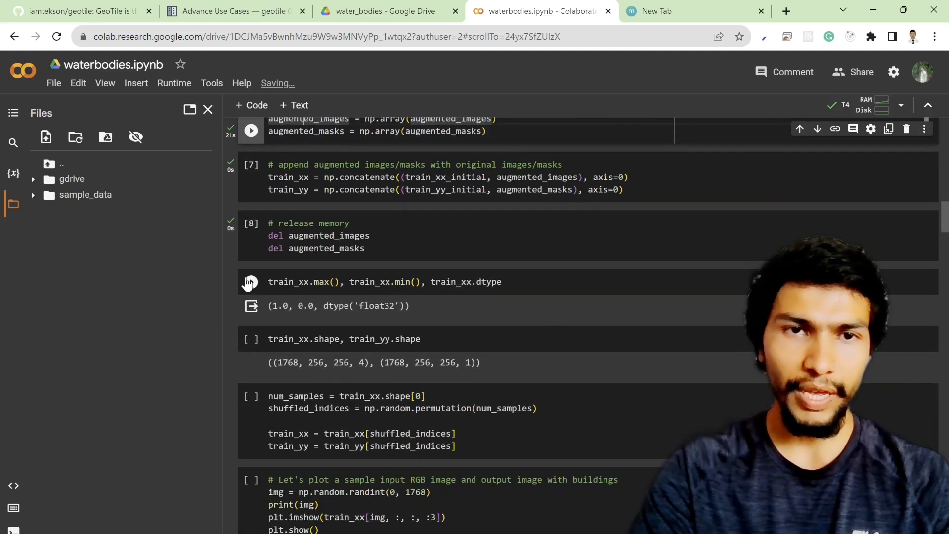
- Confirm training images are float32 in 0–1 with 1768 samples
{"action": "left_click", "coordinate": [251, 281]}
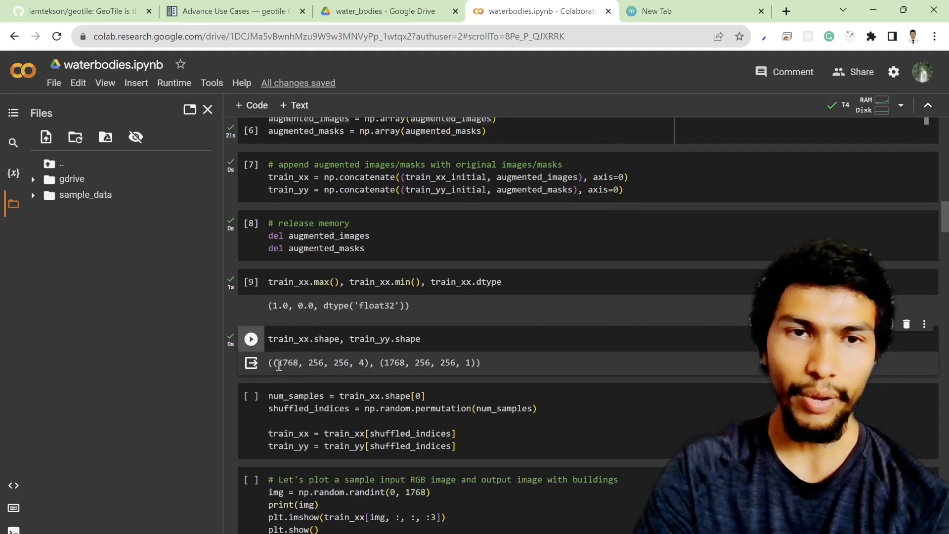
{"action": "double_click", "coordinate": [288, 362]}
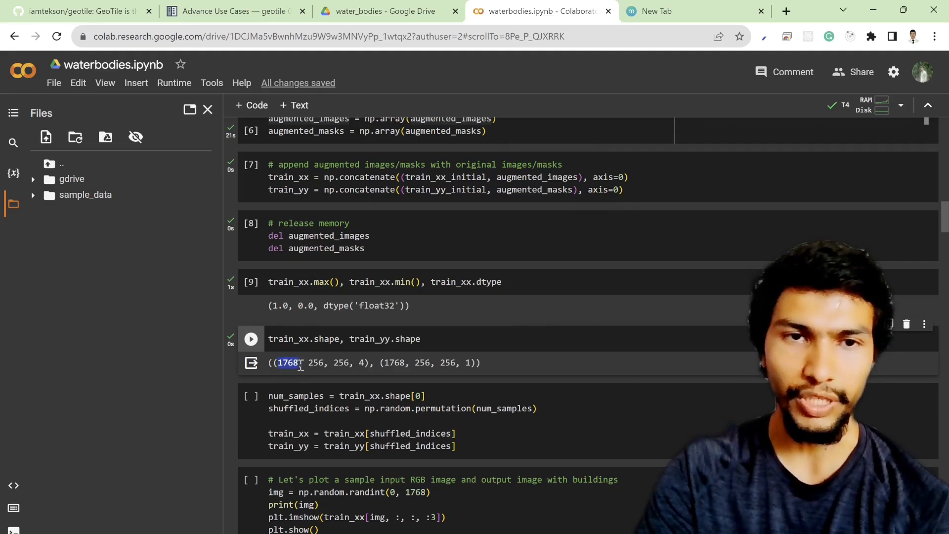
{"action": "scroll", "scroll_direction": "up", "scroll_amount": 3}
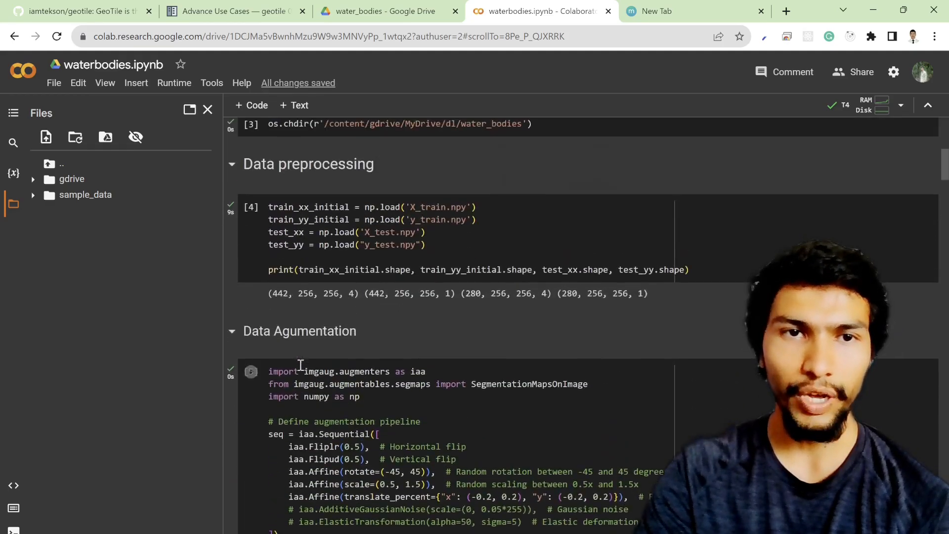
{"action": "scroll", "scroll_direction": "down", "scroll_amount": 3}
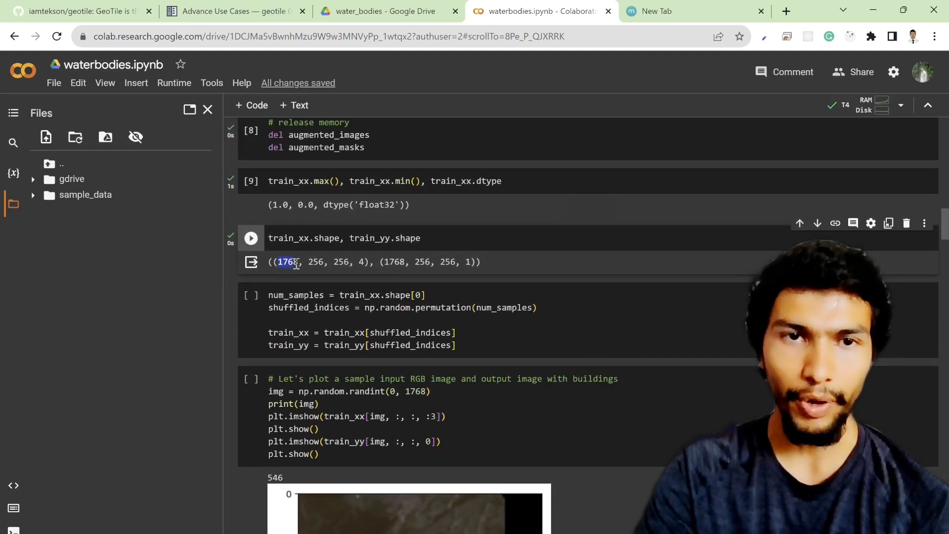
- Point out the num_augmentations setting behind the 1768 sample count
{"action": "scroll", "scroll_direction": "up", "scroll_amount": 3}
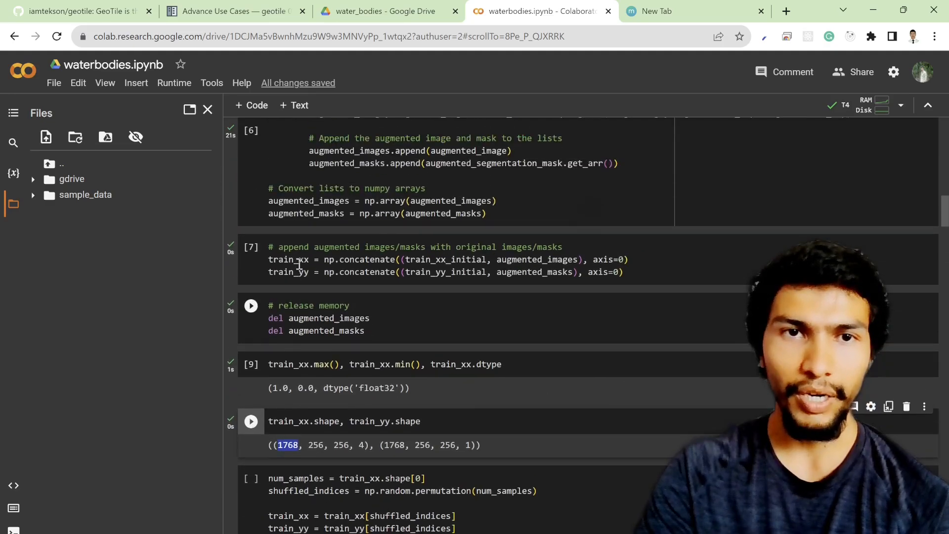
{"action": "scroll", "scroll_direction": "up", "scroll_amount": 3}
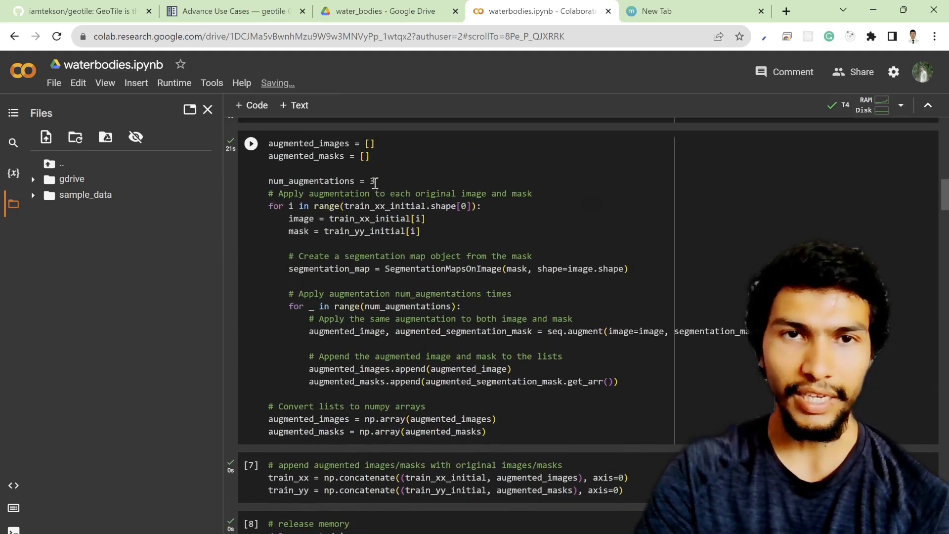
{"action": "left_click", "coordinate": [374, 181]}
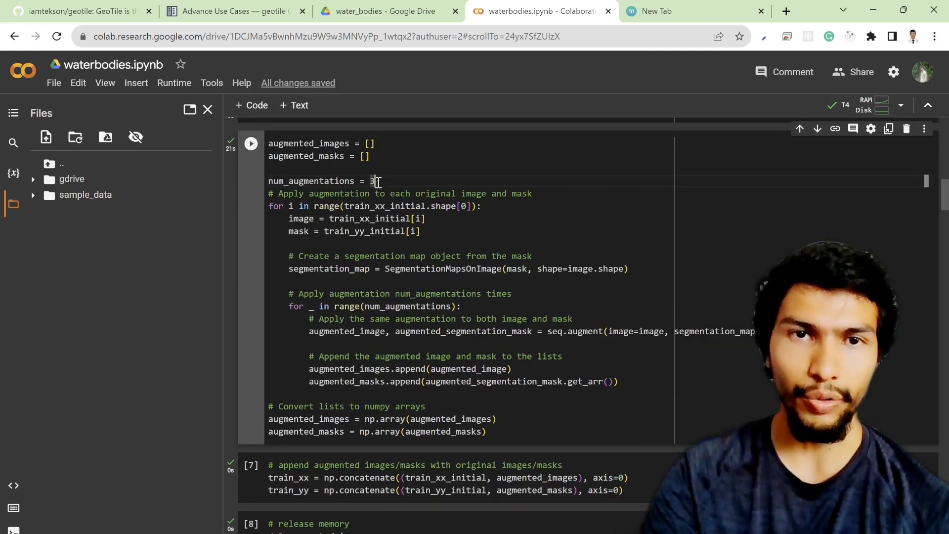
{"action": "scroll", "scroll_direction": "down", "scroll_amount": 3}
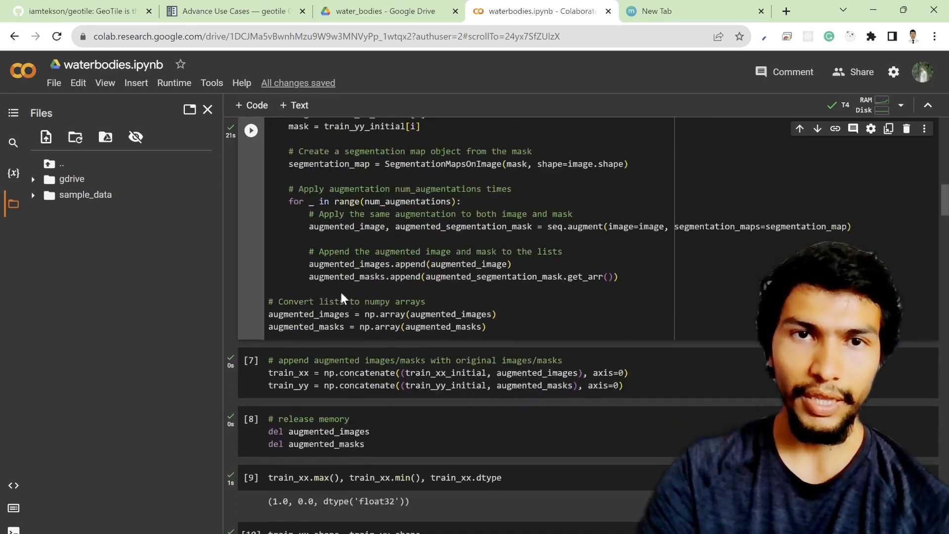
{"action": "scroll", "scroll_direction": "down", "scroll_amount": 3}
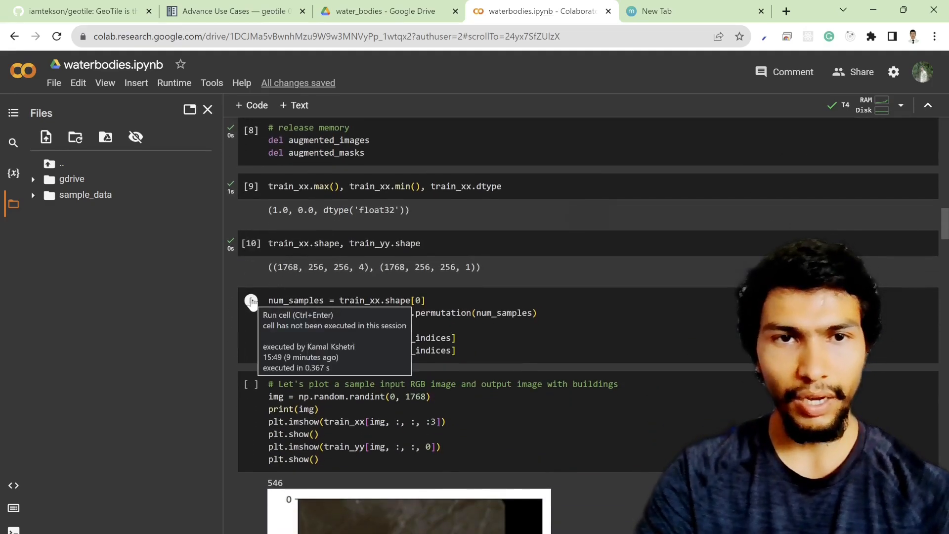
{"action": "mouse_move", "coordinate": [251, 303]}
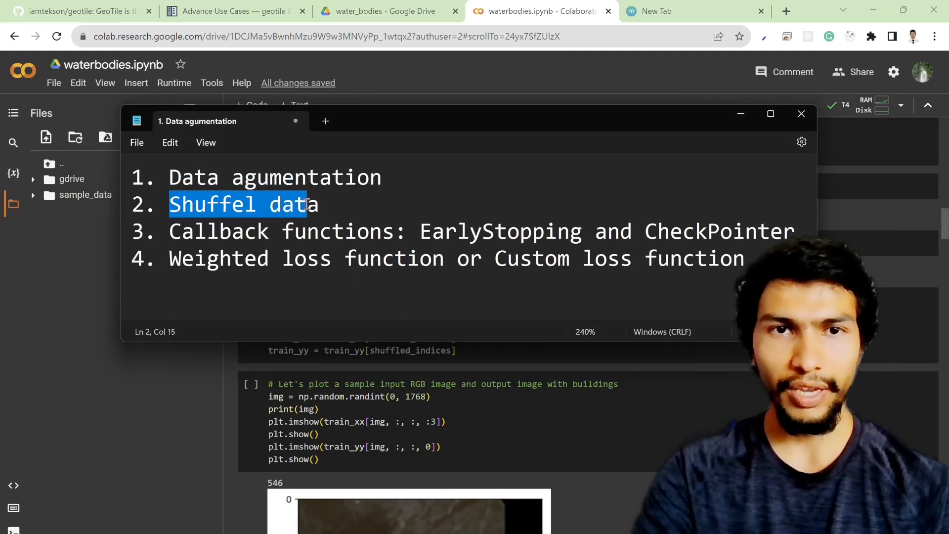
- Focus on the 'Shuffel data' topic and return to the Colab notebook
{"action": "left_click", "coordinate": [801, 114]}
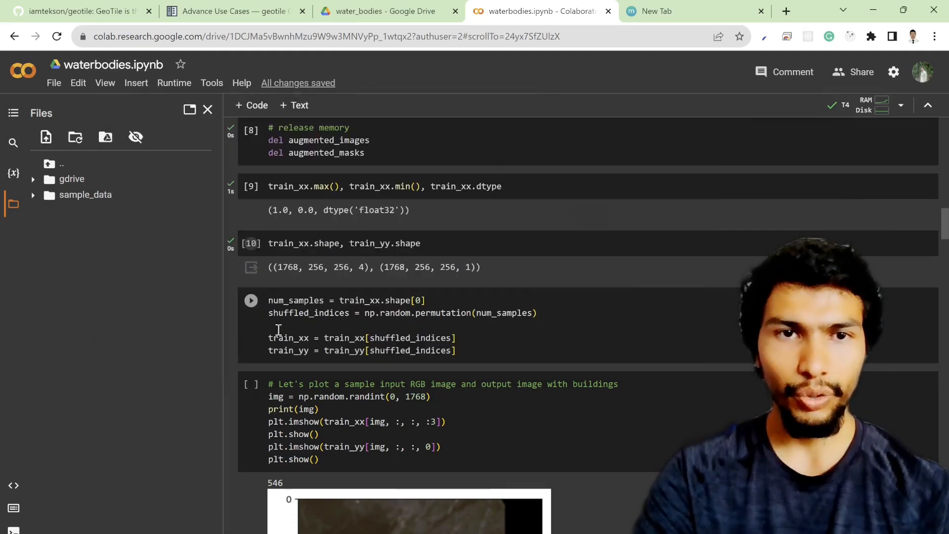
- Explain the shuffled_indices permutation that shuffles images and masks together
{"action": "scroll", "scroll_direction": "down", "scroll_amount": 3}
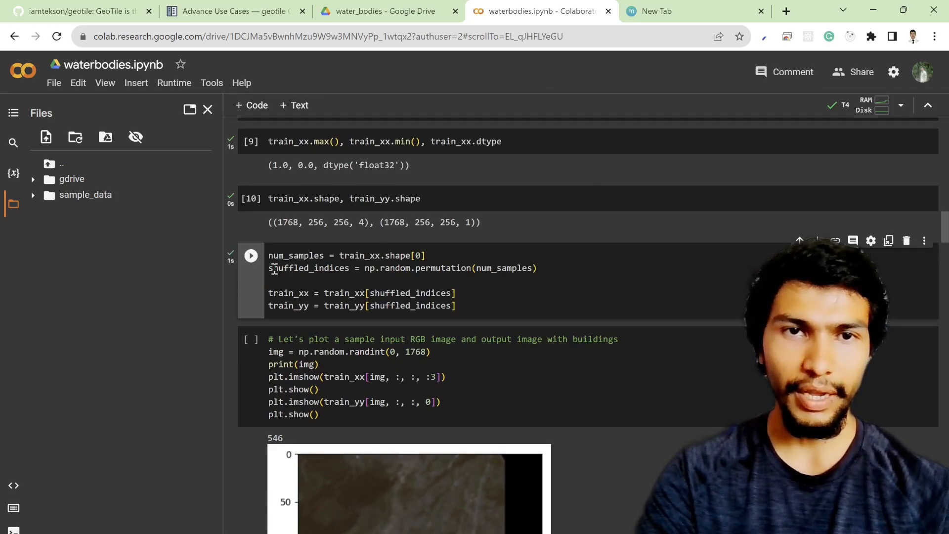
{"action": "double_click", "coordinate": [309, 267]}
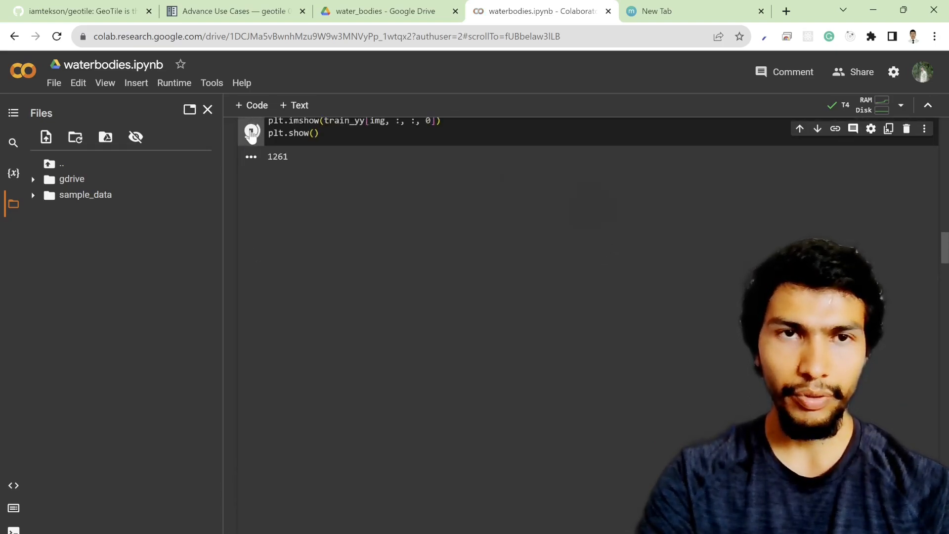
{"action": "left_click", "coordinate": [251, 130]}
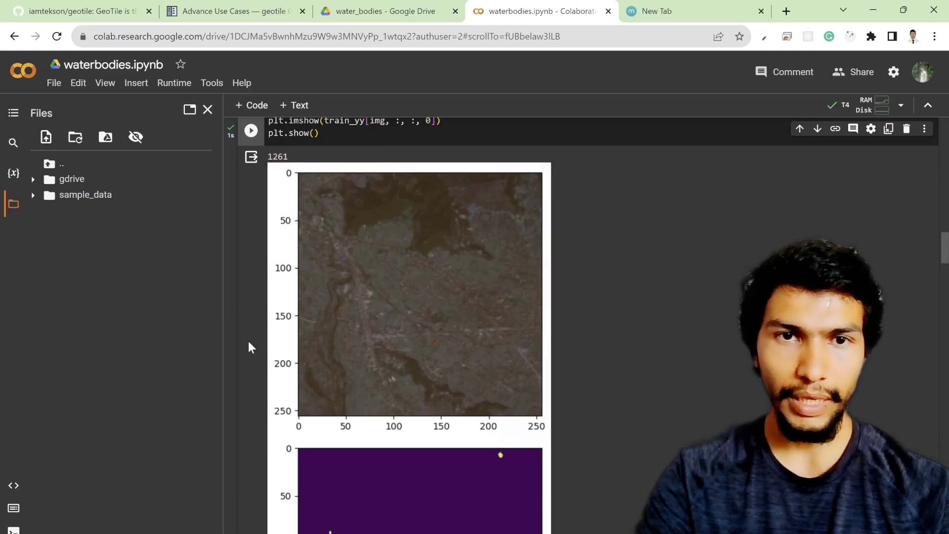
{"action": "scroll", "scroll_direction": "up", "scroll_amount": 3}
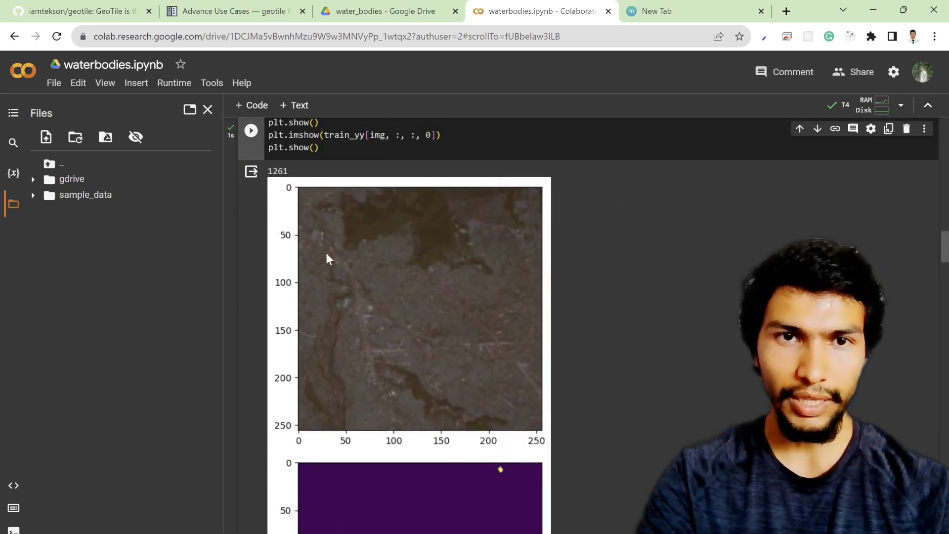
{"action": "scroll", "scroll_direction": "down", "scroll_amount": 3}
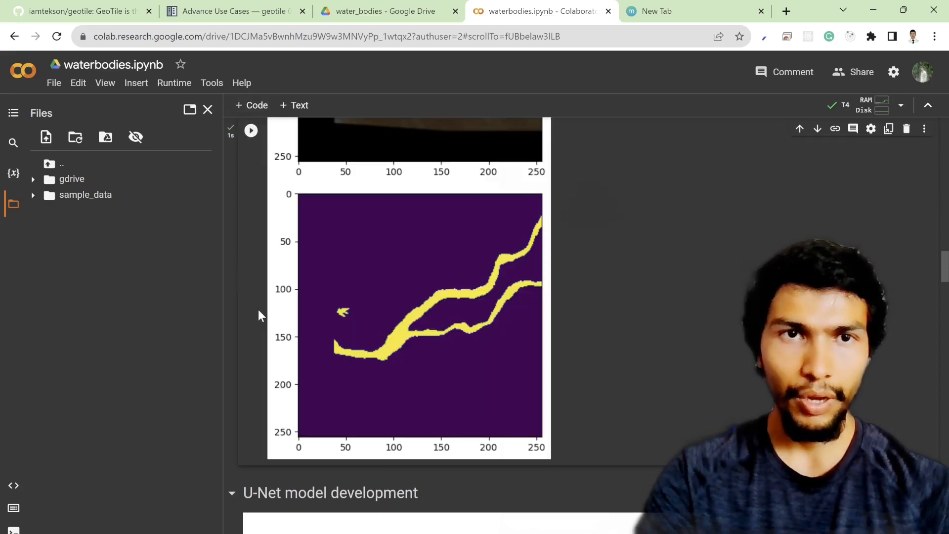
{"action": "scroll", "scroll_direction": "up", "scroll_amount": 3}
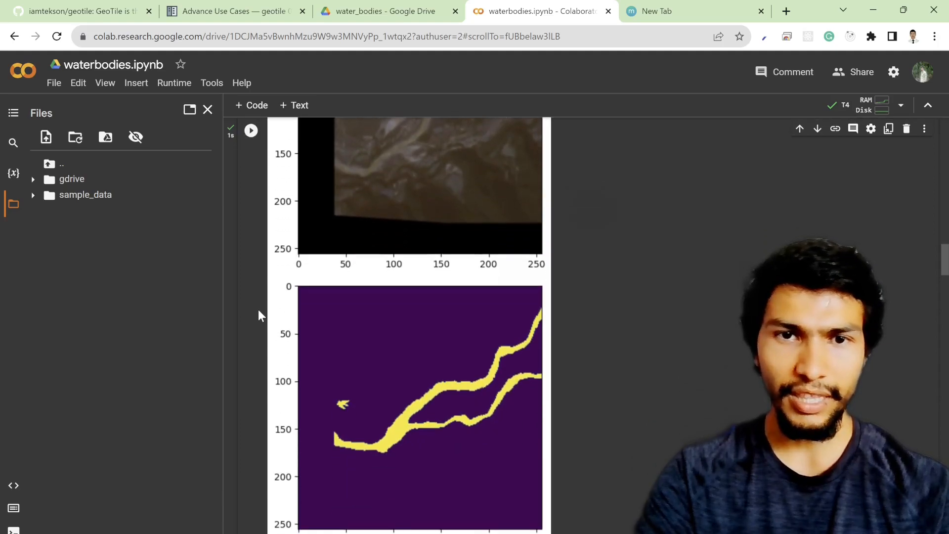
{"action": "scroll", "scroll_direction": "up", "scroll_amount": 3}
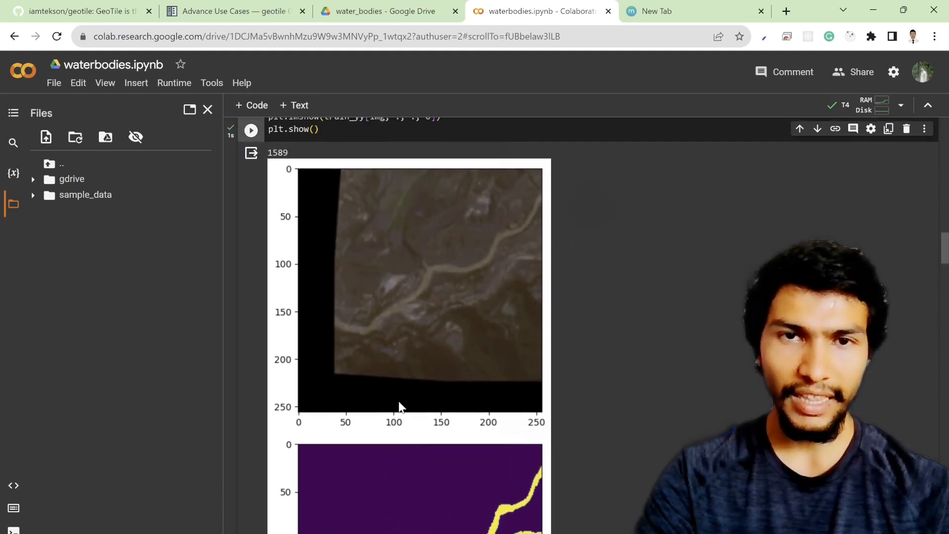
{"action": "scroll", "scroll_direction": "down", "scroll_amount": 3}
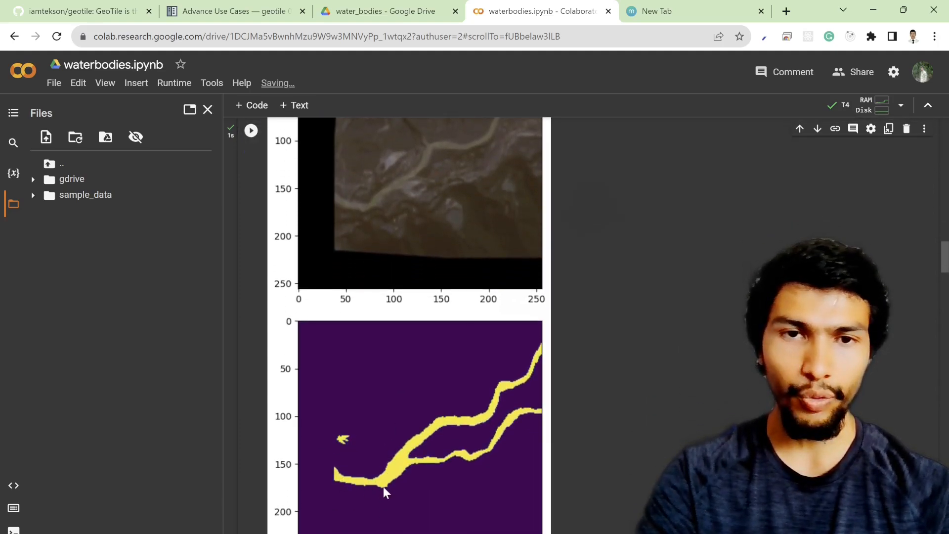
{"action": "scroll", "scroll_direction": "up", "scroll_amount": 3}
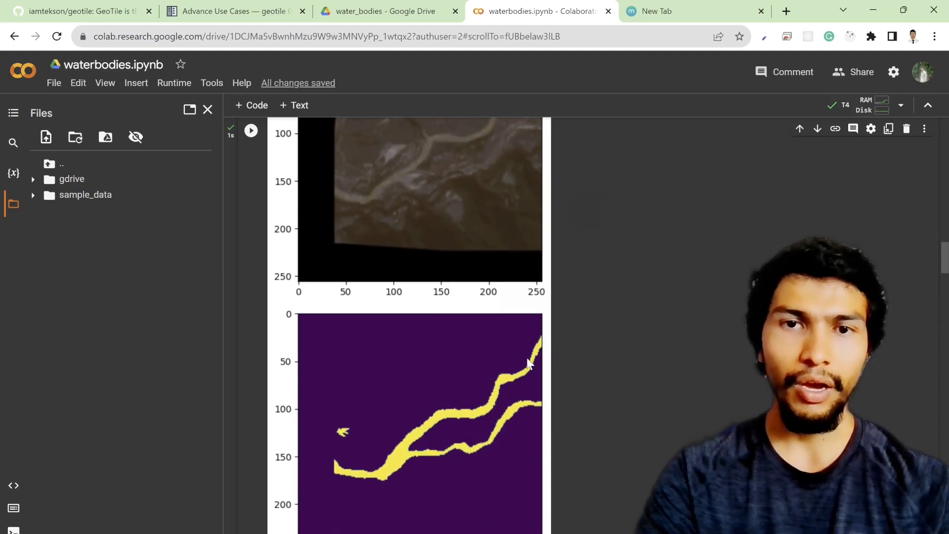
{"action": "mouse_move", "coordinate": [495, 389]}
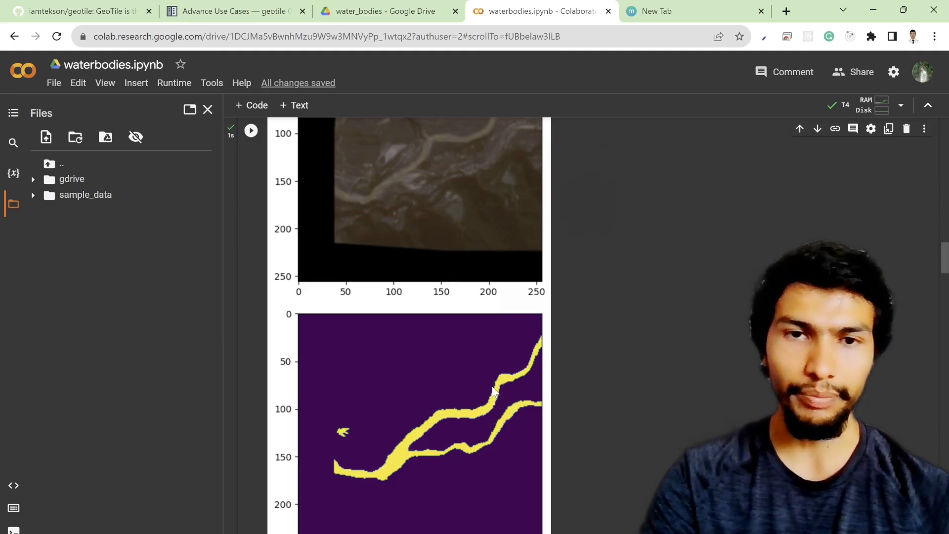
{"action": "mouse_move", "coordinate": [487, 404]}
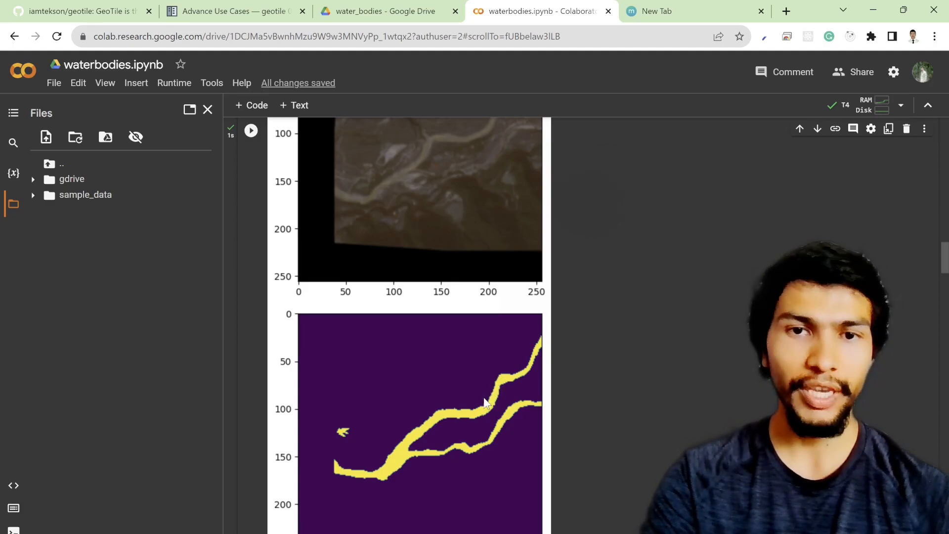
{"action": "mouse_move", "coordinate": [393, 464]}
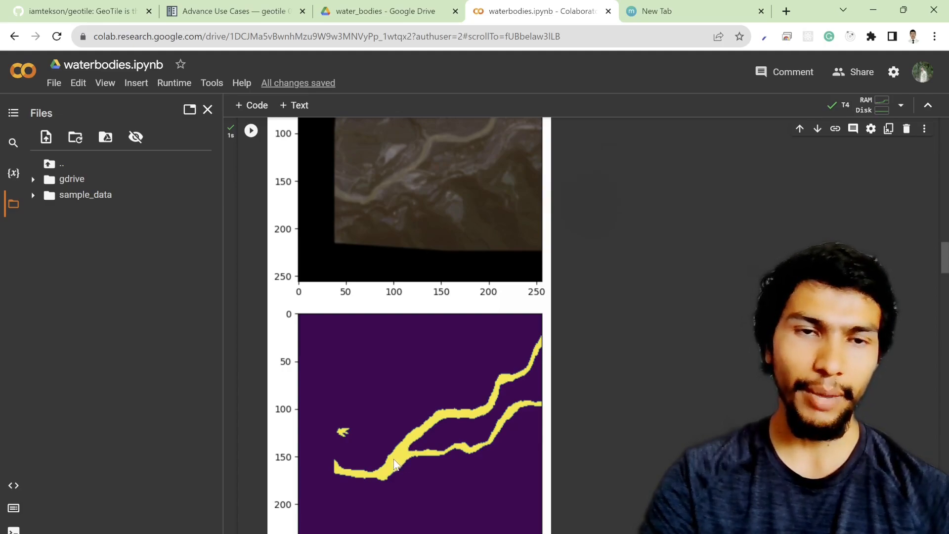
{"action": "mouse_move", "coordinate": [475, 403]}
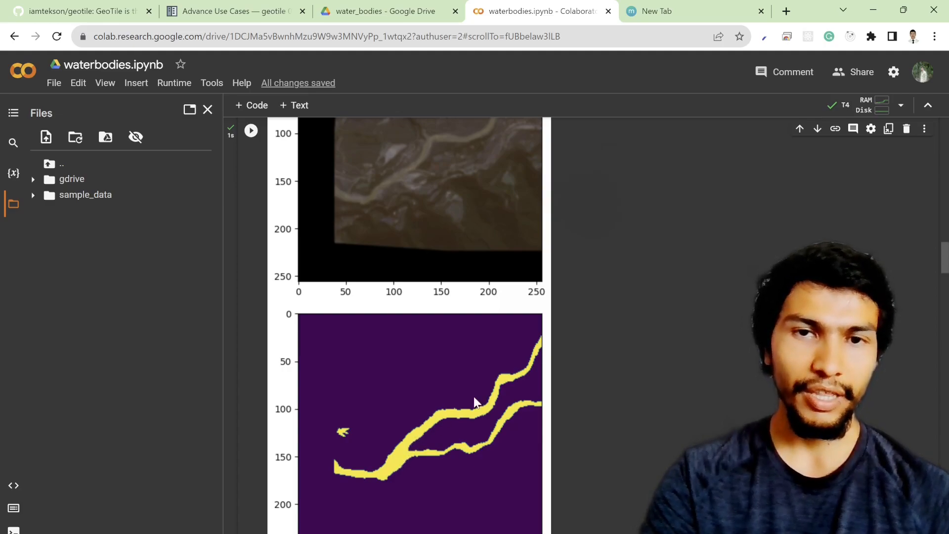
{"action": "scroll", "scroll_direction": "up", "scroll_amount": 3}
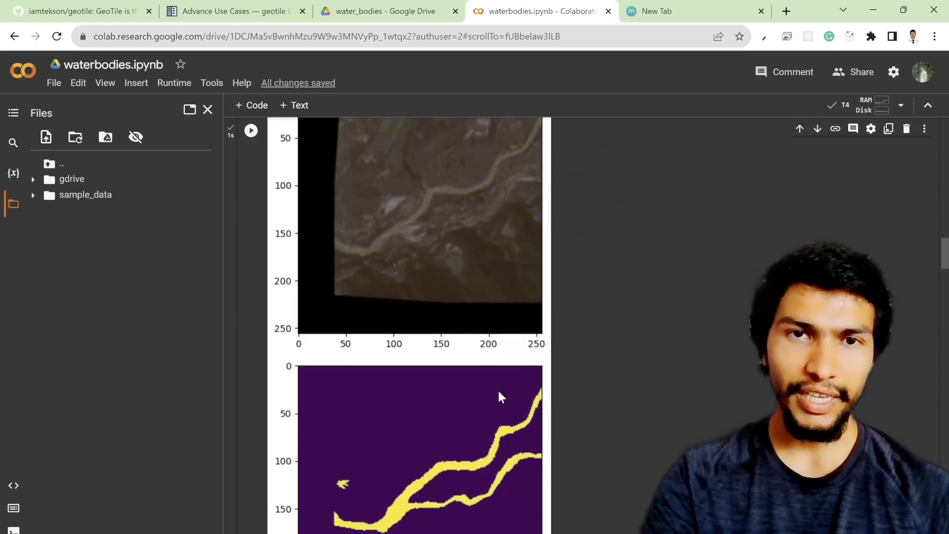
{"action": "mouse_move", "coordinate": [412, 393]}
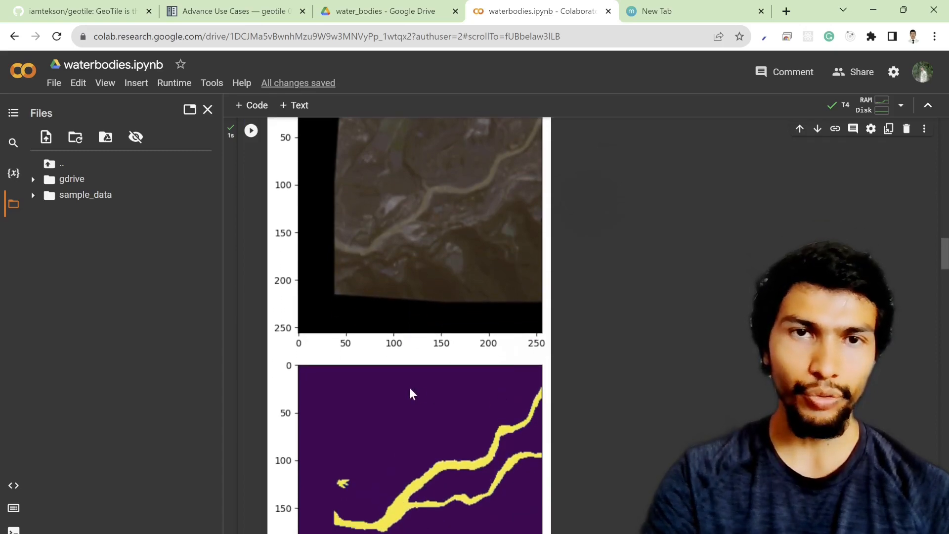
{"action": "scroll", "scroll_direction": "down", "scroll_amount": 3}
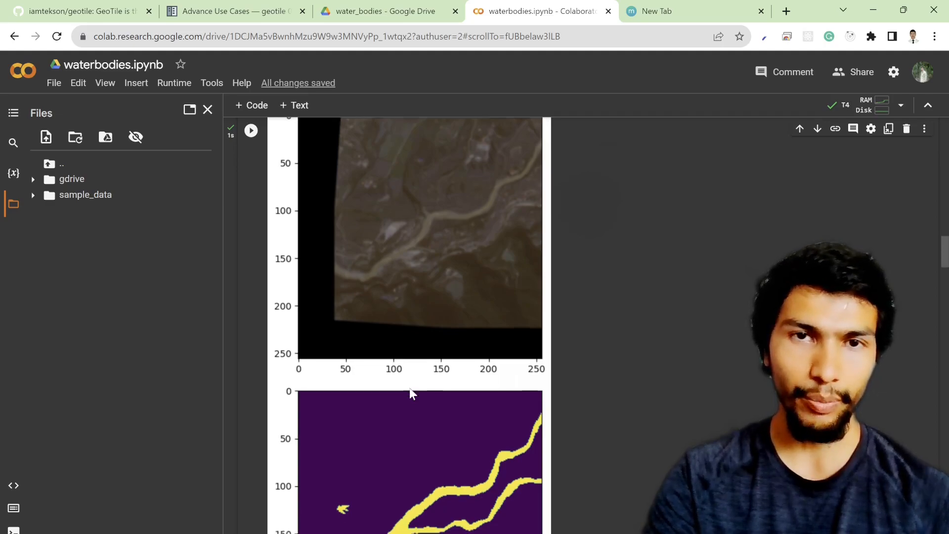
{"action": "scroll", "scroll_direction": "down", "scroll_amount": 3}
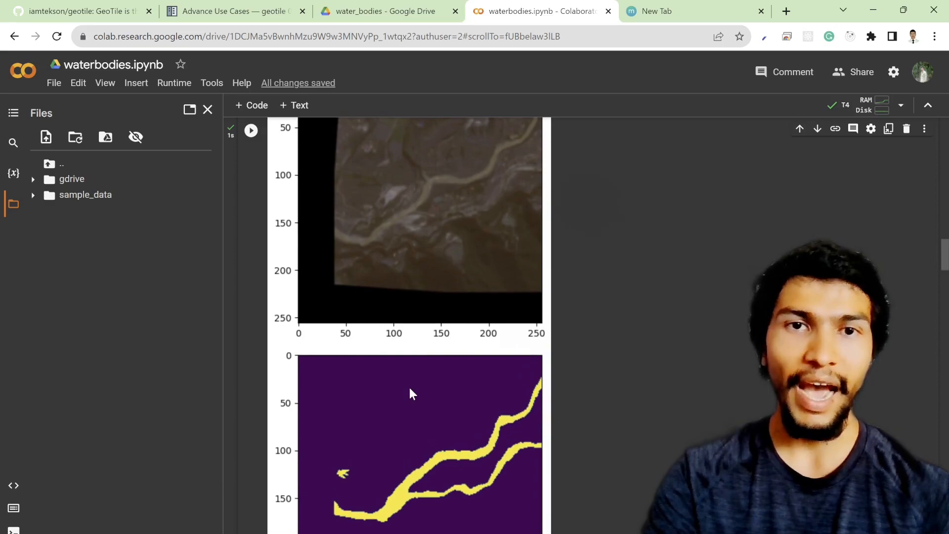
{"action": "mouse_move", "coordinate": [340, 233]}
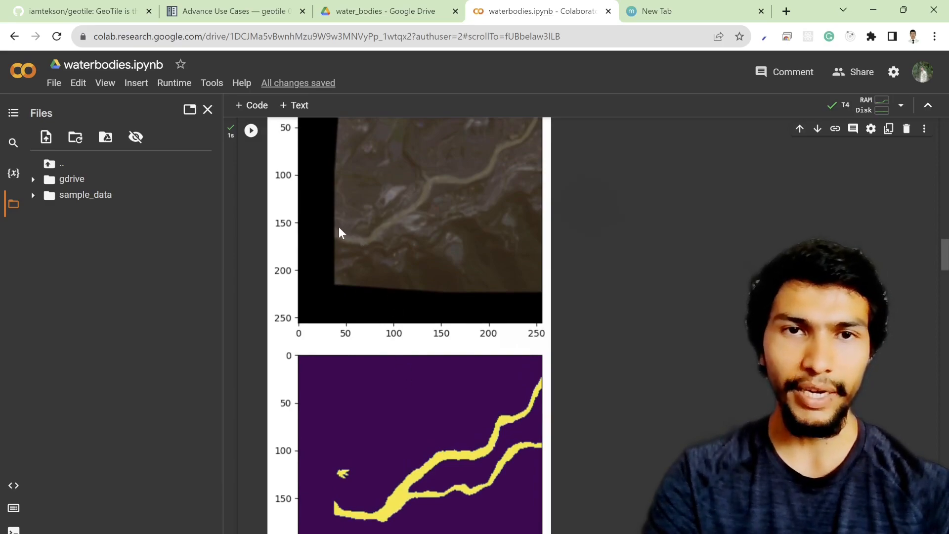
{"action": "mouse_move", "coordinate": [404, 217]}
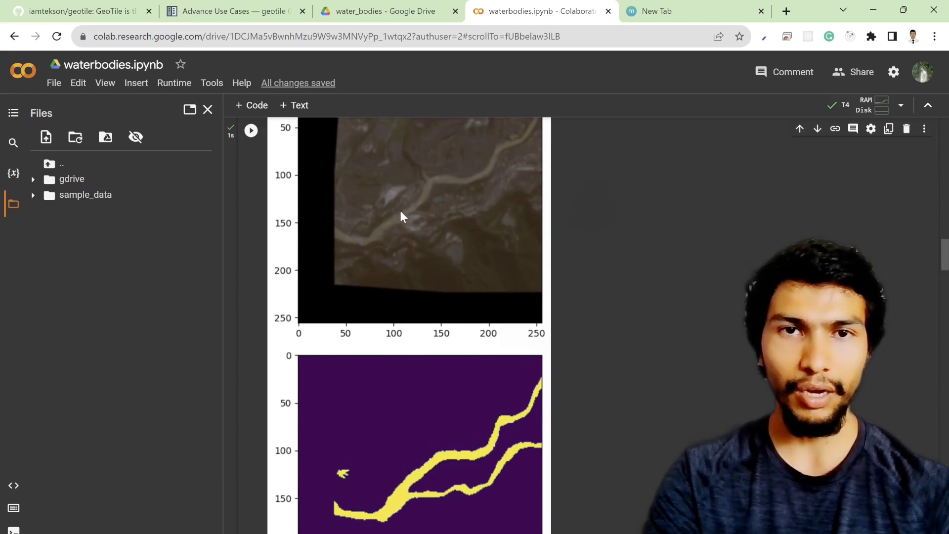
{"action": "mouse_move", "coordinate": [490, 160]}
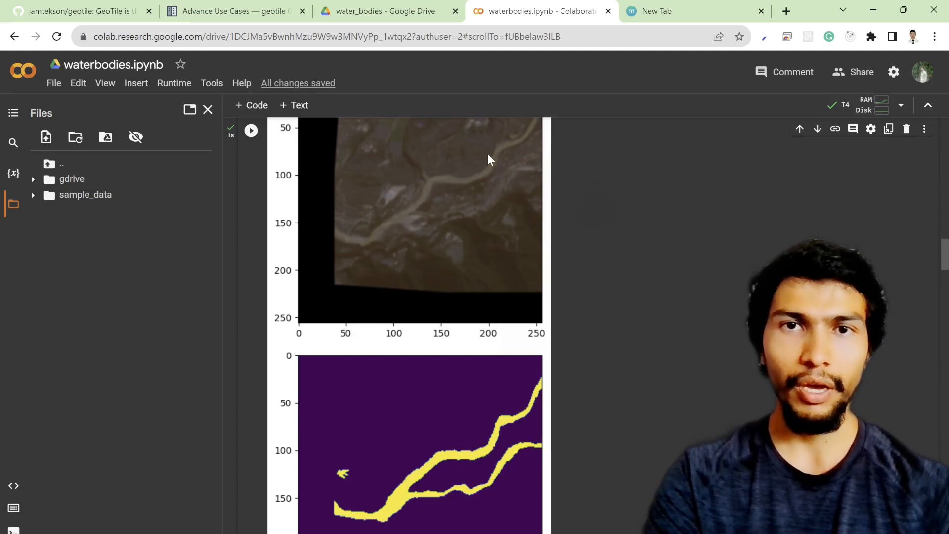
{"action": "mouse_move", "coordinate": [543, 127]}
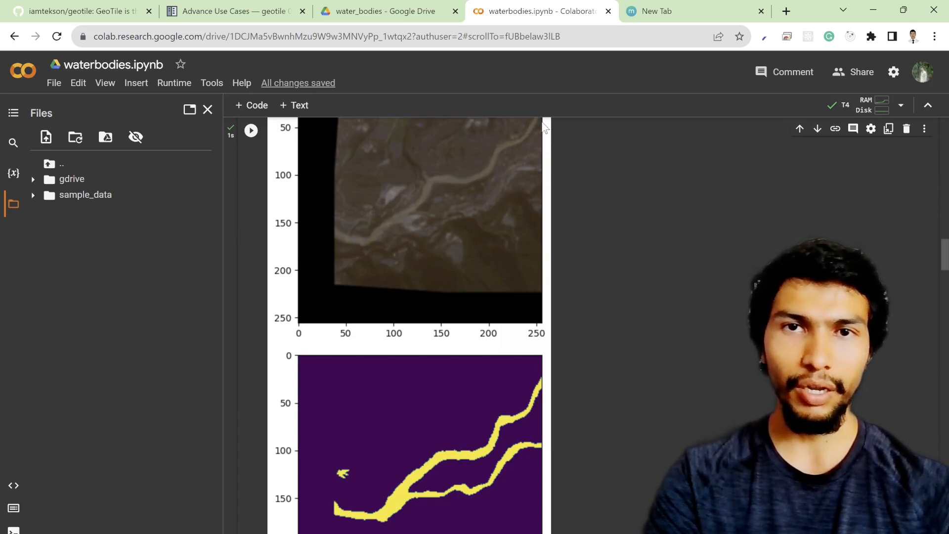
{"action": "mouse_move", "coordinate": [500, 161]}
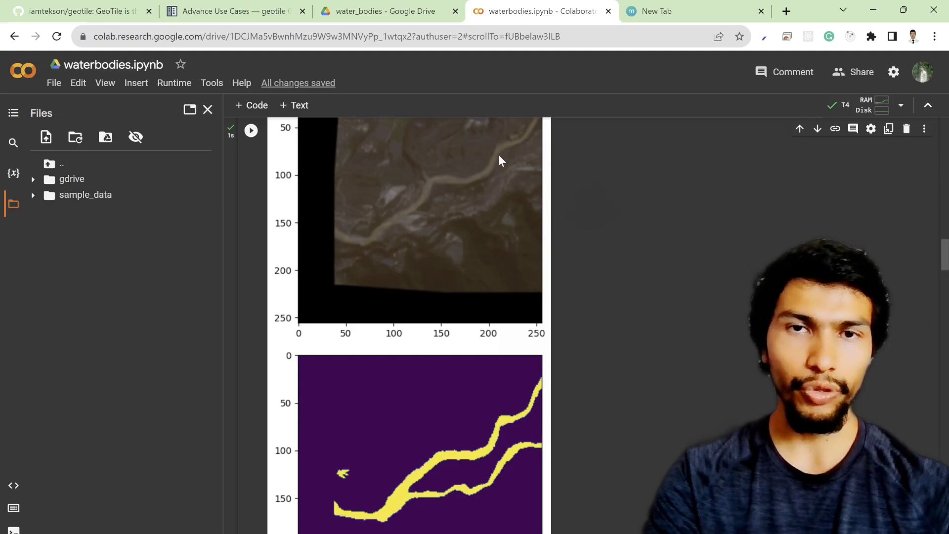
{"action": "mouse_move", "coordinate": [360, 237]}
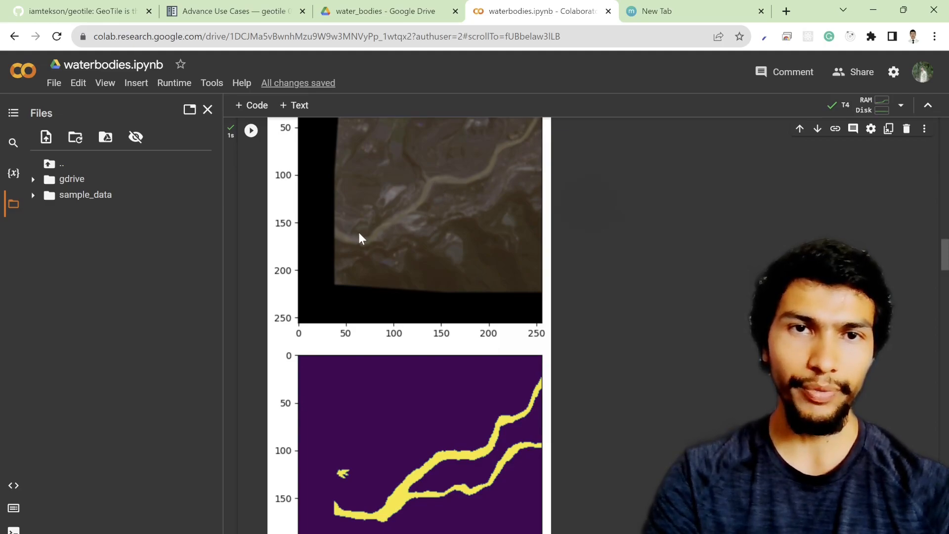
{"action": "scroll", "scroll_direction": "down", "scroll_amount": 3}
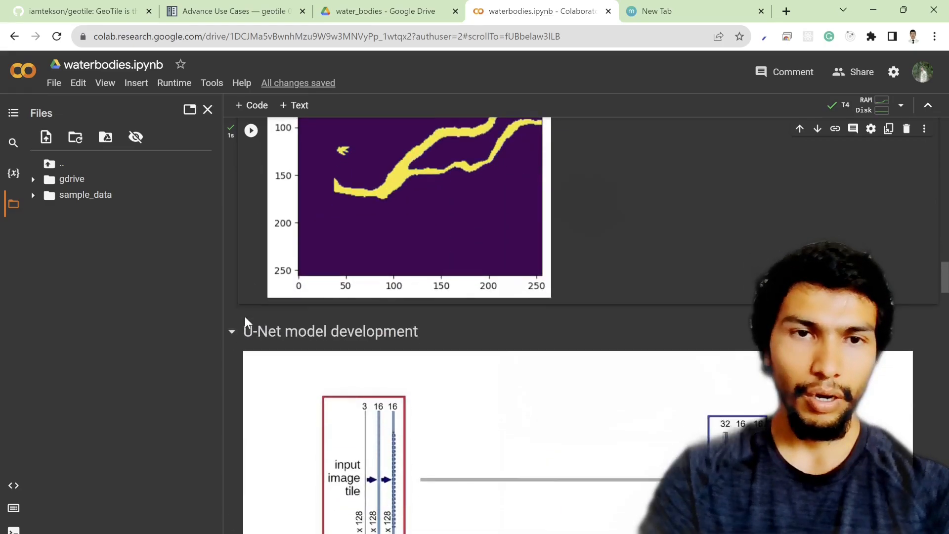
- Run the U-Net definition cell, compiling with binary cross-entropy and Adam, and show its input shape
{"action": "scroll", "scroll_direction": "down", "scroll_amount": 3}
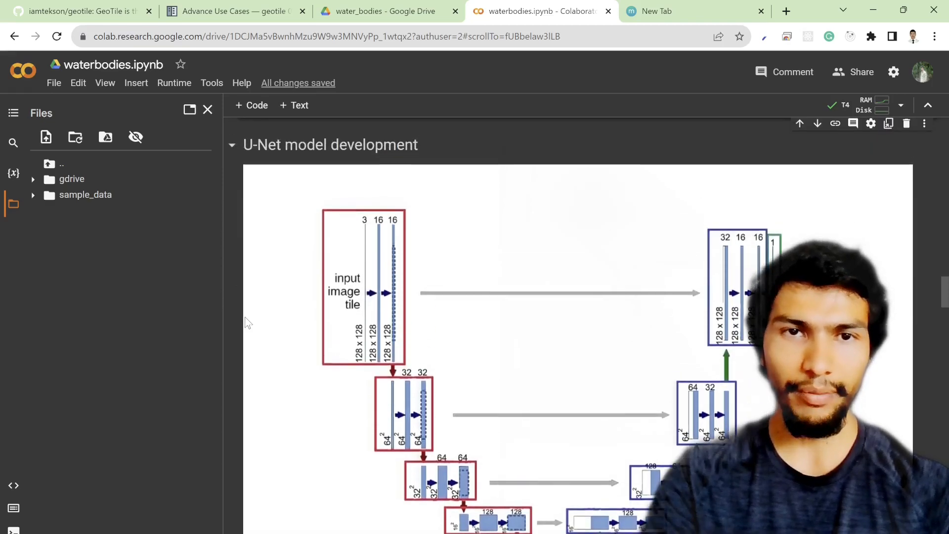
{"action": "scroll", "scroll_direction": "down", "scroll_amount": 3}
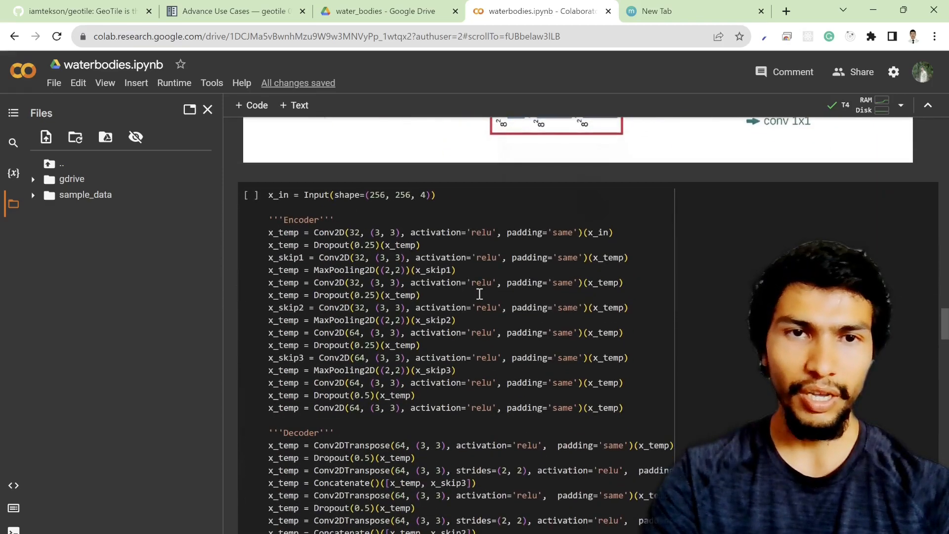
{"action": "left_click", "coordinate": [351, 195]}
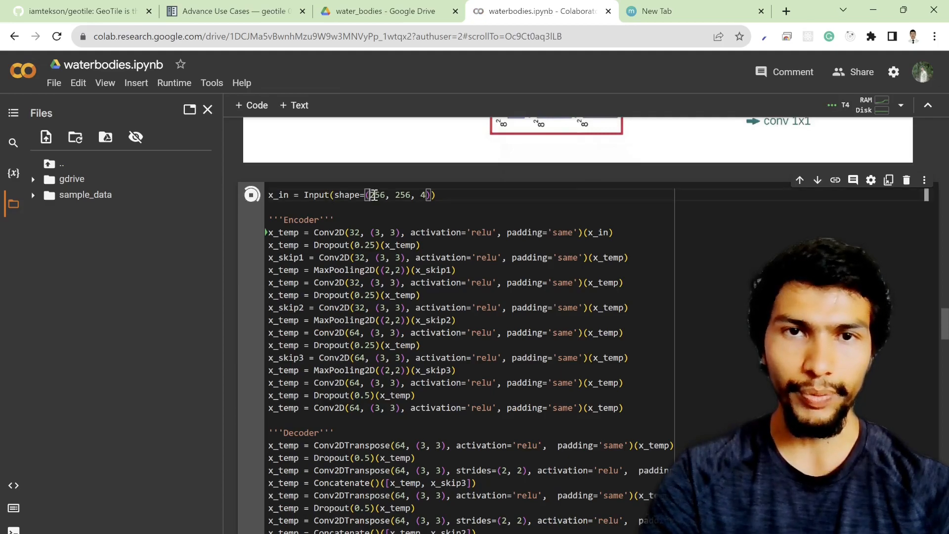
{"action": "left_click", "coordinate": [251, 194]}
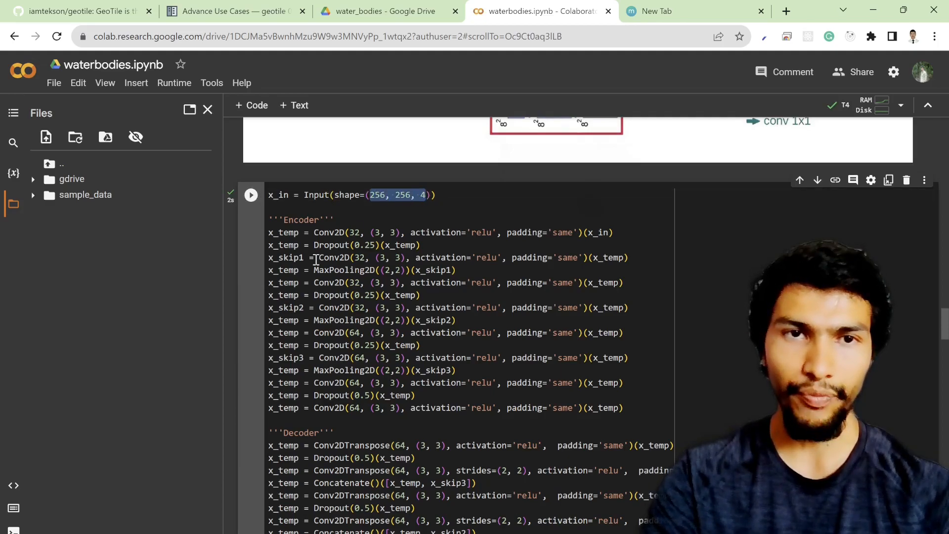
{"action": "scroll", "scroll_direction": "down", "scroll_amount": 3}
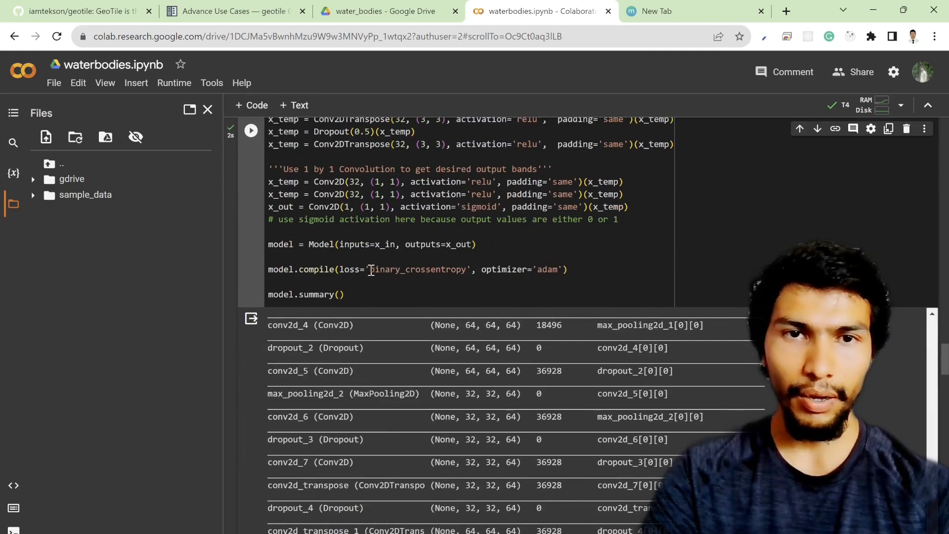
{"action": "double_click", "coordinate": [416, 269]}
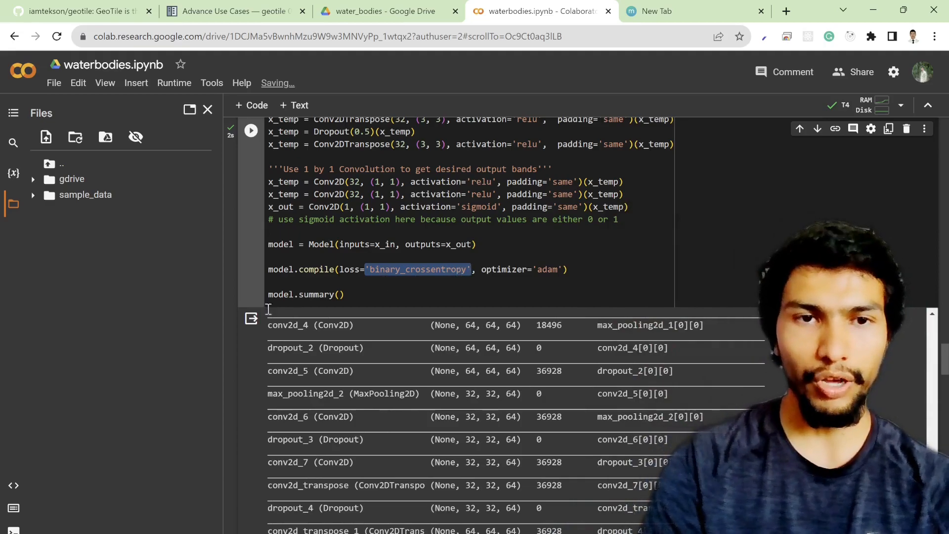
{"action": "scroll", "scroll_direction": "down", "scroll_amount": 3}
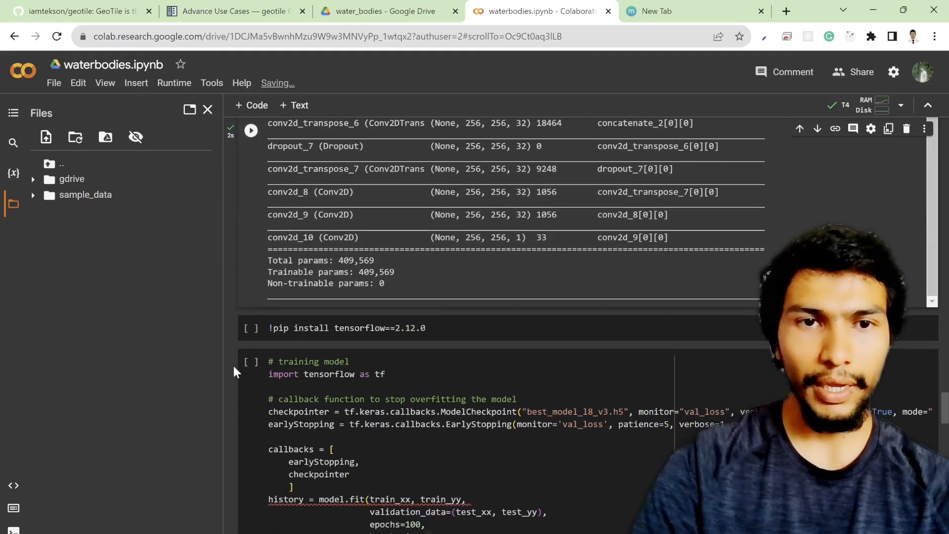
- Start training with best_weight.h5 checkpoints, highlighting the early-stopping patience and 100 epochs
{"action": "scroll", "scroll_direction": "down", "scroll_amount": 3}
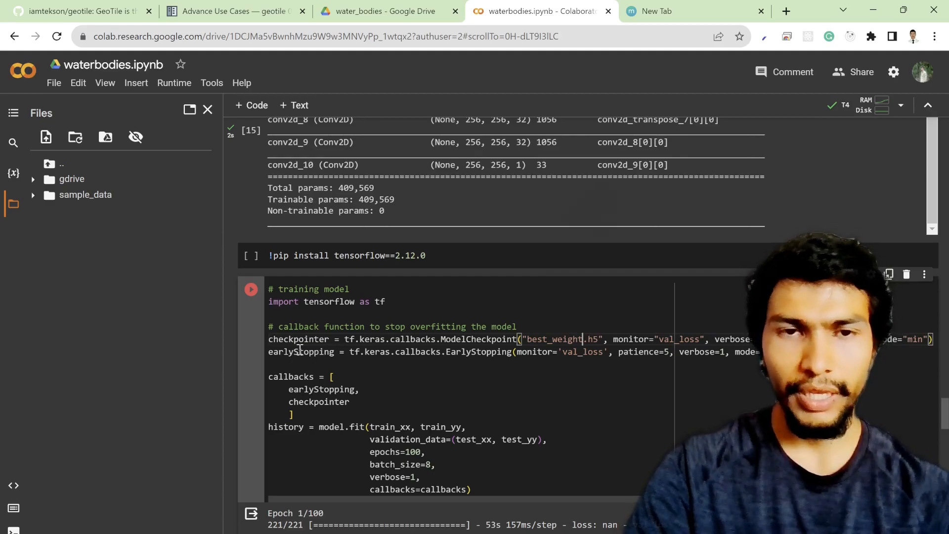
{"action": "mouse_move", "coordinate": [408, 356]}
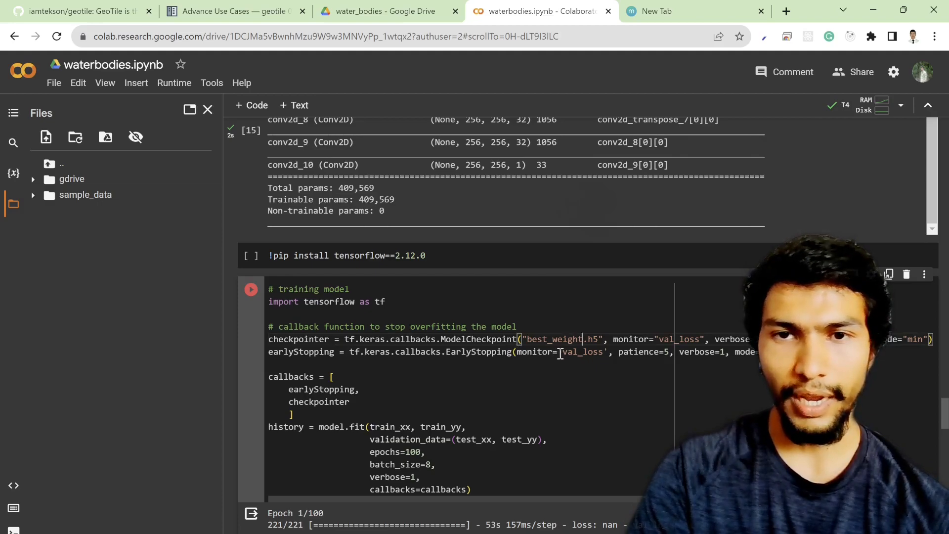
{"action": "double_click", "coordinate": [584, 351]}
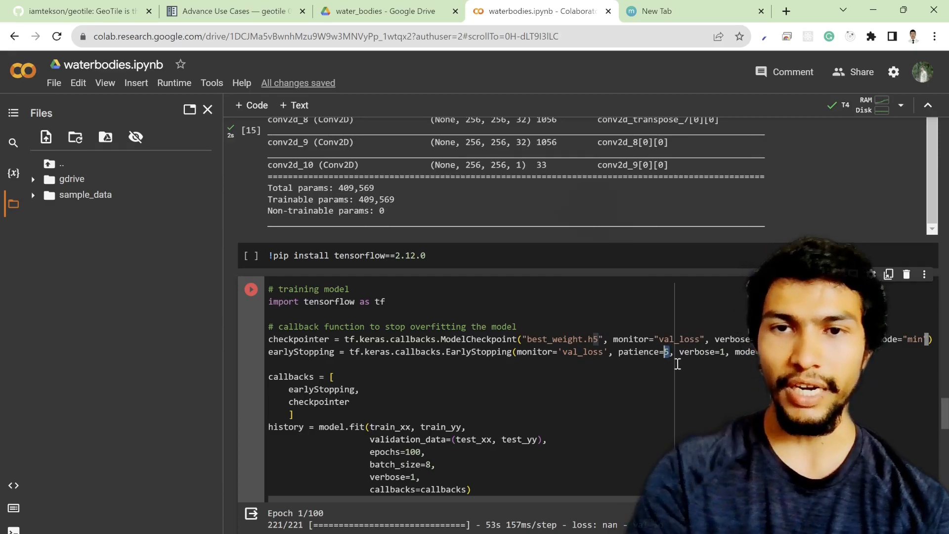
{"action": "mouse_move", "coordinate": [639, 358]}
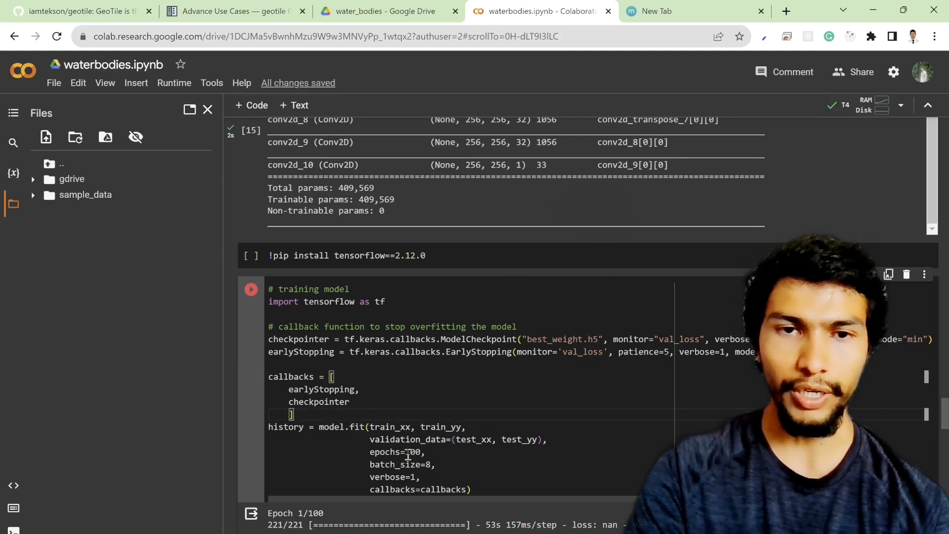
{"action": "double_click", "coordinate": [409, 451]}
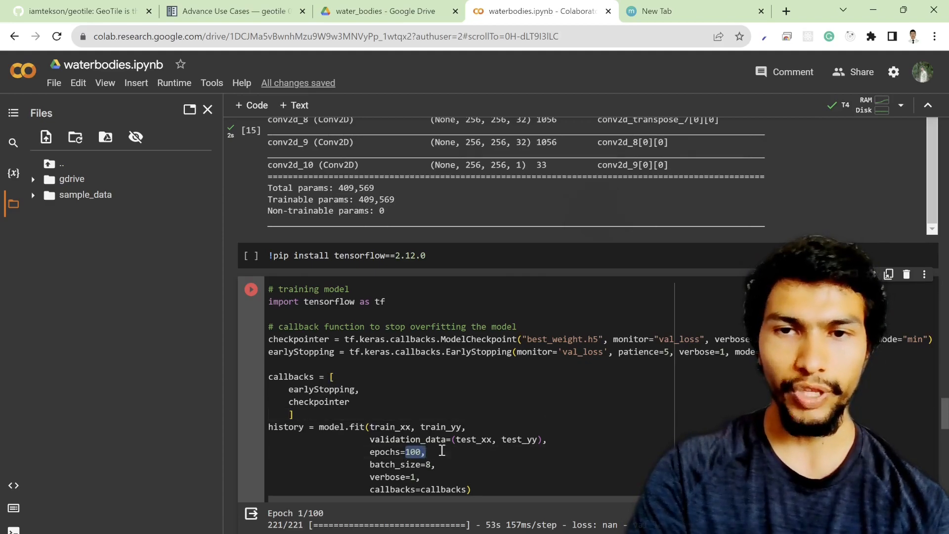
- Stop the running training cell once its loss shows nan
{"action": "scroll", "scroll_direction": "down", "scroll_amount": 3}
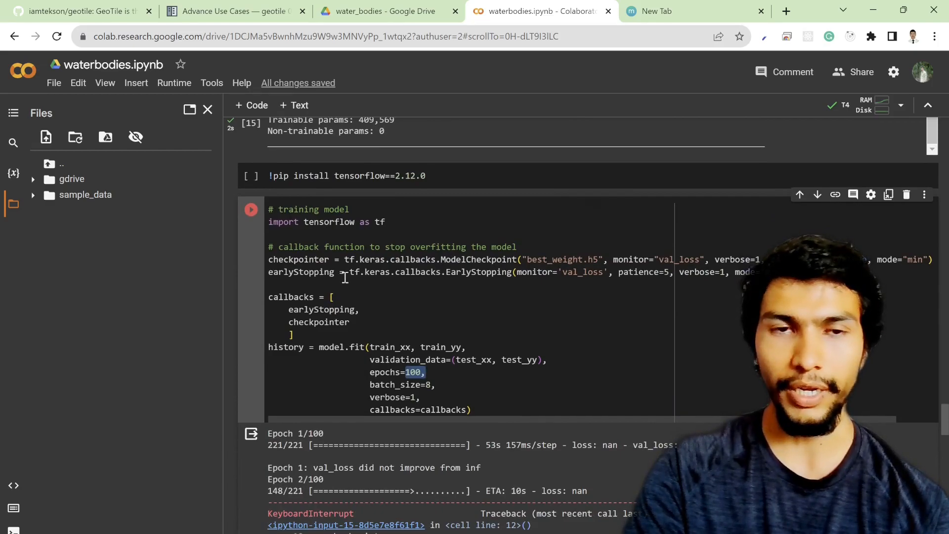
{"action": "scroll", "scroll_direction": "down", "scroll_amount": 3}
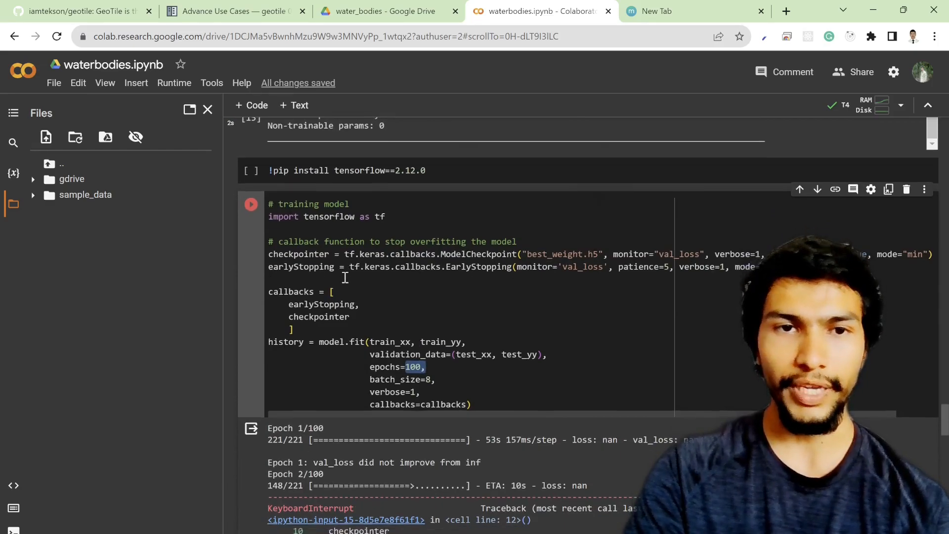
{"action": "scroll", "scroll_direction": "down", "scroll_amount": 3}
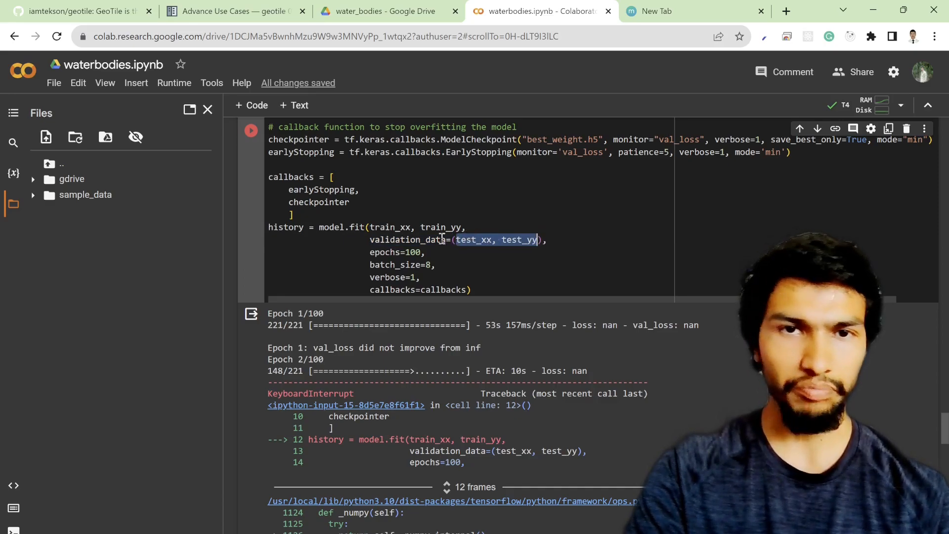
{"action": "left_click", "coordinate": [496, 240]}
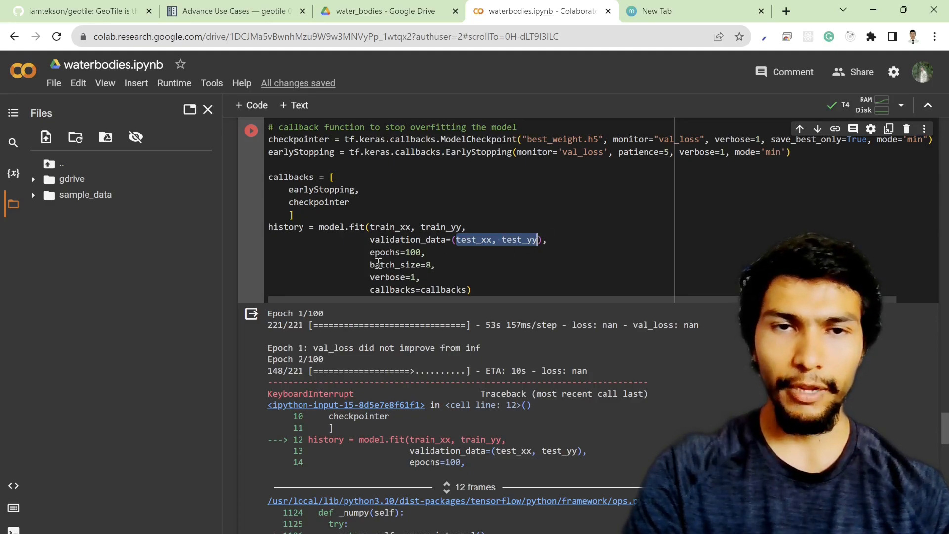
- Highlight the batch_size and callbacks arguments of the training call to explain them
{"action": "double_click", "coordinate": [402, 264]}
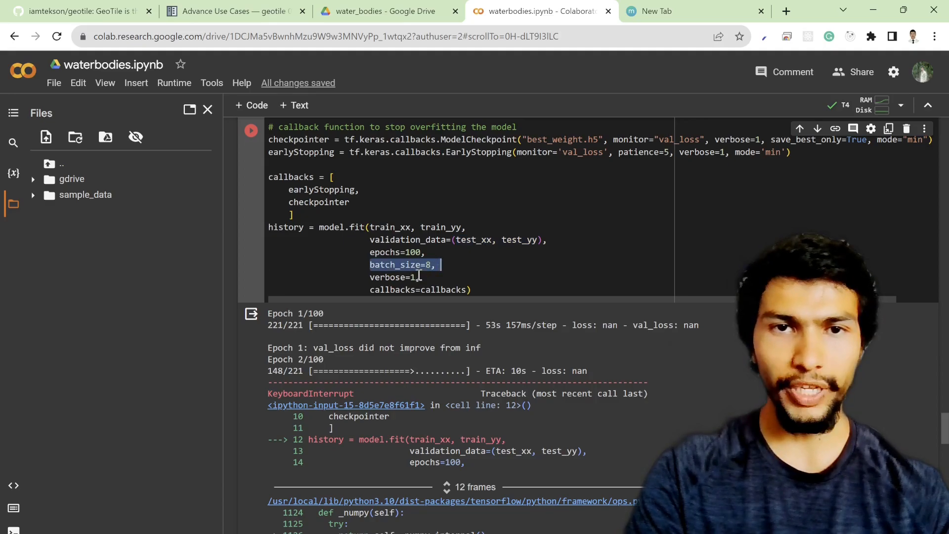
{"action": "left_click", "coordinate": [371, 289]}
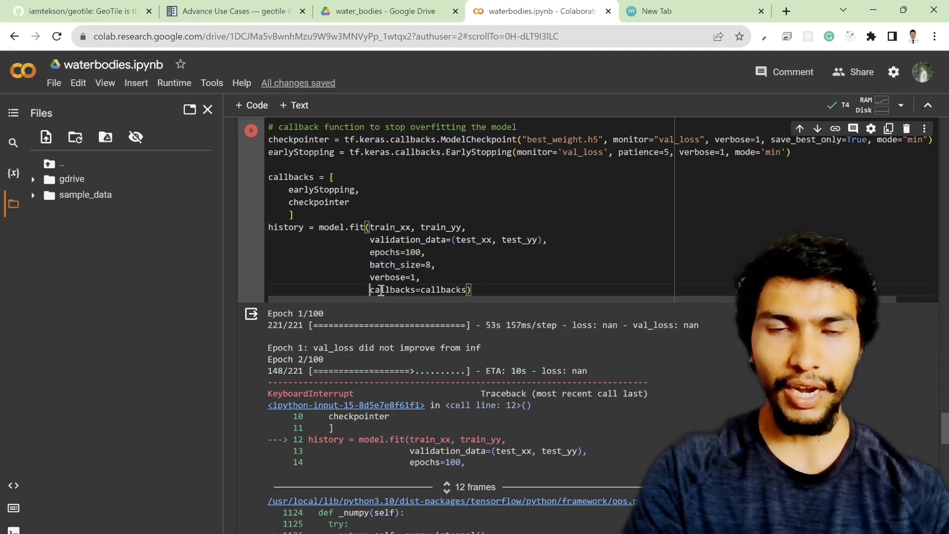
{"action": "double_click", "coordinate": [418, 289]}
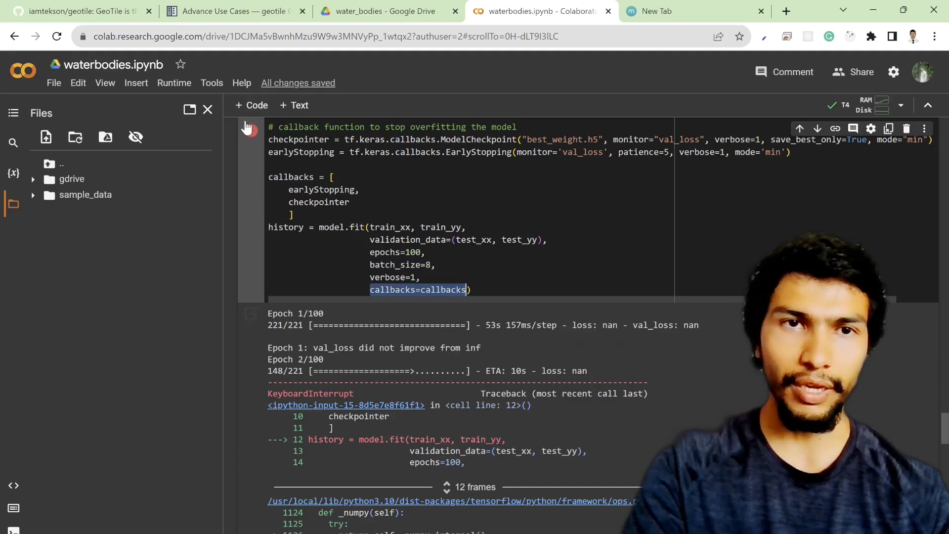
- Rerun the U-Net training cell so val_loss improves to 0.19068 by epoch 3
{"action": "left_click", "coordinate": [250, 130]}
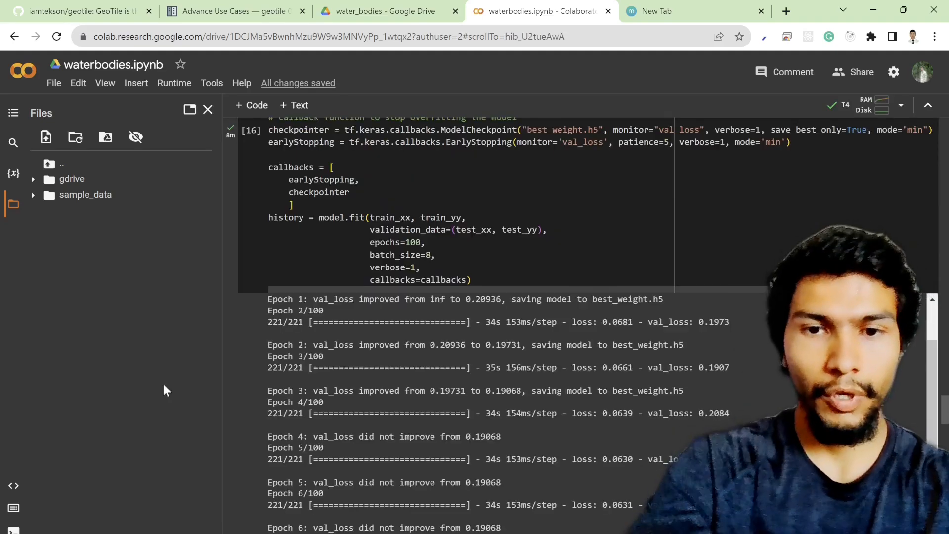
{"action": "mouse_move", "coordinate": [231, 356]}
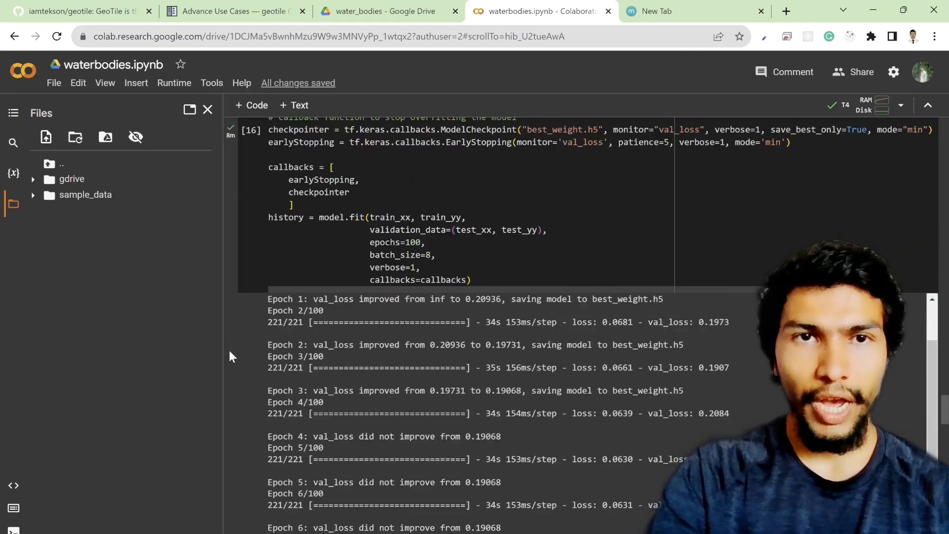
{"action": "scroll", "scroll_direction": "down", "scroll_amount": 3}
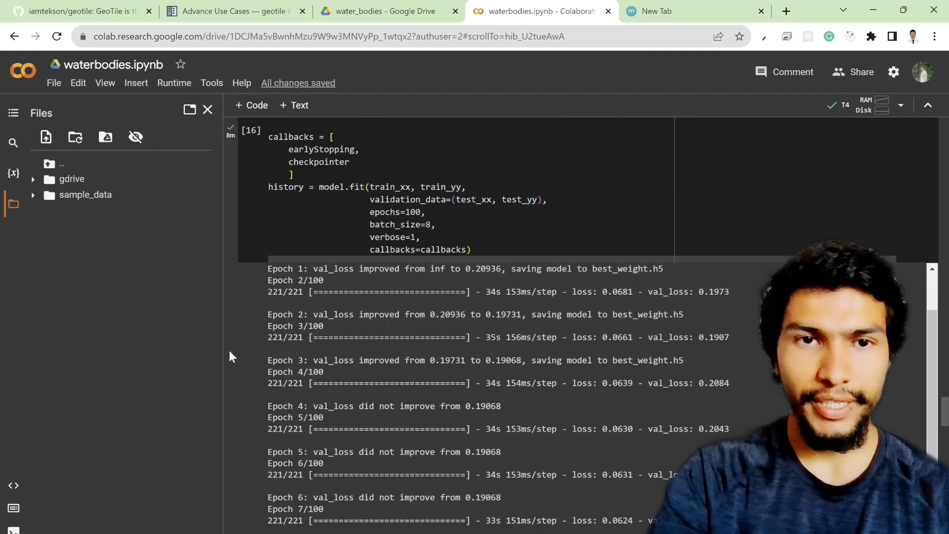
{"action": "scroll", "scroll_direction": "down", "scroll_amount": 3}
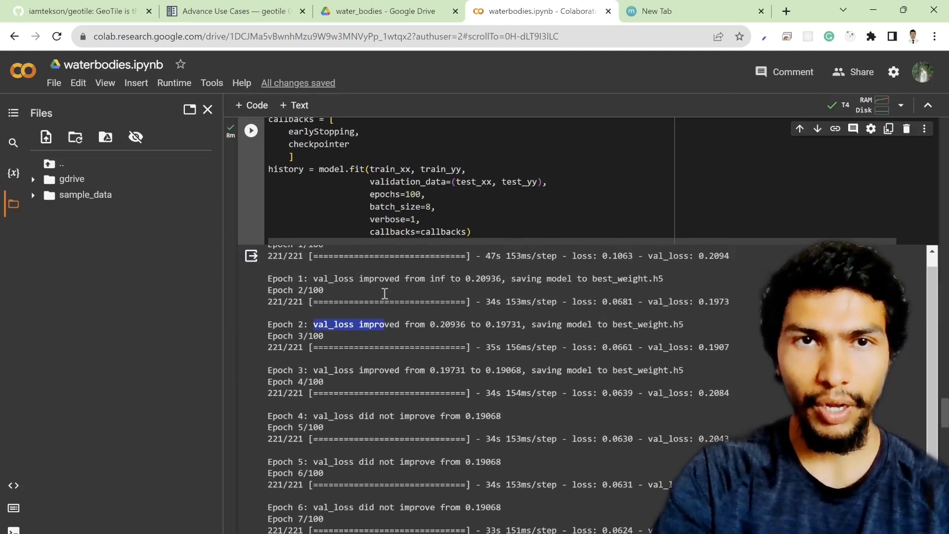
{"action": "scroll", "scroll_direction": "up", "scroll_amount": 3}
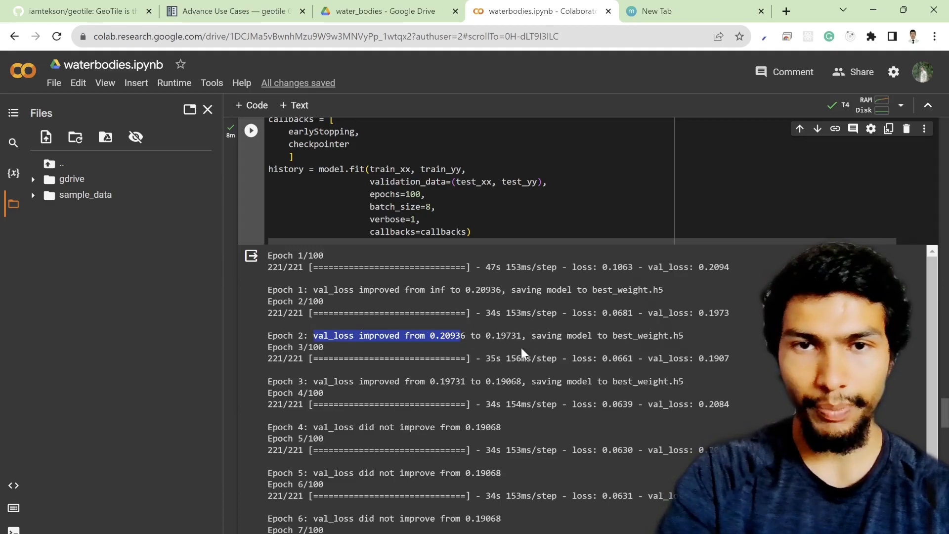
{"action": "scroll", "scroll_direction": "down", "scroll_amount": 3}
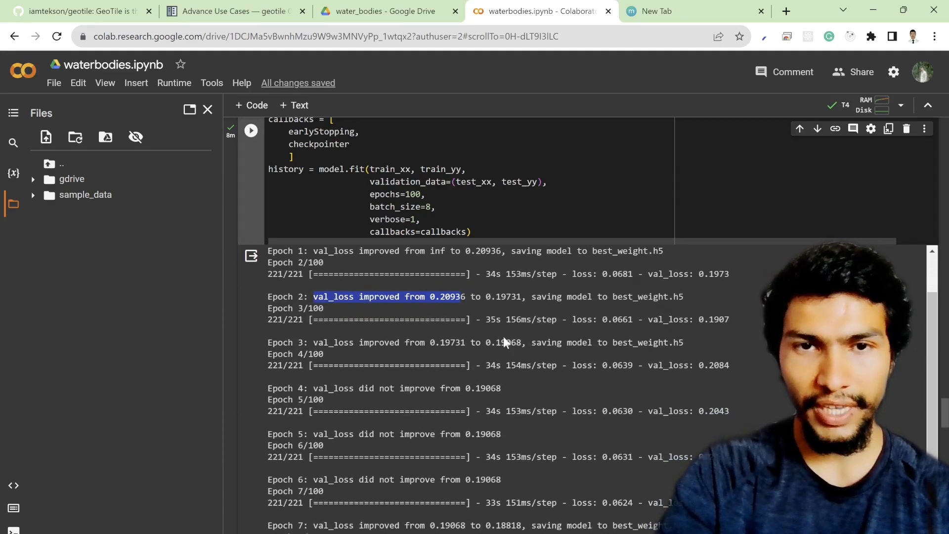
{"action": "mouse_move", "coordinate": [324, 387]}
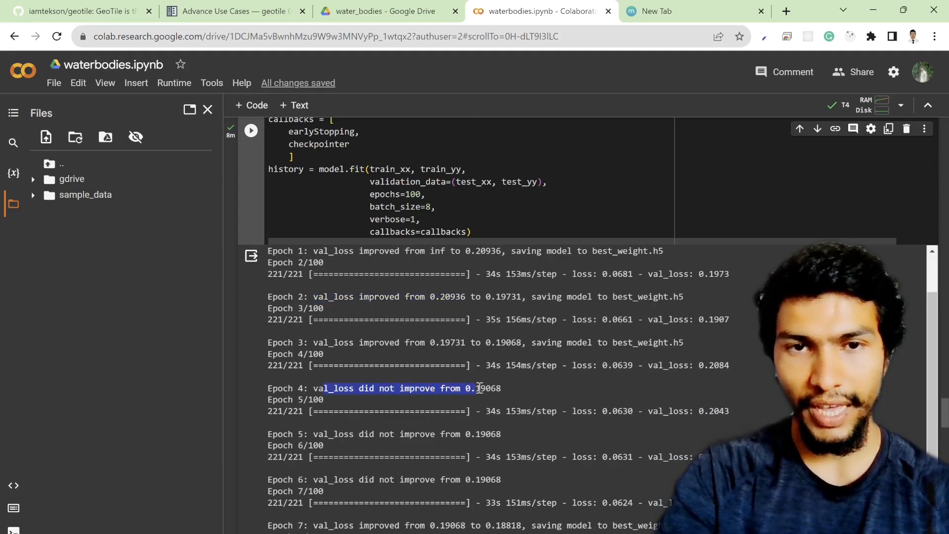
{"action": "scroll", "scroll_direction": "down", "scroll_amount": 3}
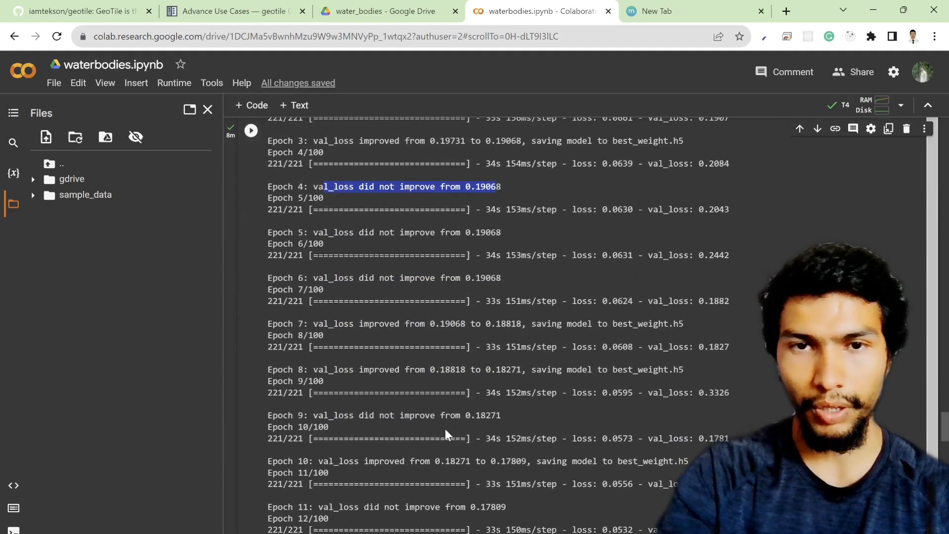
{"action": "scroll", "scroll_direction": "down", "scroll_amount": 3}
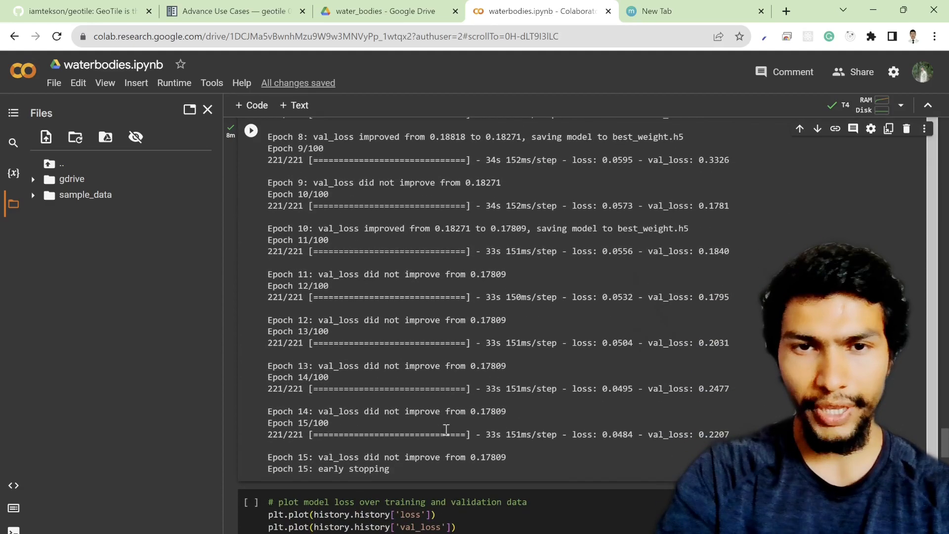
{"action": "mouse_move", "coordinate": [399, 267]}
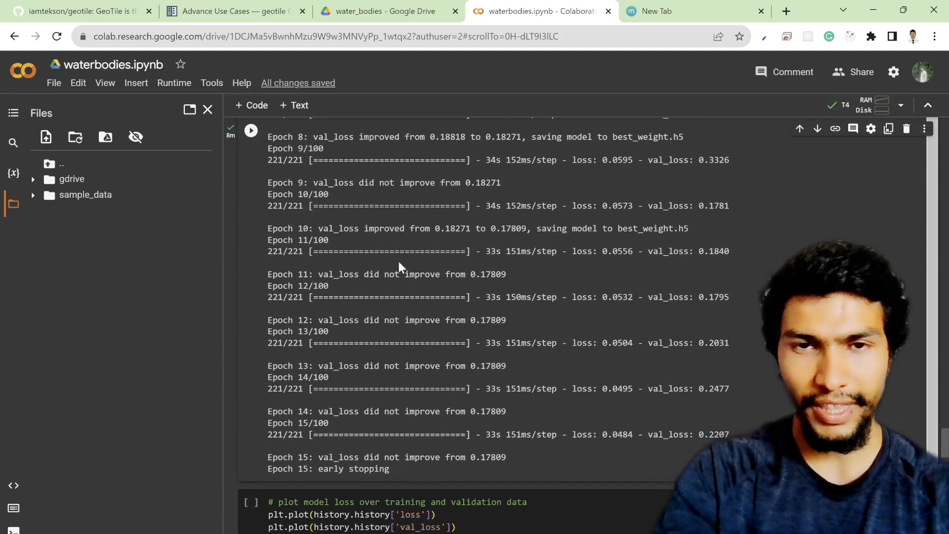
{"action": "mouse_move", "coordinate": [338, 289]}
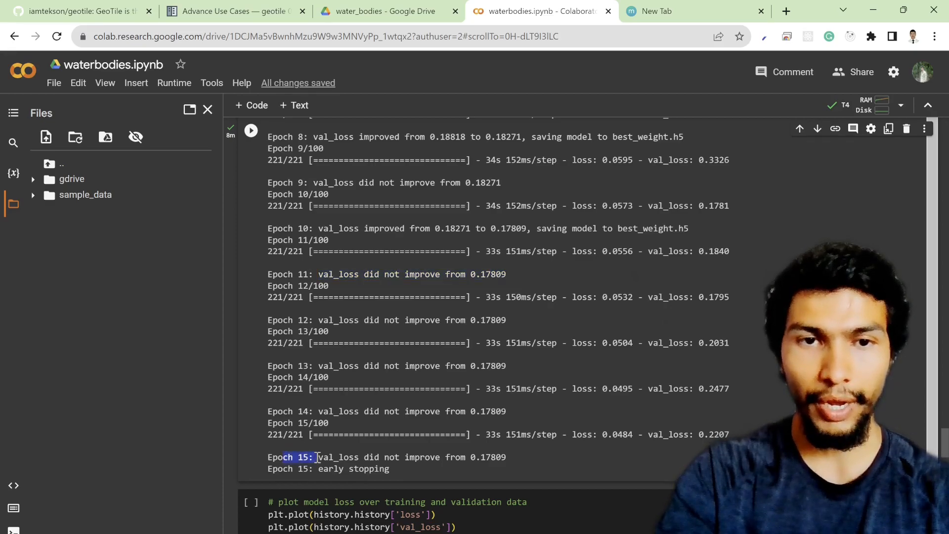
{"action": "mouse_move", "coordinate": [326, 457]}
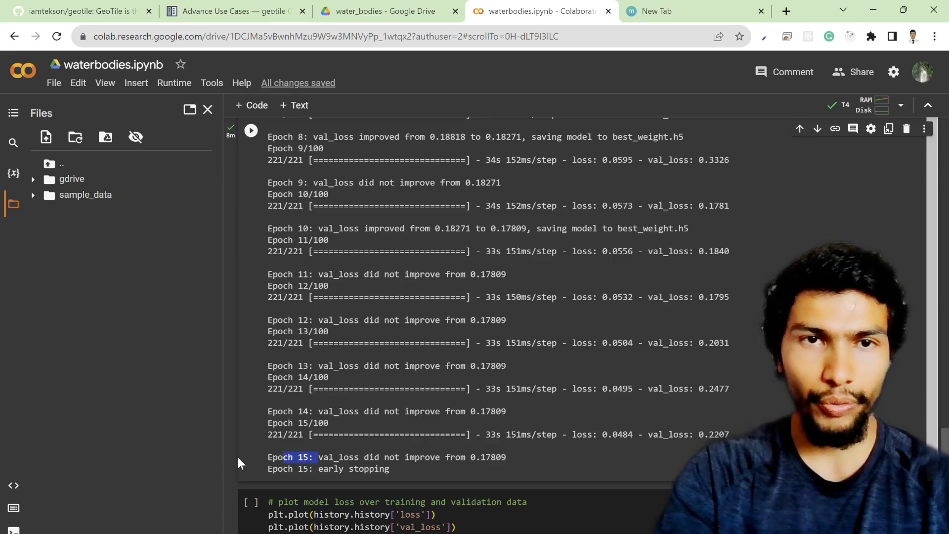
{"action": "scroll", "scroll_direction": "up", "scroll_amount": 3}
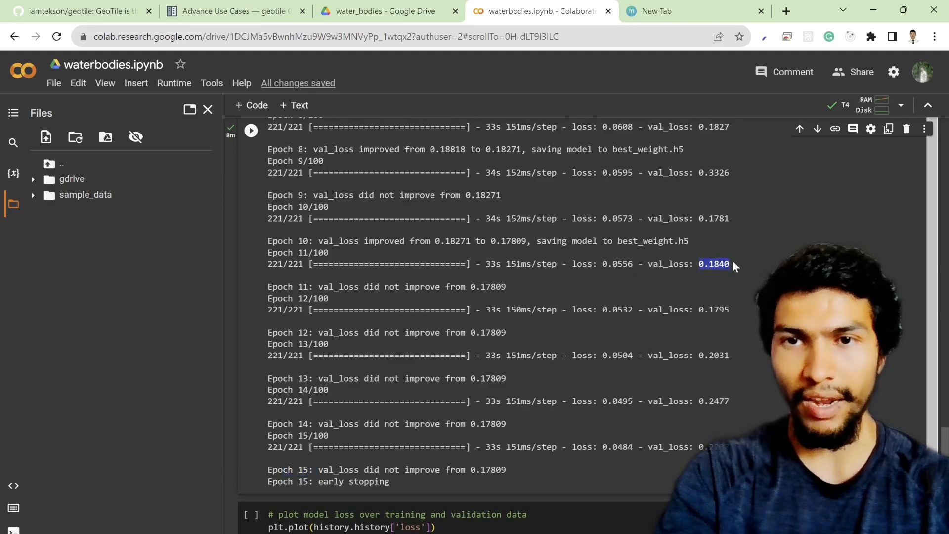
{"action": "mouse_move", "coordinate": [252, 301]}
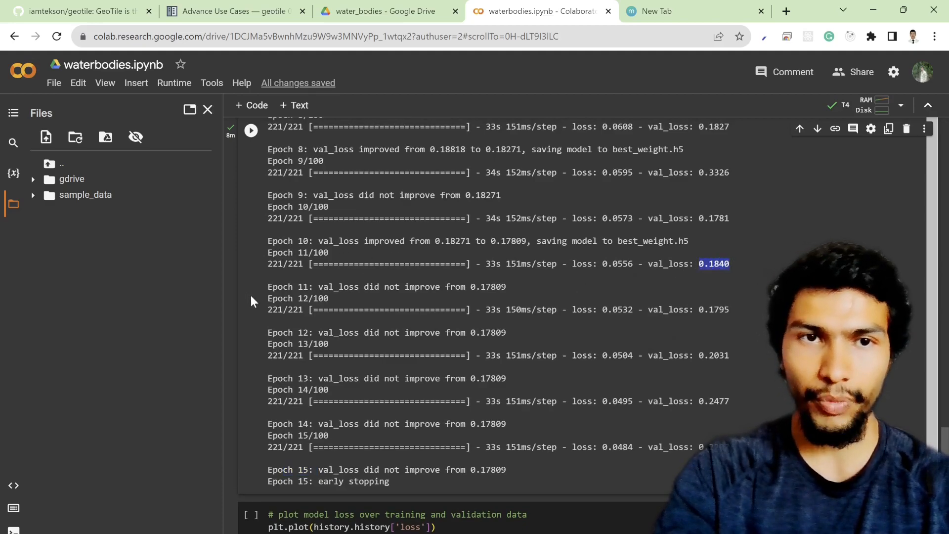
{"action": "mouse_move", "coordinate": [237, 337]}
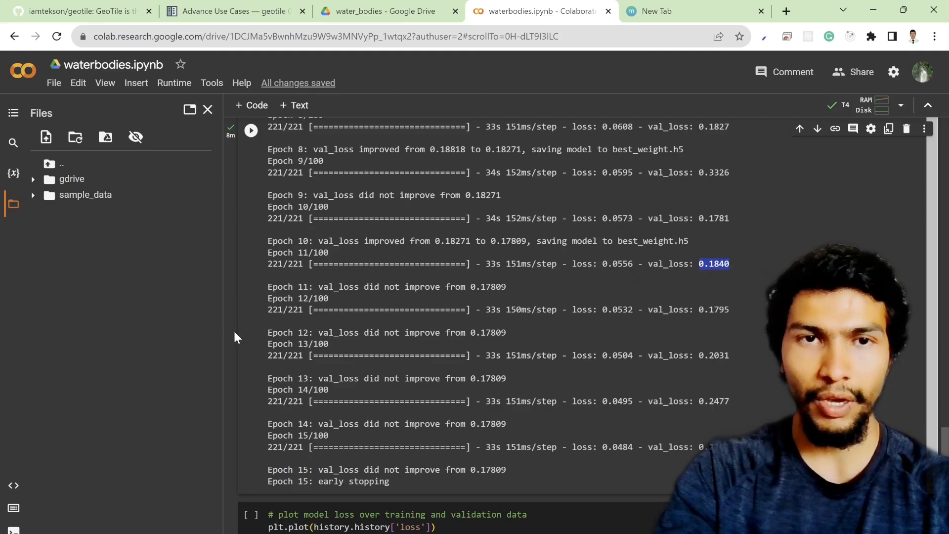
{"action": "scroll", "scroll_direction": "down", "scroll_amount": 3}
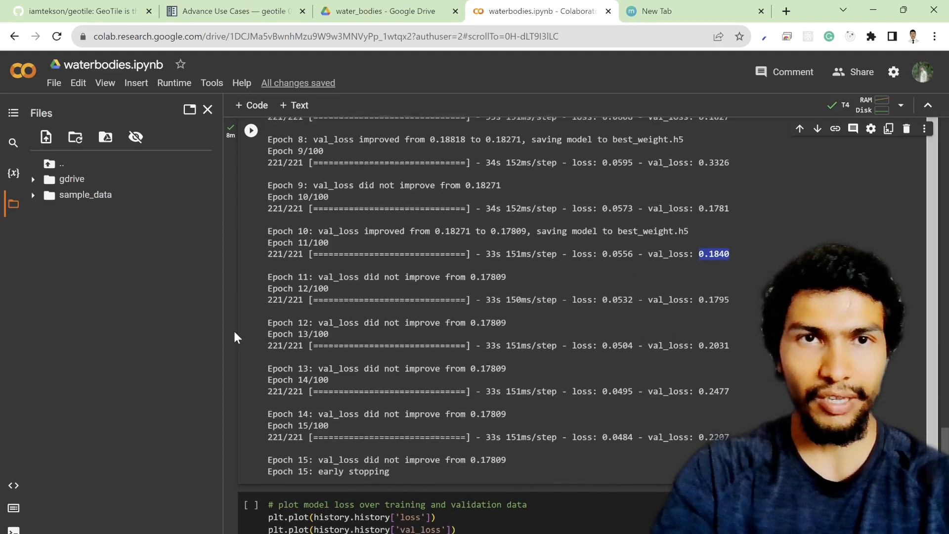
{"action": "scroll", "scroll_direction": "down", "scroll_amount": 3}
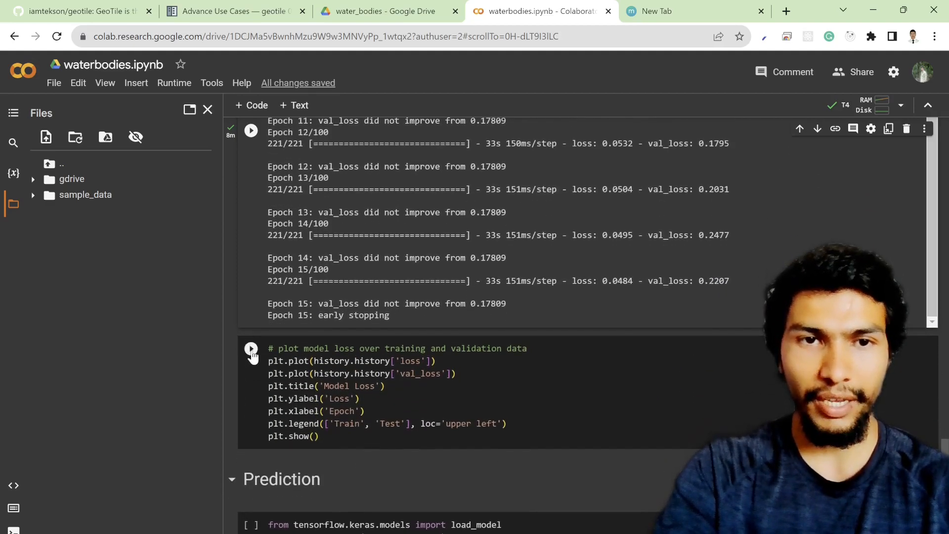
- Run the plotting cell to chart Train and Test loss over 15 epochs
{"action": "left_click", "coordinate": [251, 347]}
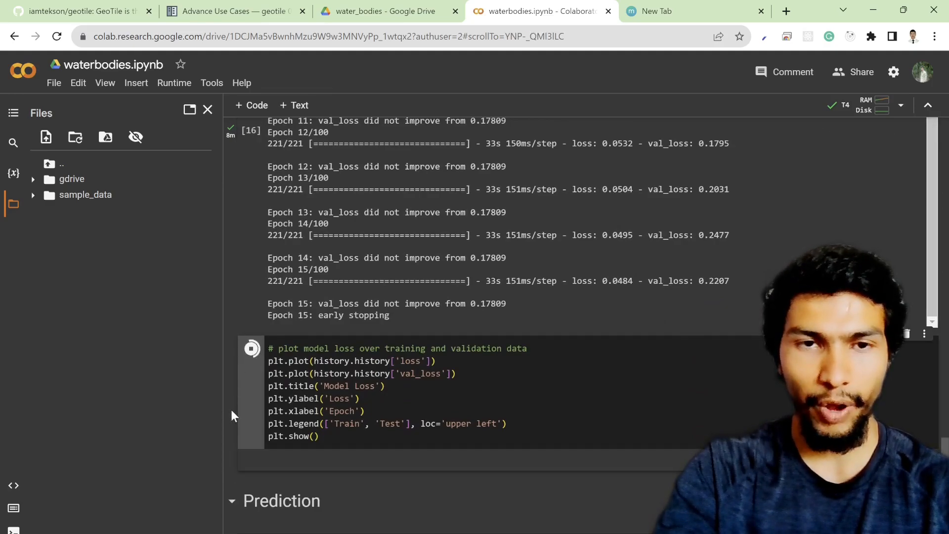
{"action": "left_click", "coordinate": [251, 348]}
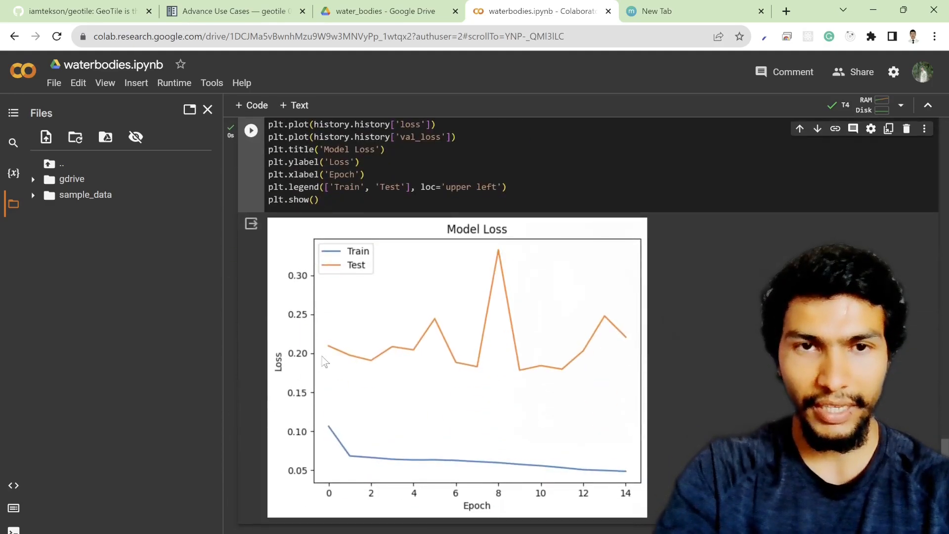
{"action": "mouse_move", "coordinate": [432, 388]}
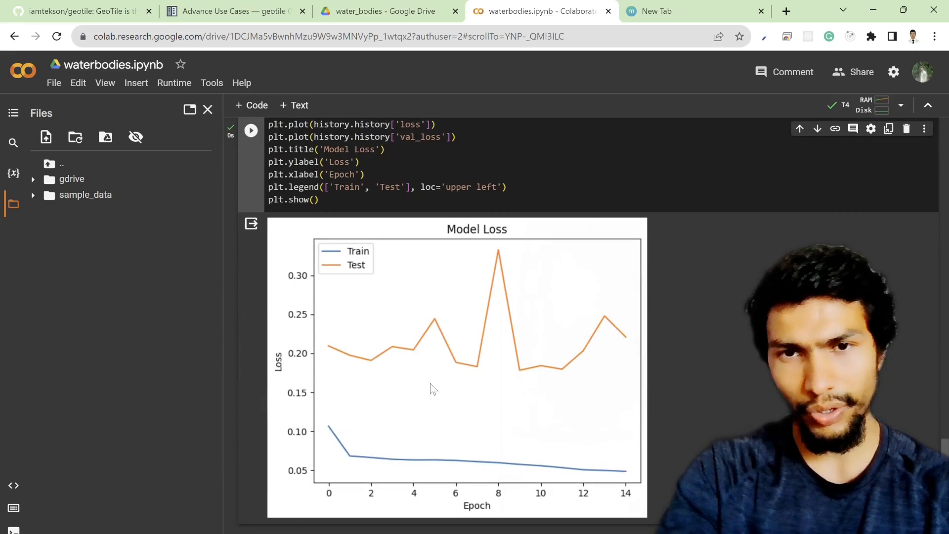
{"action": "mouse_move", "coordinate": [614, 337]}
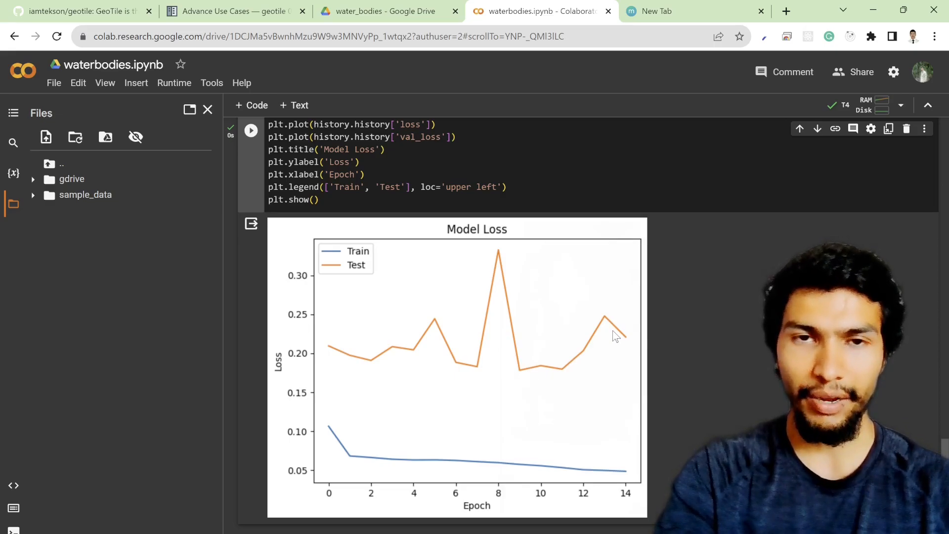
{"action": "mouse_move", "coordinate": [374, 358]}
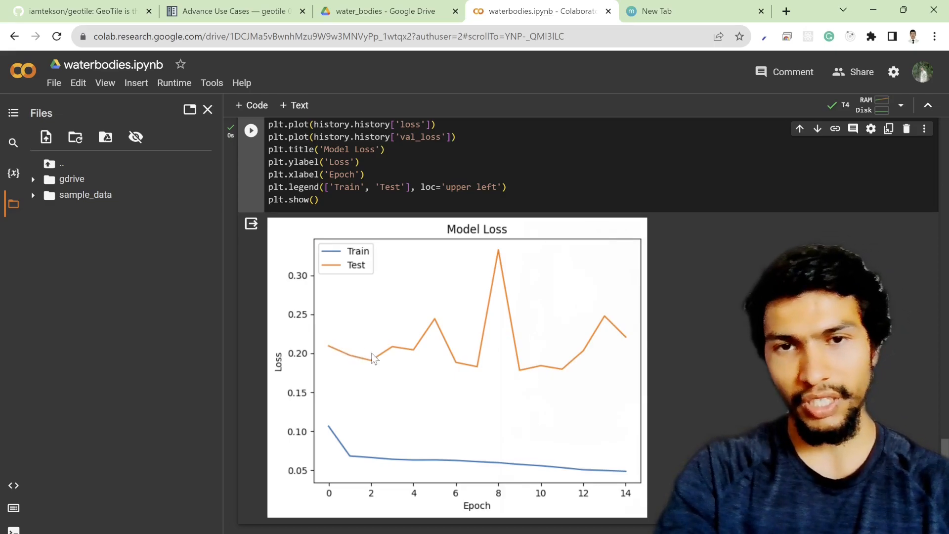
{"action": "mouse_move", "coordinate": [378, 375]}
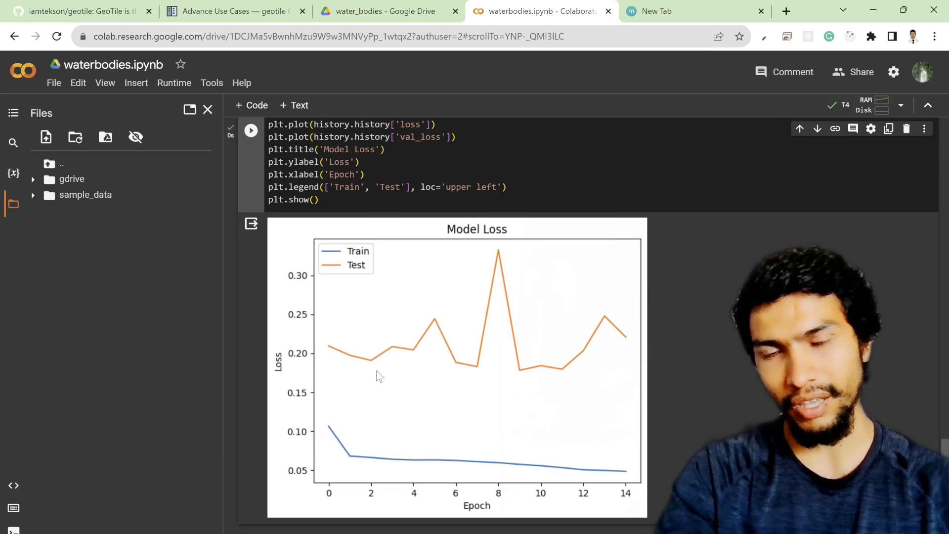
{"action": "mouse_move", "coordinate": [394, 357]}
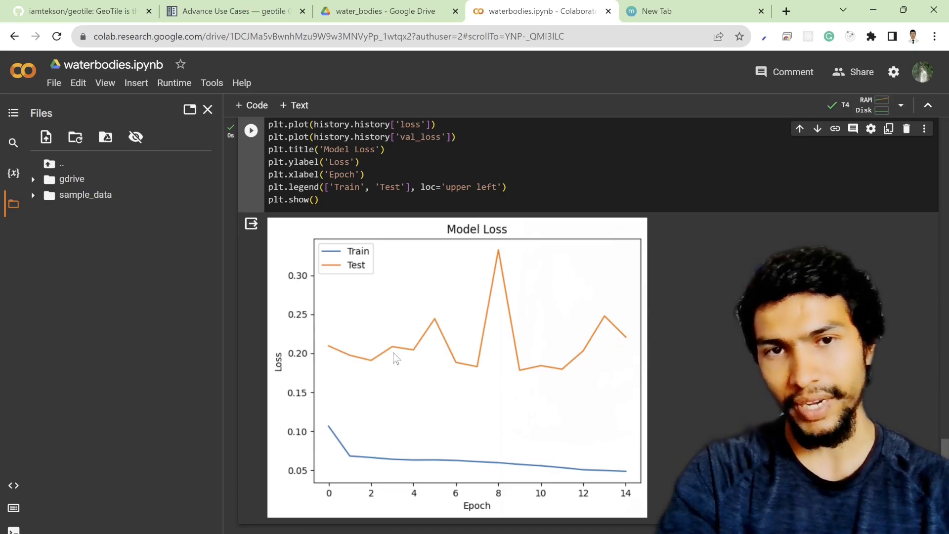
{"action": "mouse_move", "coordinate": [362, 350]}
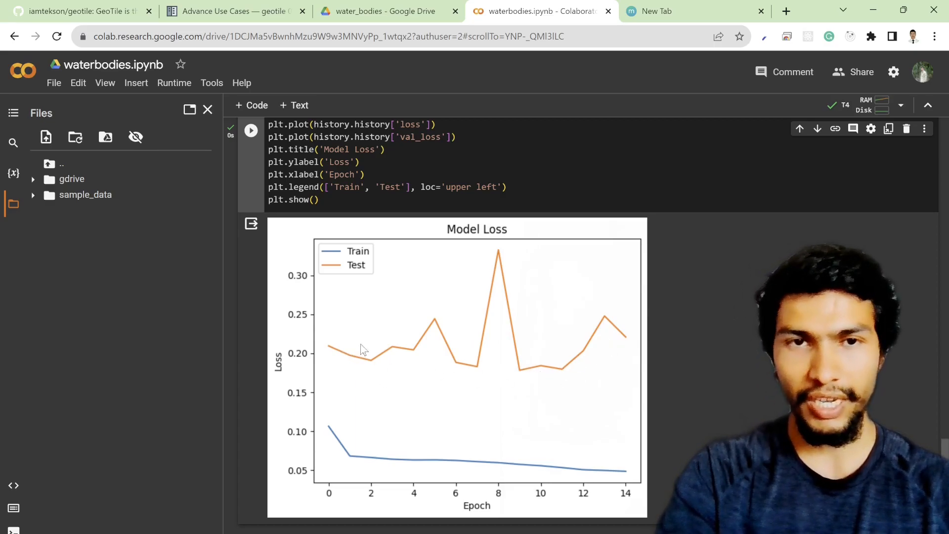
{"action": "mouse_move", "coordinate": [372, 338]}
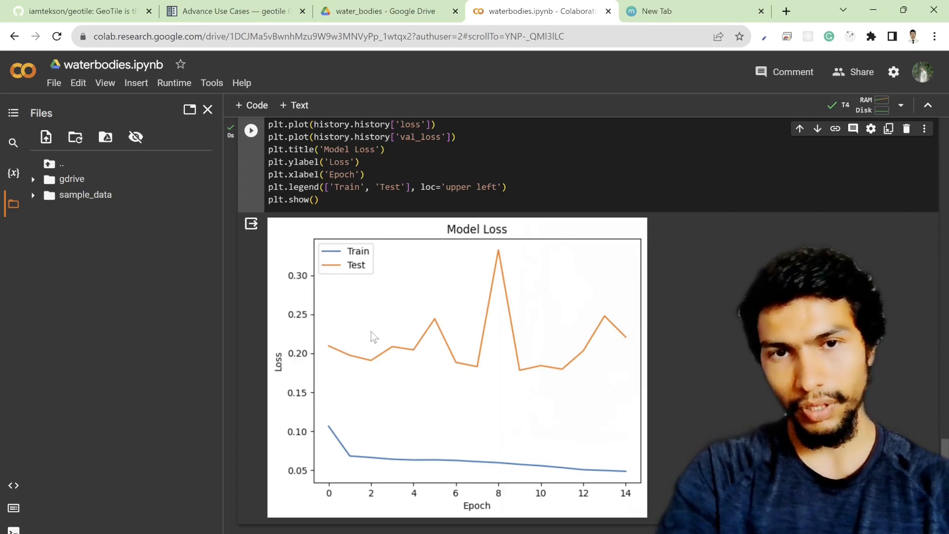
{"action": "mouse_move", "coordinate": [262, 405]}
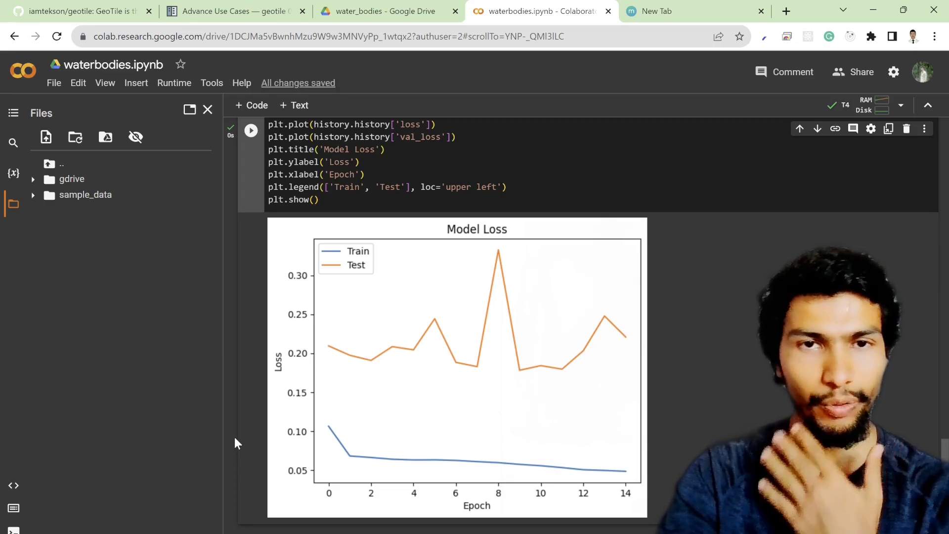
- Run the Prediction section's load_model cell, which raises an OSError for best_model.h5
{"action": "scroll", "scroll_direction": "down", "scroll_amount": 3}
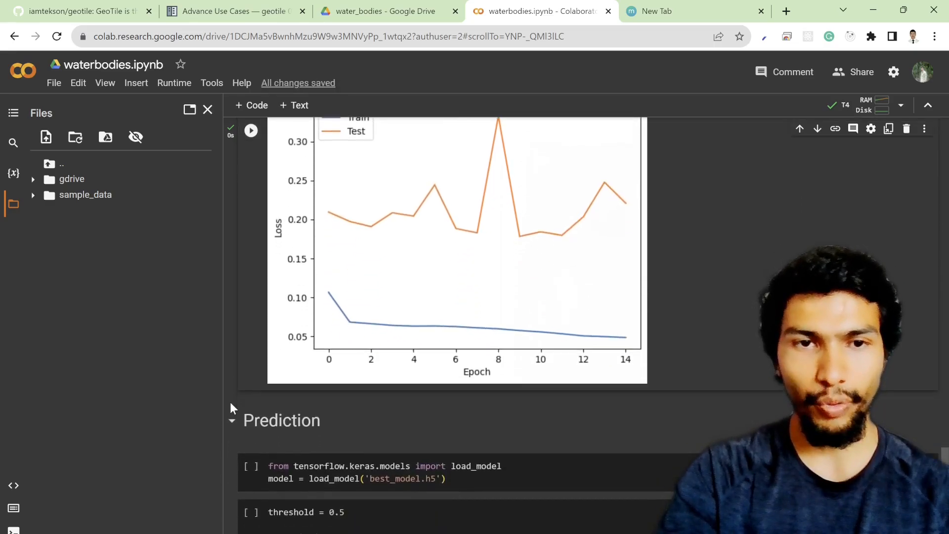
{"action": "scroll", "scroll_direction": "down", "scroll_amount": 3}
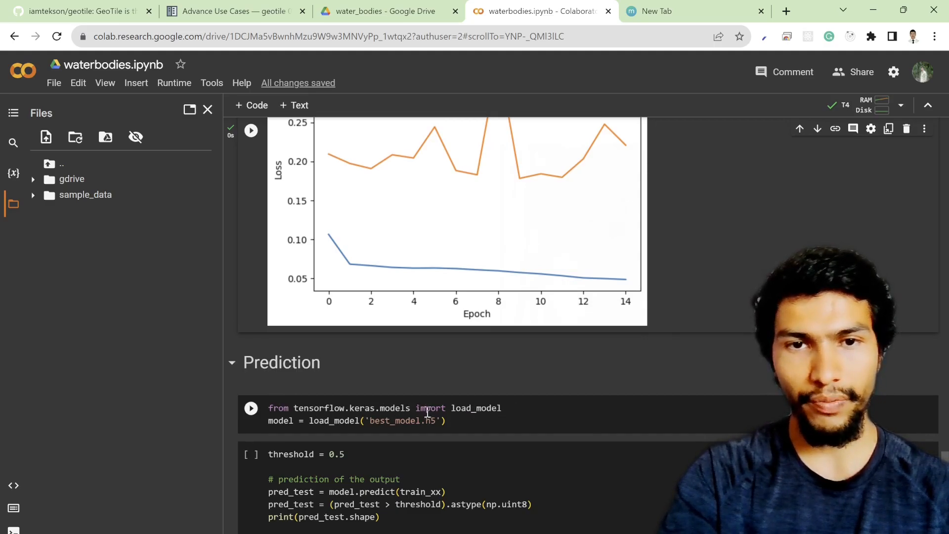
{"action": "left_click", "coordinate": [251, 408]}
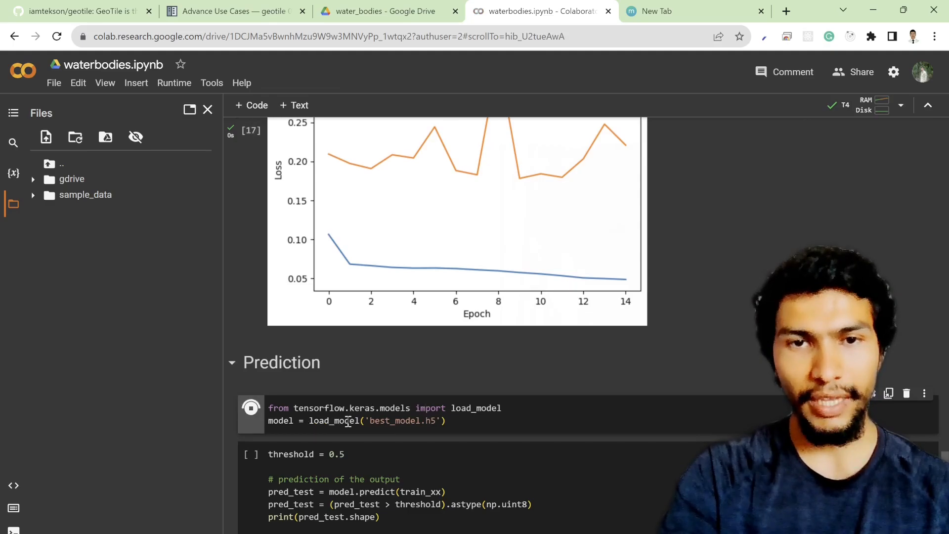
{"action": "left_click", "coordinate": [250, 408]}
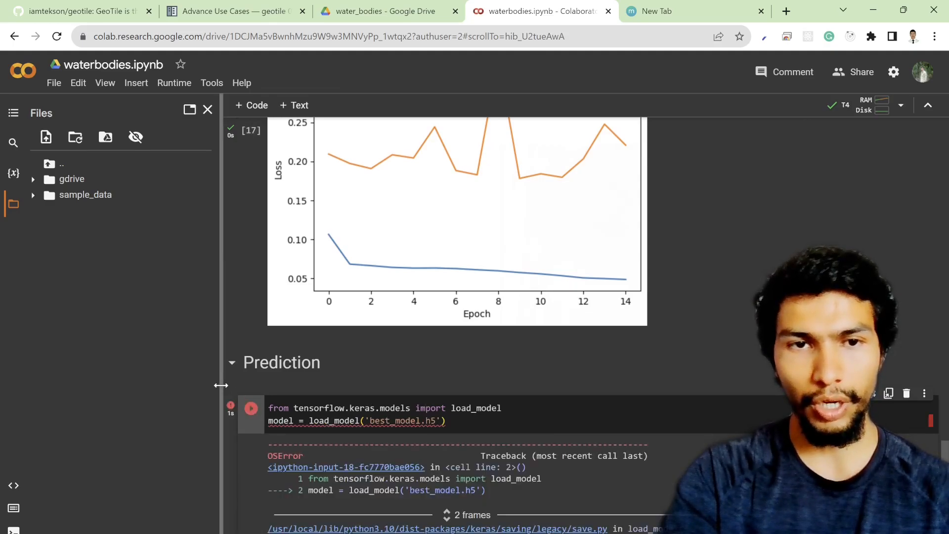
{"action": "scroll", "scroll_direction": "up", "scroll_amount": 3}
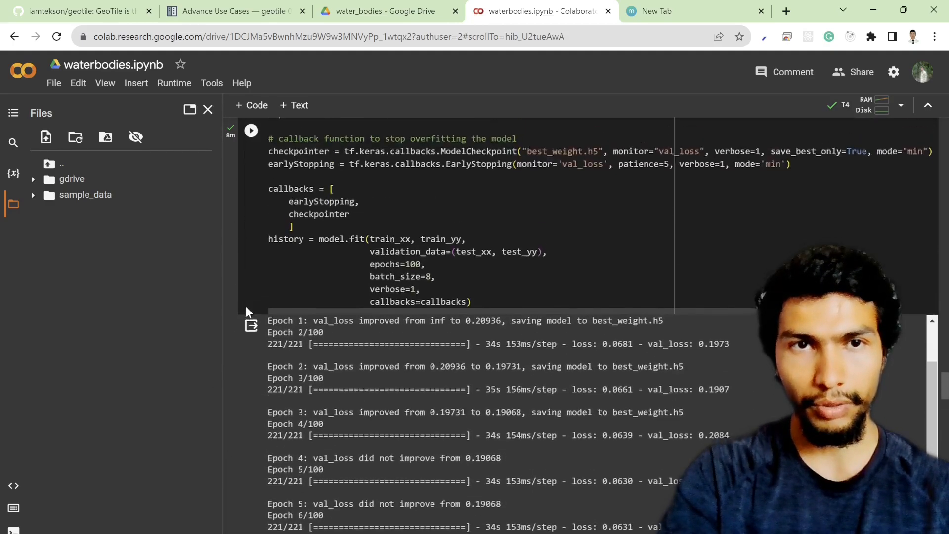
- Replace best_model with best_weight in load_model and rerun the loading cell
{"action": "scroll", "scroll_direction": "up", "scroll_amount": 3}
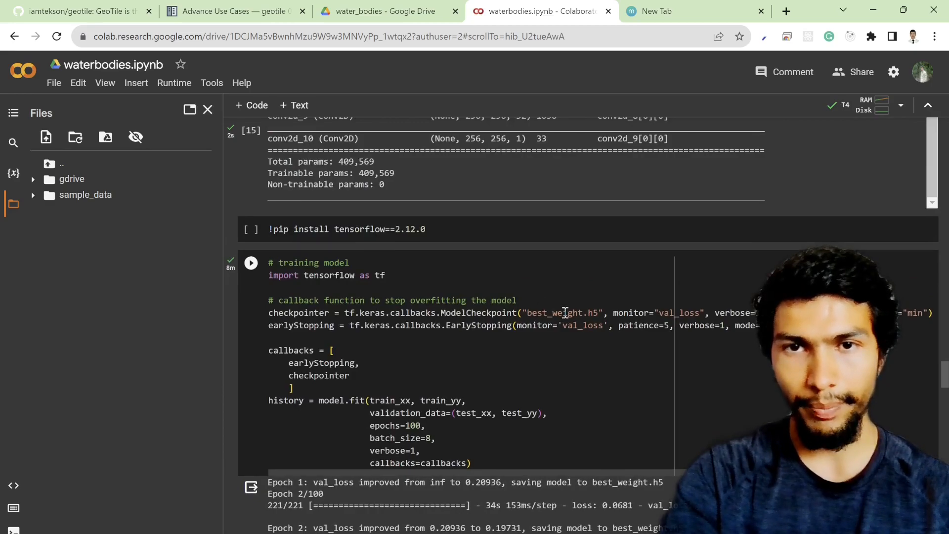
{"action": "double_click", "coordinate": [552, 313]}
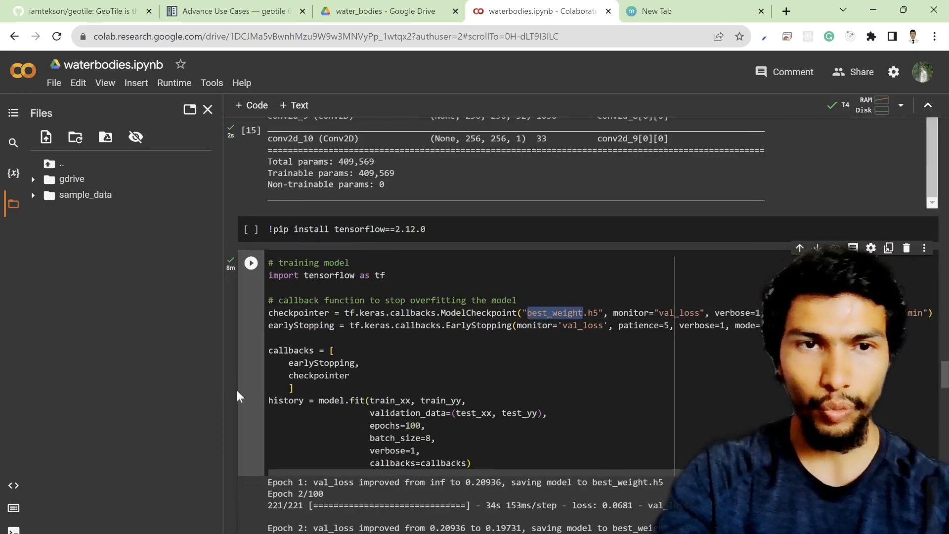
{"action": "scroll", "scroll_direction": "down", "scroll_amount": 3}
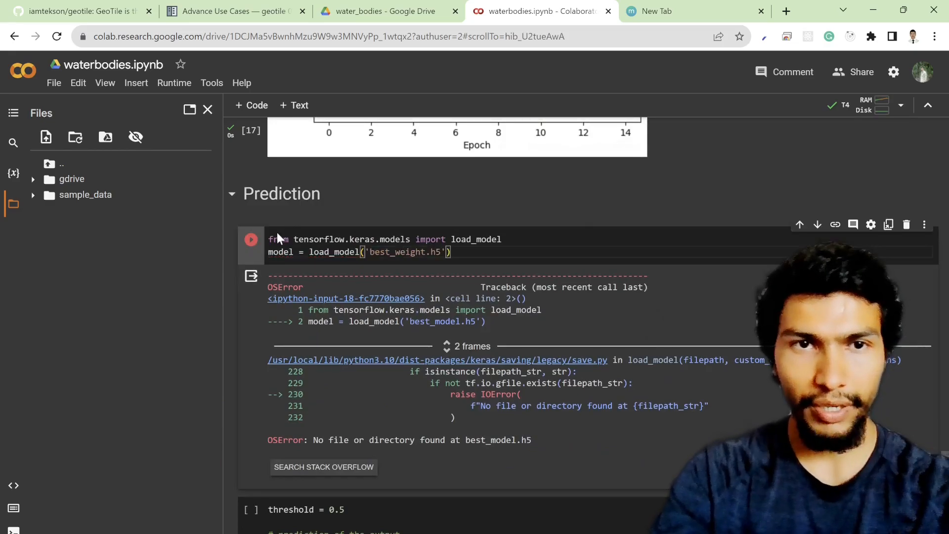
{"action": "left_click", "coordinate": [251, 239]}
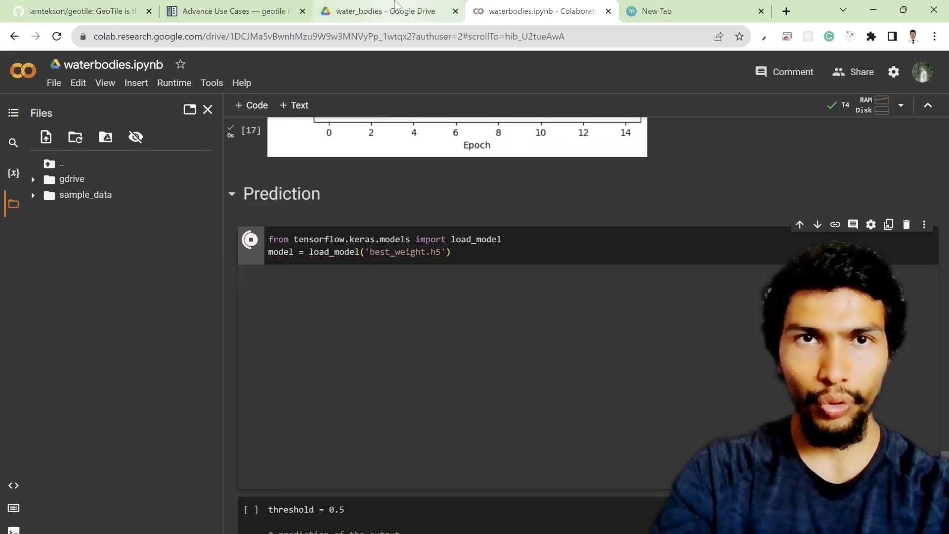
{"action": "left_click", "coordinate": [385, 11]}
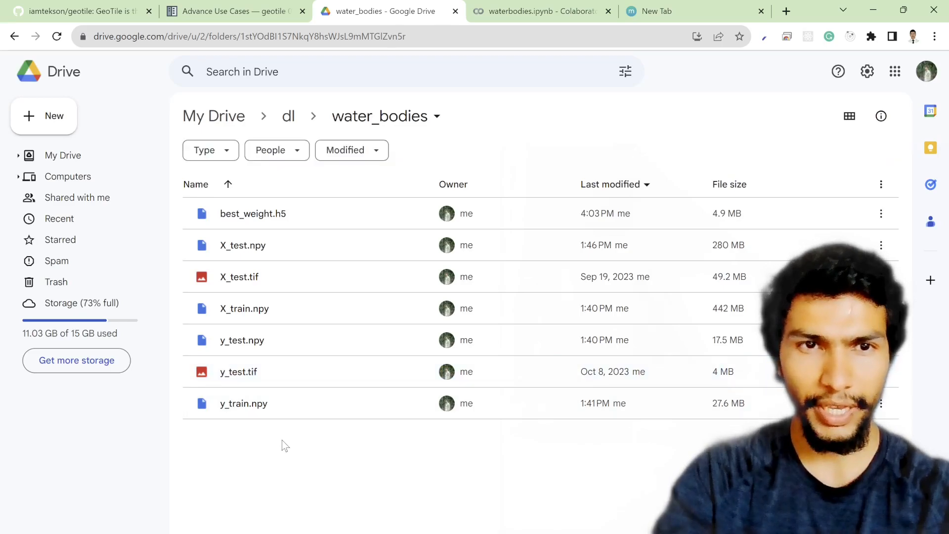
- Check that best_weight.h5 exists in Drive's water_bodies folder, then return to the notebook
{"action": "left_click", "coordinate": [252, 213]}
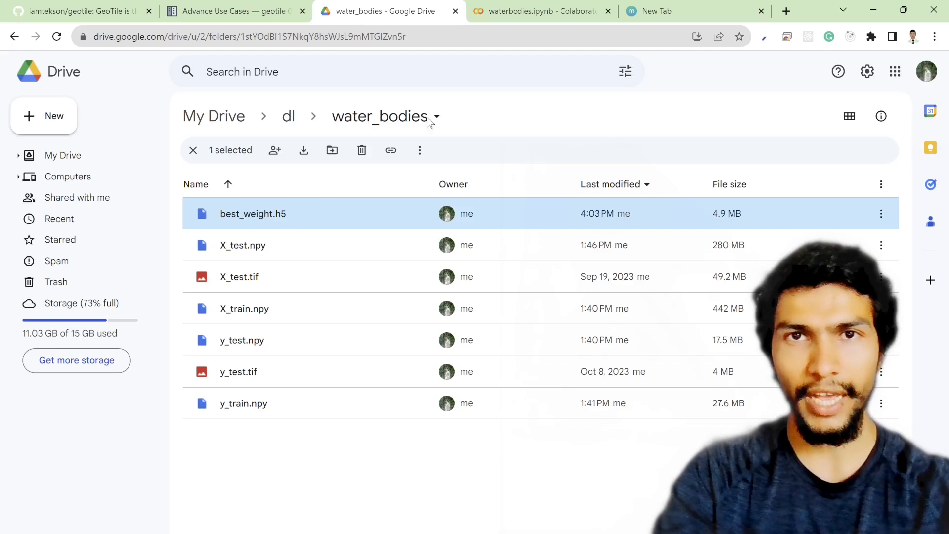
{"action": "left_click", "coordinate": [539, 11]}
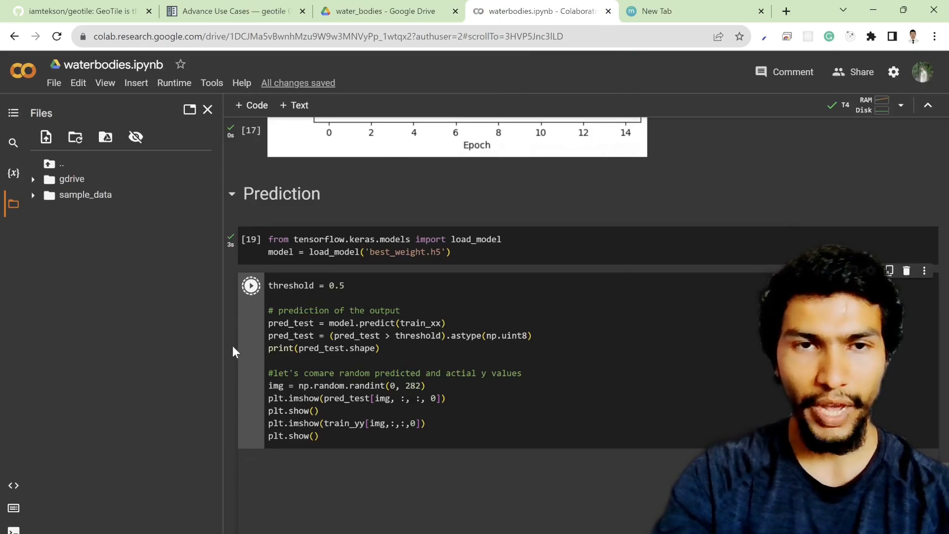
- Run the training-data prediction, printing shape (1768, 256, 256, 1) and plotting predicted and actual masks
{"action": "left_click", "coordinate": [251, 285]}
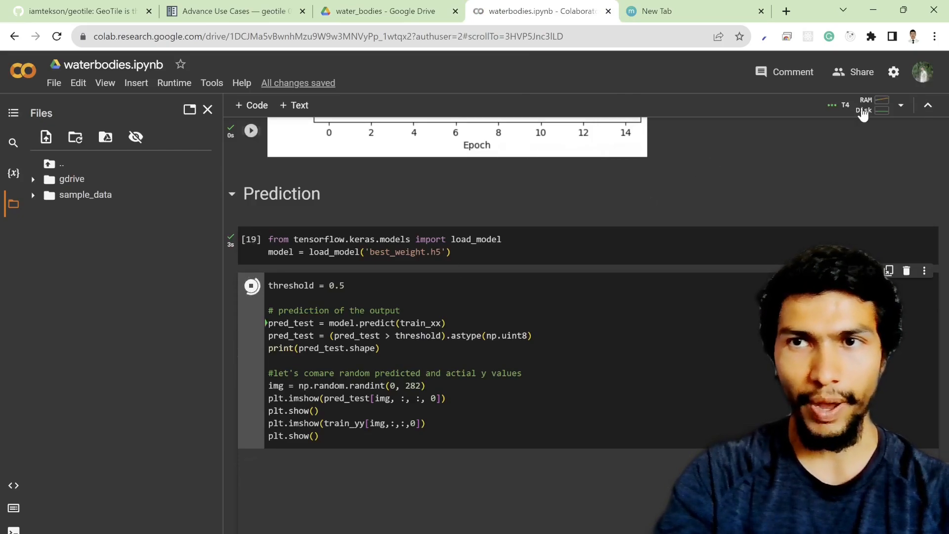
{"action": "left_click", "coordinate": [874, 105]}
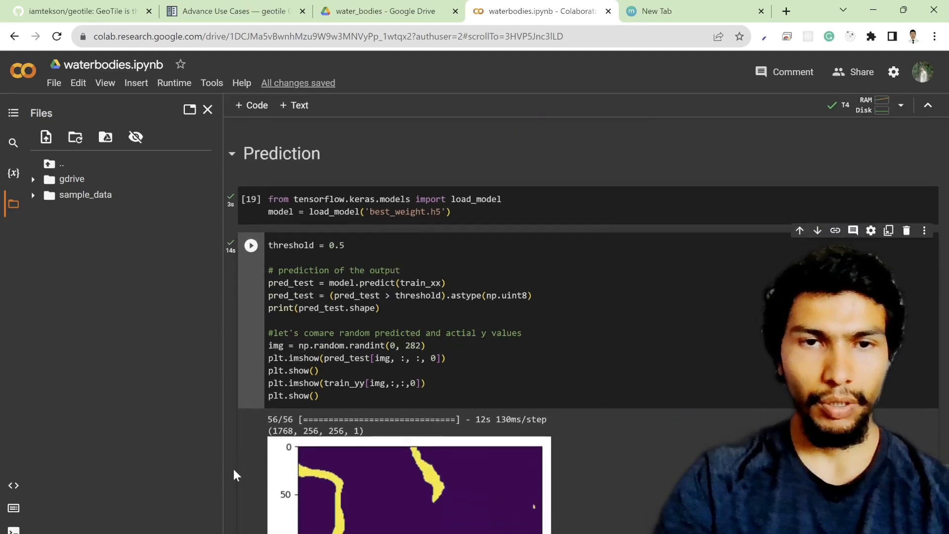
{"action": "scroll", "scroll_direction": "down", "scroll_amount": 3}
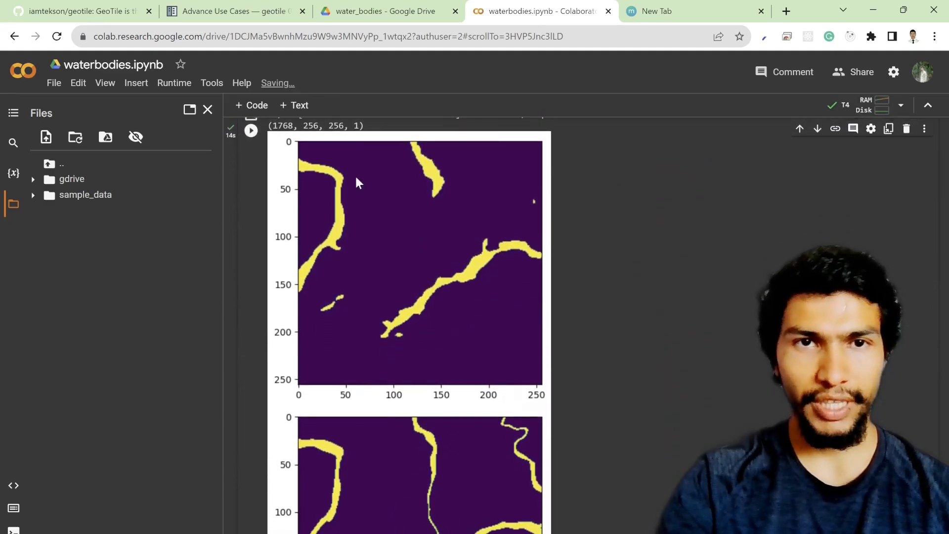
{"action": "scroll", "scroll_direction": "down", "scroll_amount": 3}
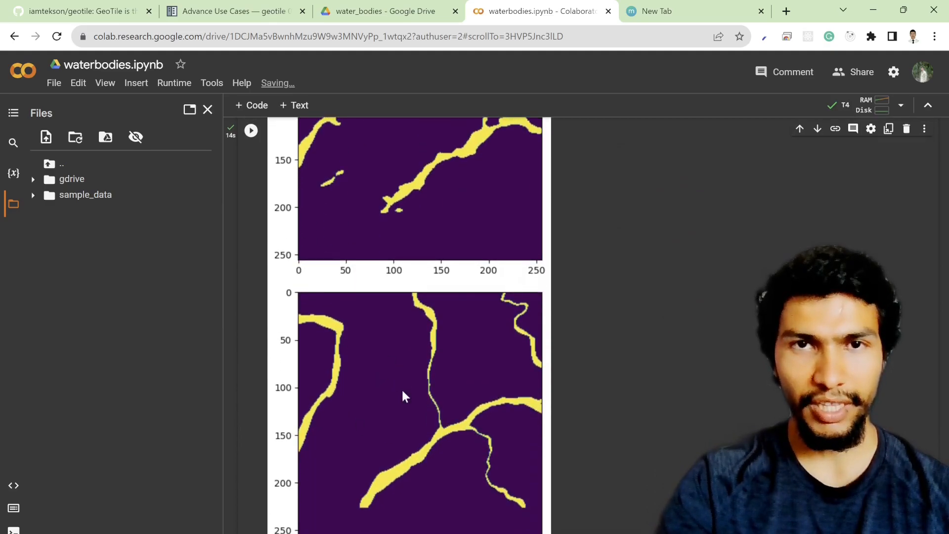
{"action": "scroll", "scroll_direction": "up", "scroll_amount": 3}
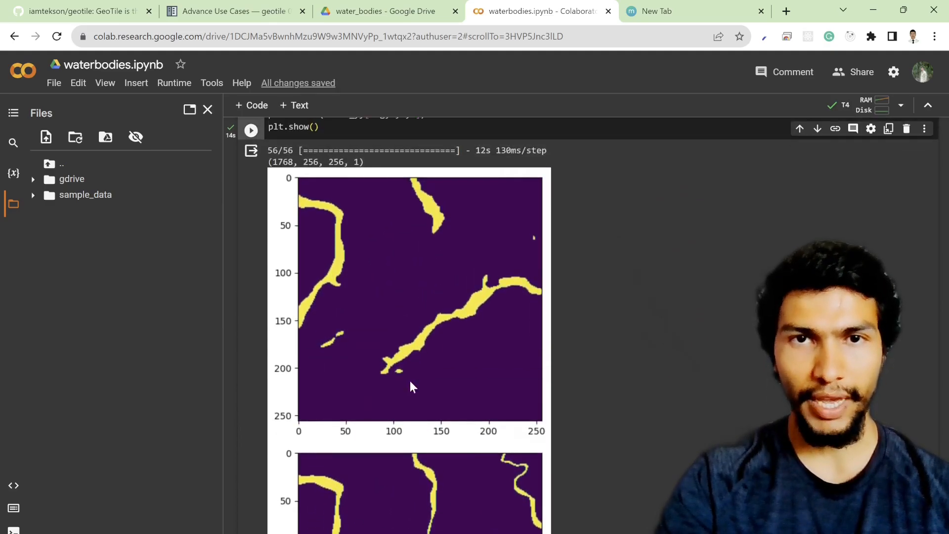
{"action": "scroll", "scroll_direction": "up", "scroll_amount": 3}
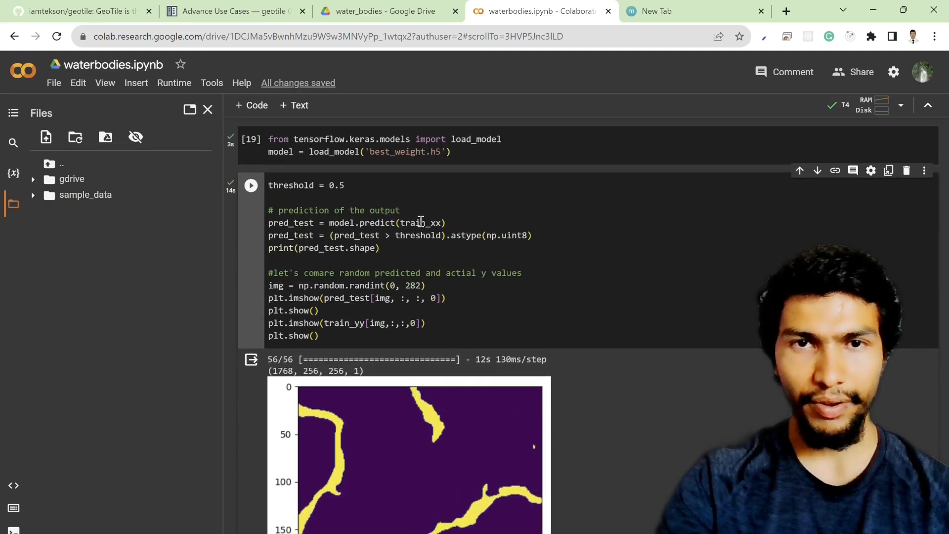
- Change the prediction cell's inputs to test_xx and test_yy and rerun it
{"action": "type", "text": "test"}
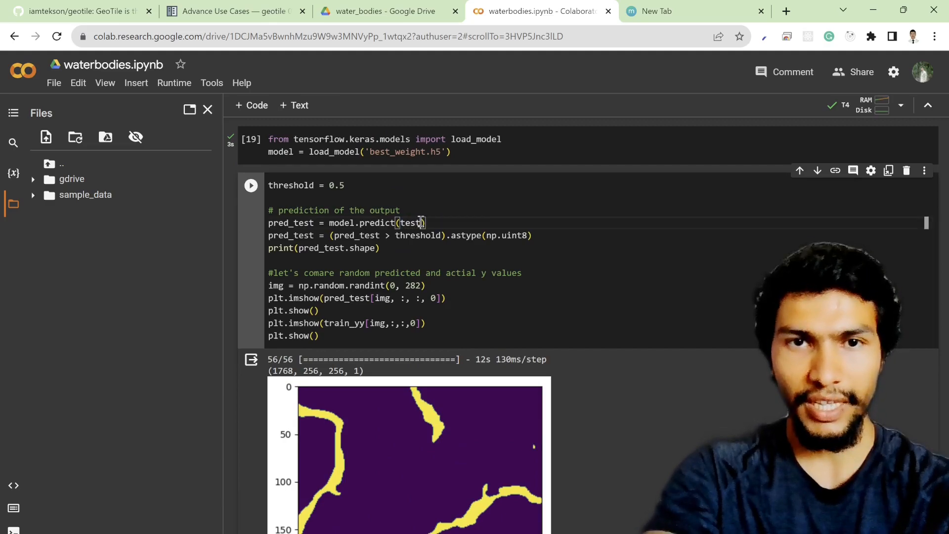
{"action": "type", "text": "_xx"}
{"action": "left_click", "coordinate": [594, 323]}
{"action": "type", "text": "est"}
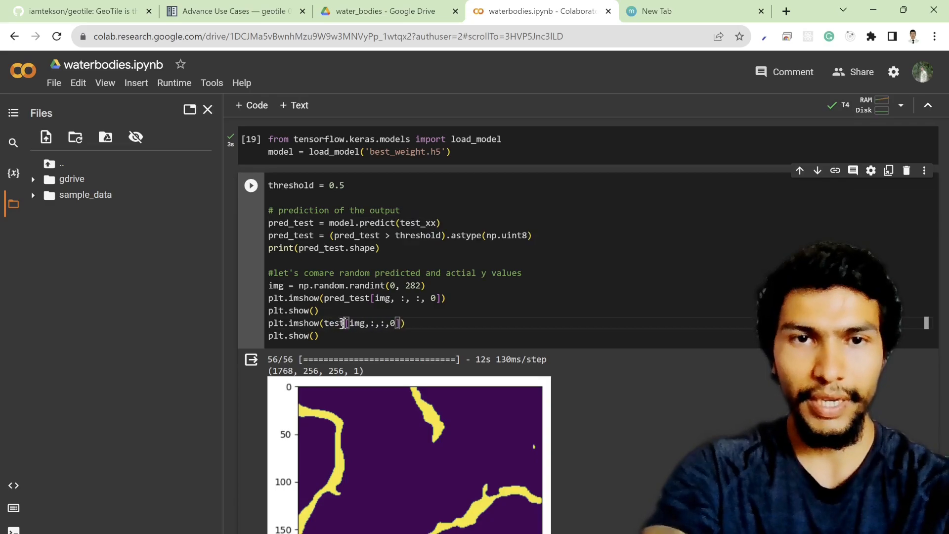
{"action": "type", "text": "_xx"}
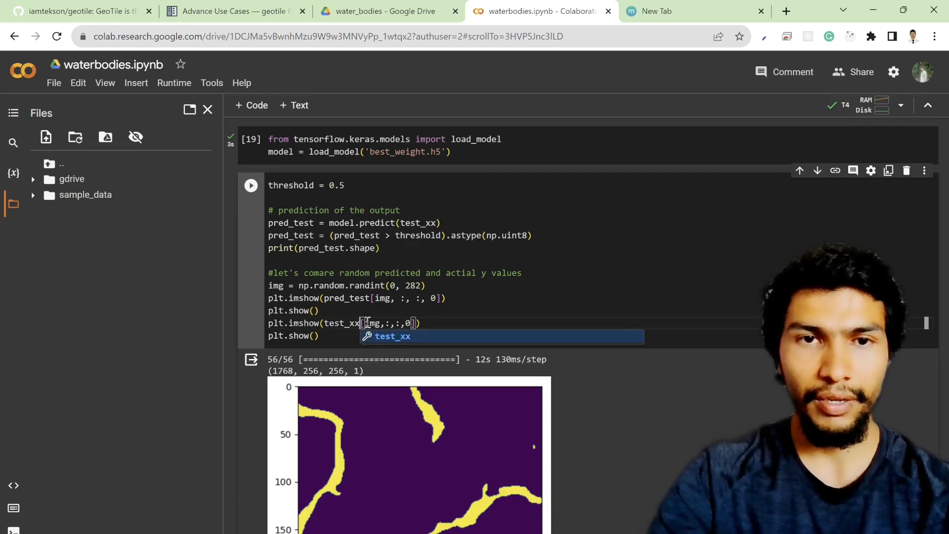
{"action": "type", "text": "yy"}
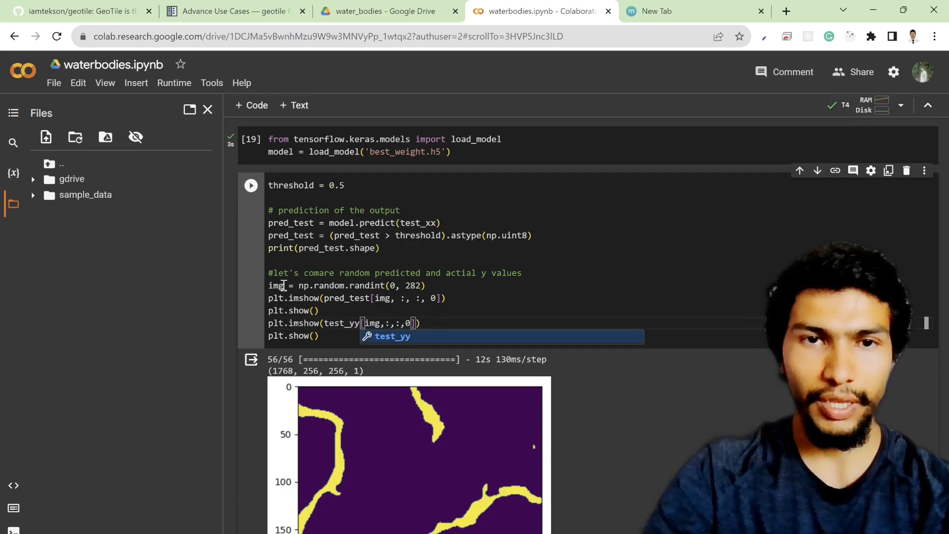
{"action": "left_click", "coordinate": [250, 185]}
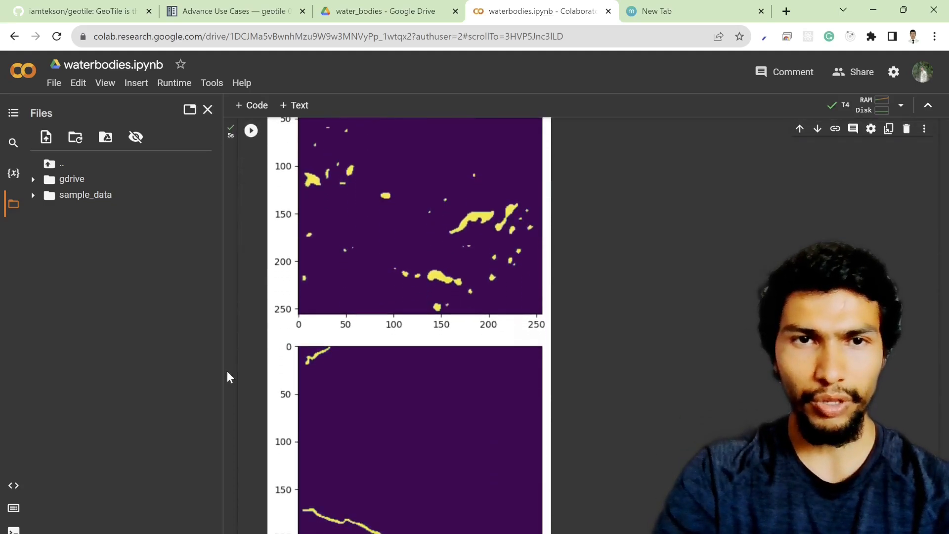
- Rerun the test prediction cell to get a new random sample
{"action": "scroll", "scroll_direction": "down", "scroll_amount": 3}
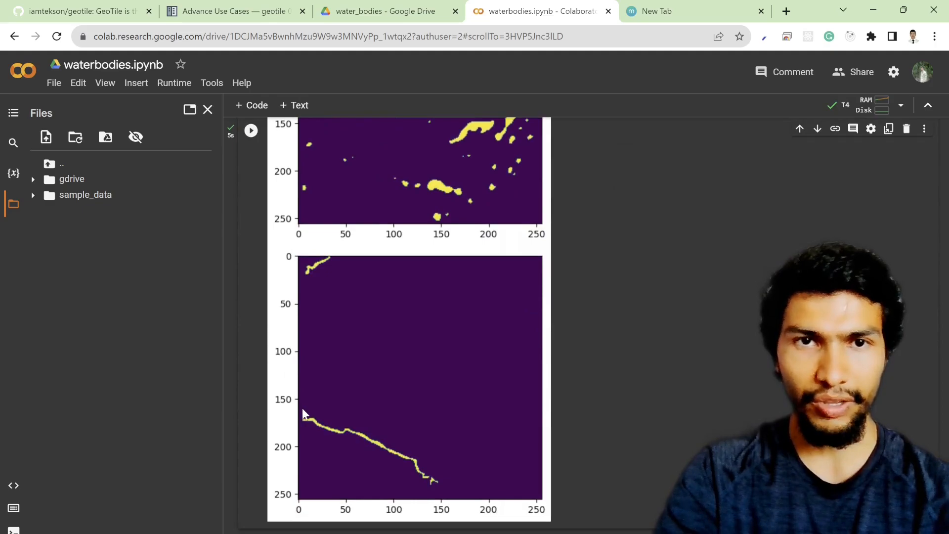
{"action": "scroll", "scroll_direction": "up", "scroll_amount": 3}
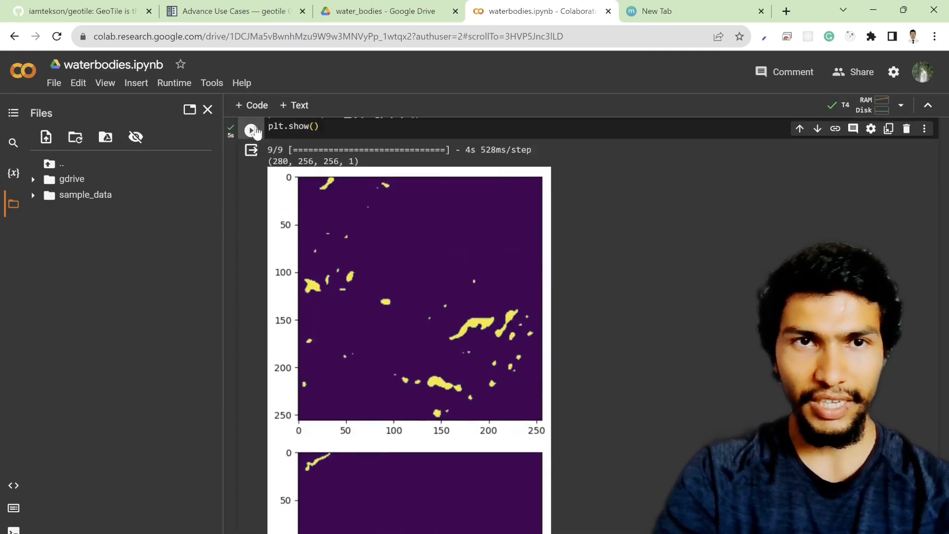
{"action": "left_click", "coordinate": [251, 126]}
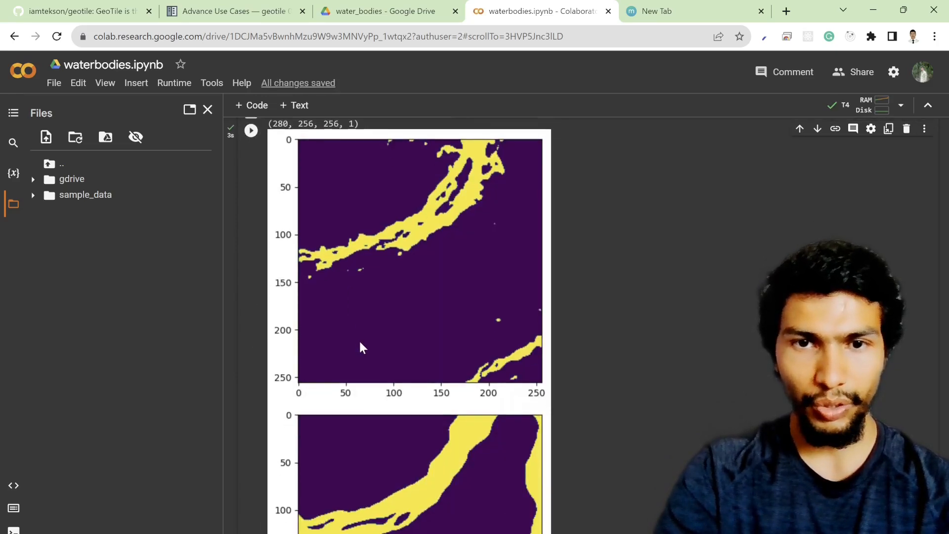
{"action": "scroll", "scroll_direction": "down", "scroll_amount": 3}
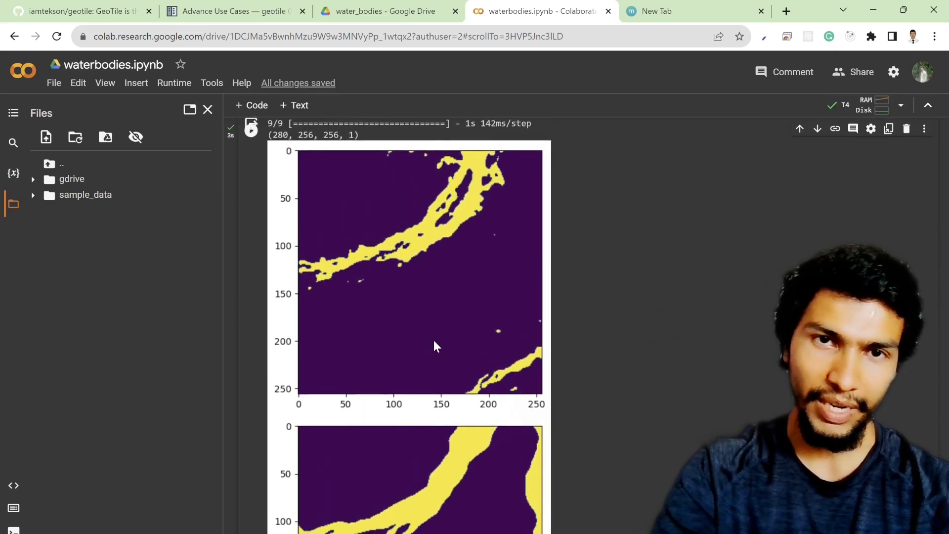
{"action": "scroll", "scroll_direction": "down", "scroll_amount": 3}
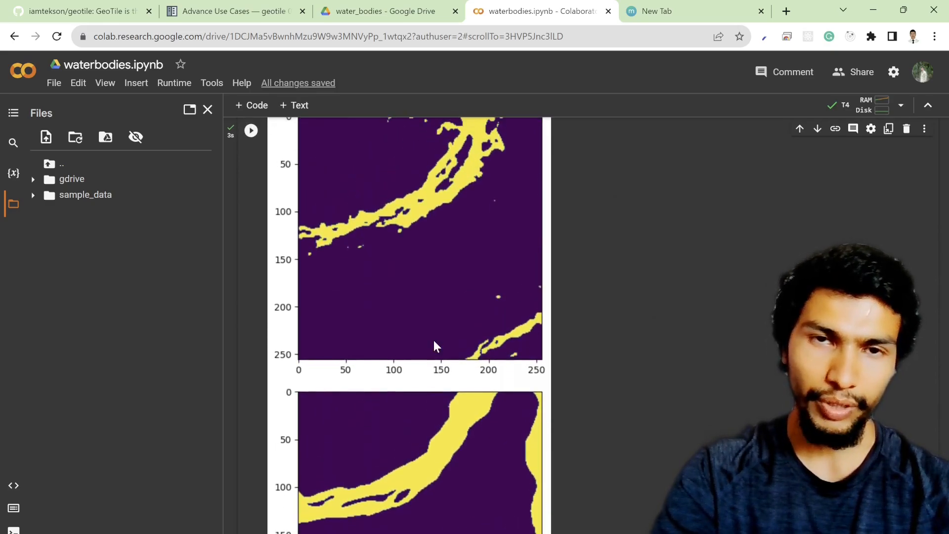
{"action": "scroll", "scroll_direction": "up", "scroll_amount": 3}
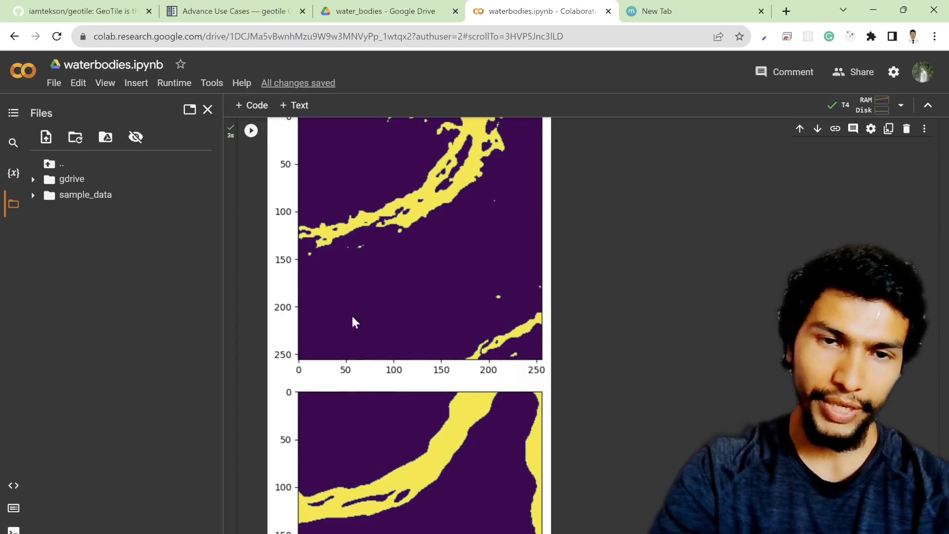
{"action": "mouse_move", "coordinate": [453, 254]}
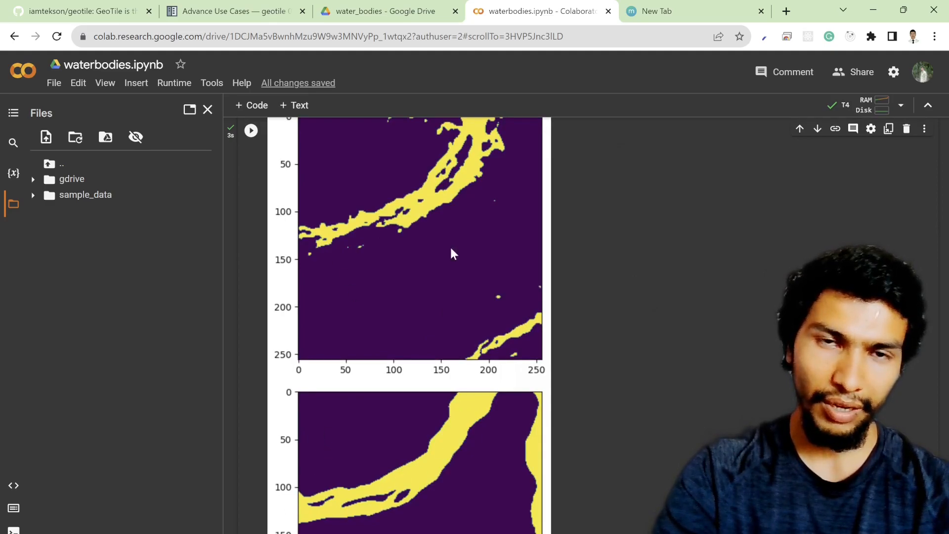
{"action": "mouse_move", "coordinate": [468, 151]}
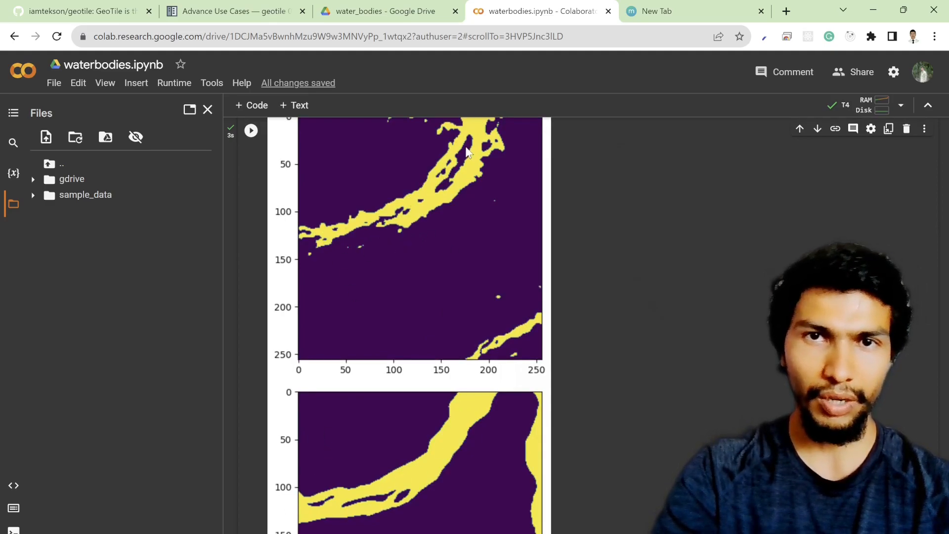
{"action": "mouse_move", "coordinate": [327, 233]}
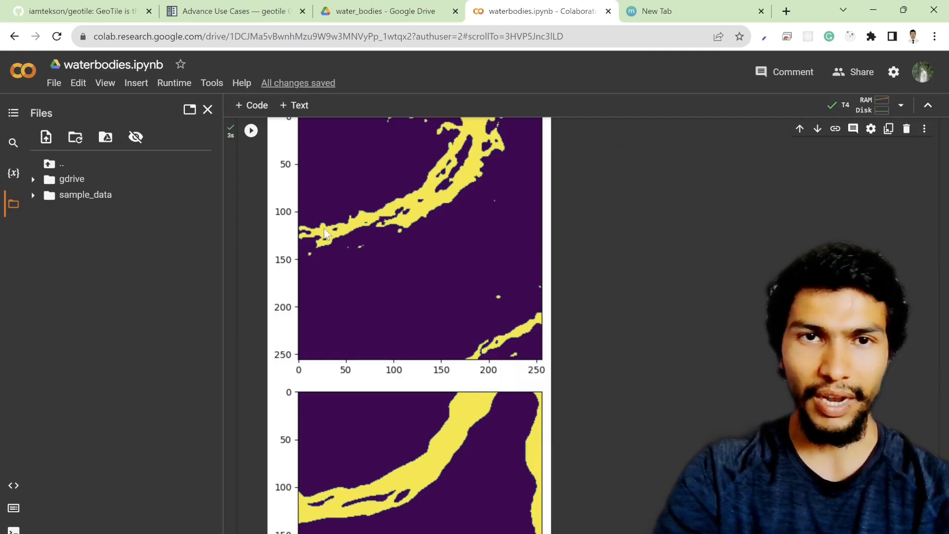
- Scroll through the new predicted and actual mask plots for shape (280, 256, 256, 1)
{"action": "scroll", "scroll_direction": "down", "scroll_amount": 3}
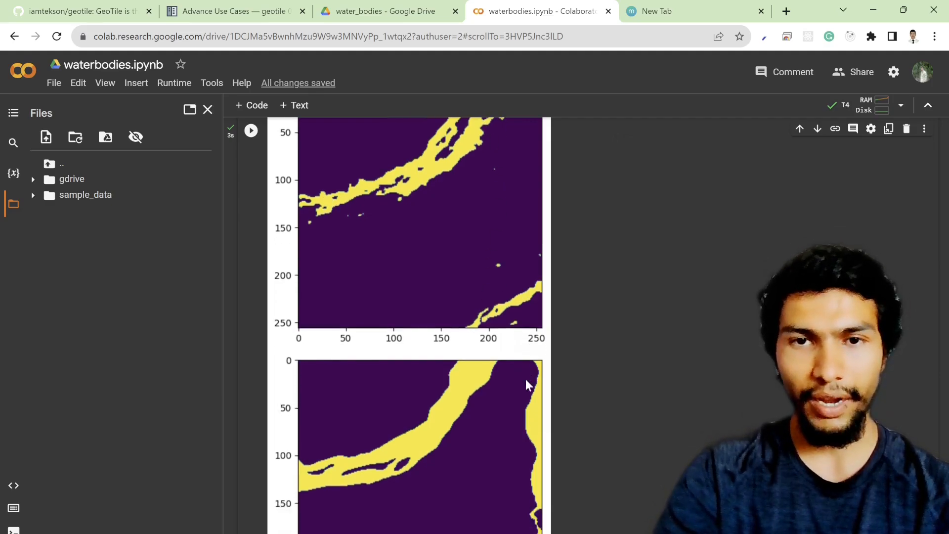
{"action": "scroll", "scroll_direction": "down", "scroll_amount": 3}
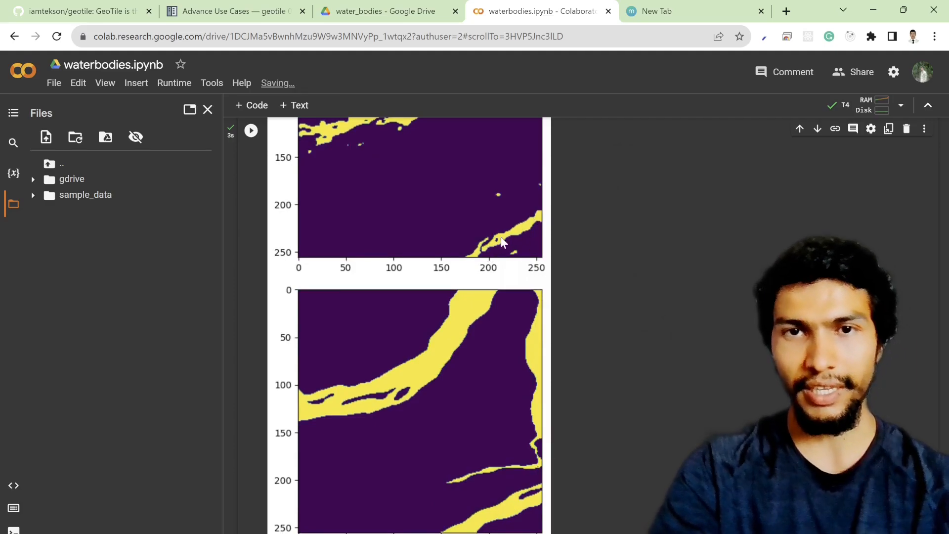
{"action": "scroll", "scroll_direction": "up", "scroll_amount": 3}
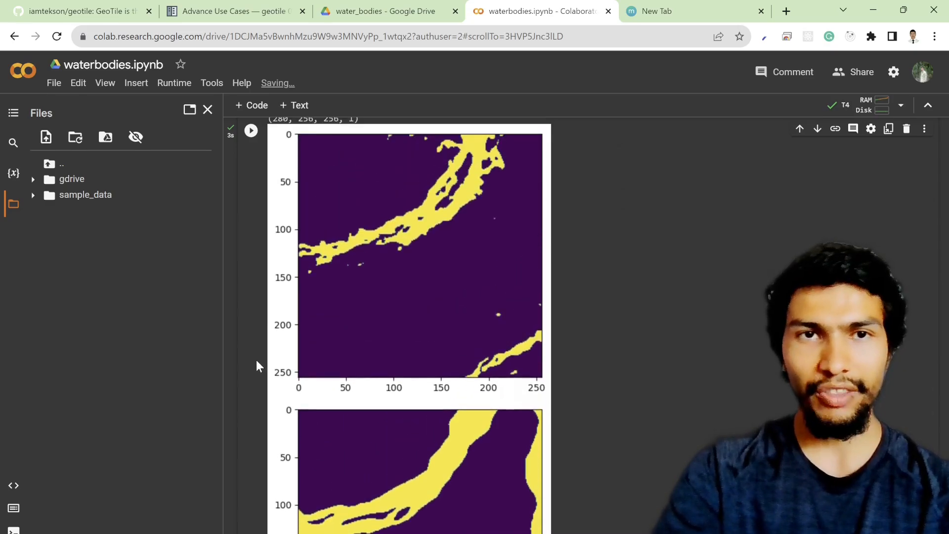
{"action": "scroll", "scroll_direction": "up", "scroll_amount": 3}
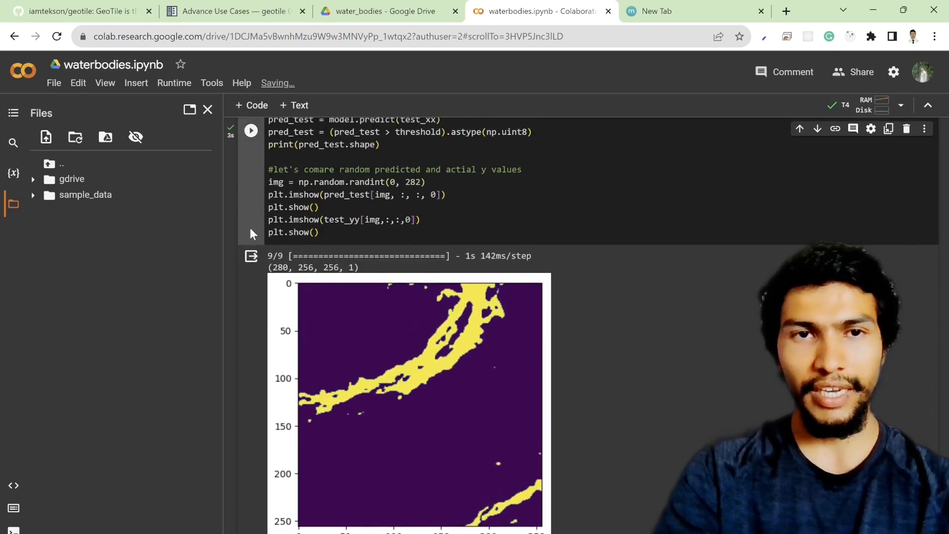
{"action": "scroll", "scroll_direction": "up", "scroll_amount": 3}
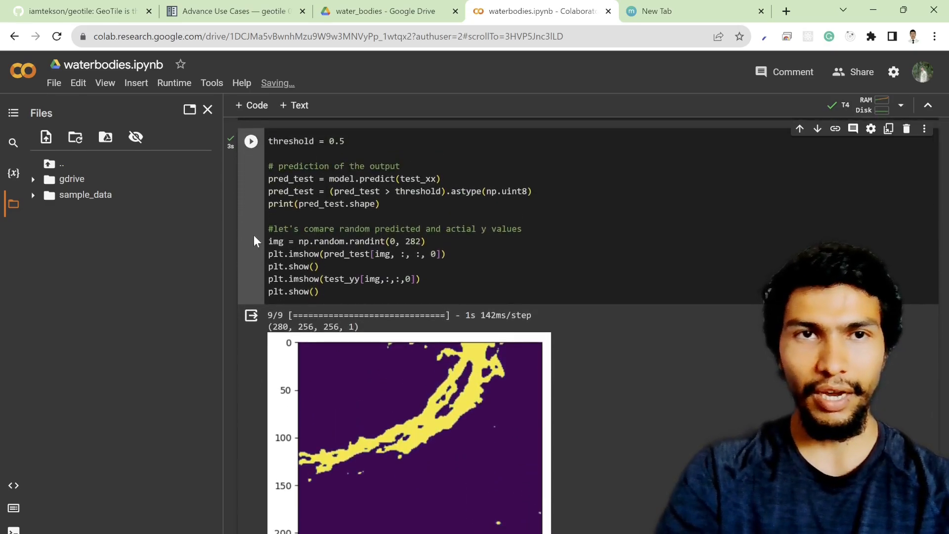
{"action": "scroll", "scroll_direction": "up", "scroll_amount": 3}
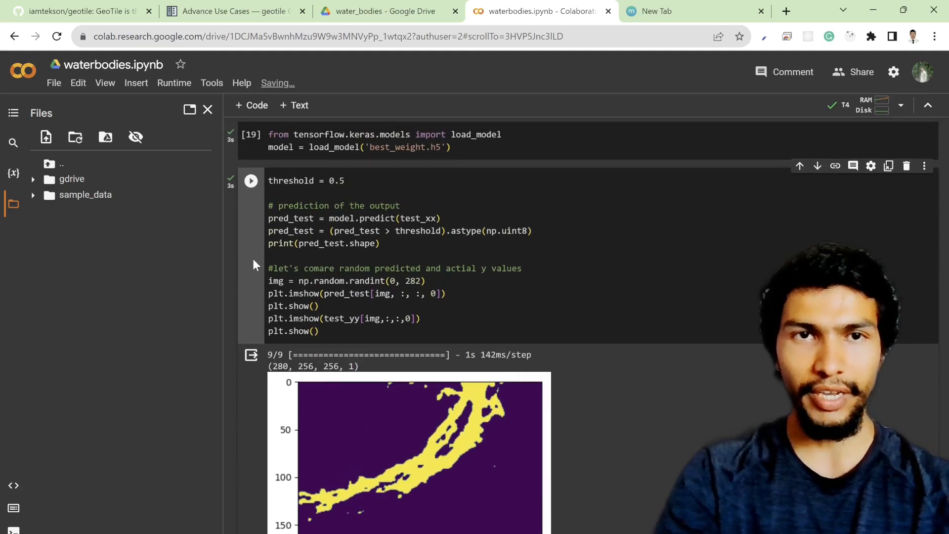